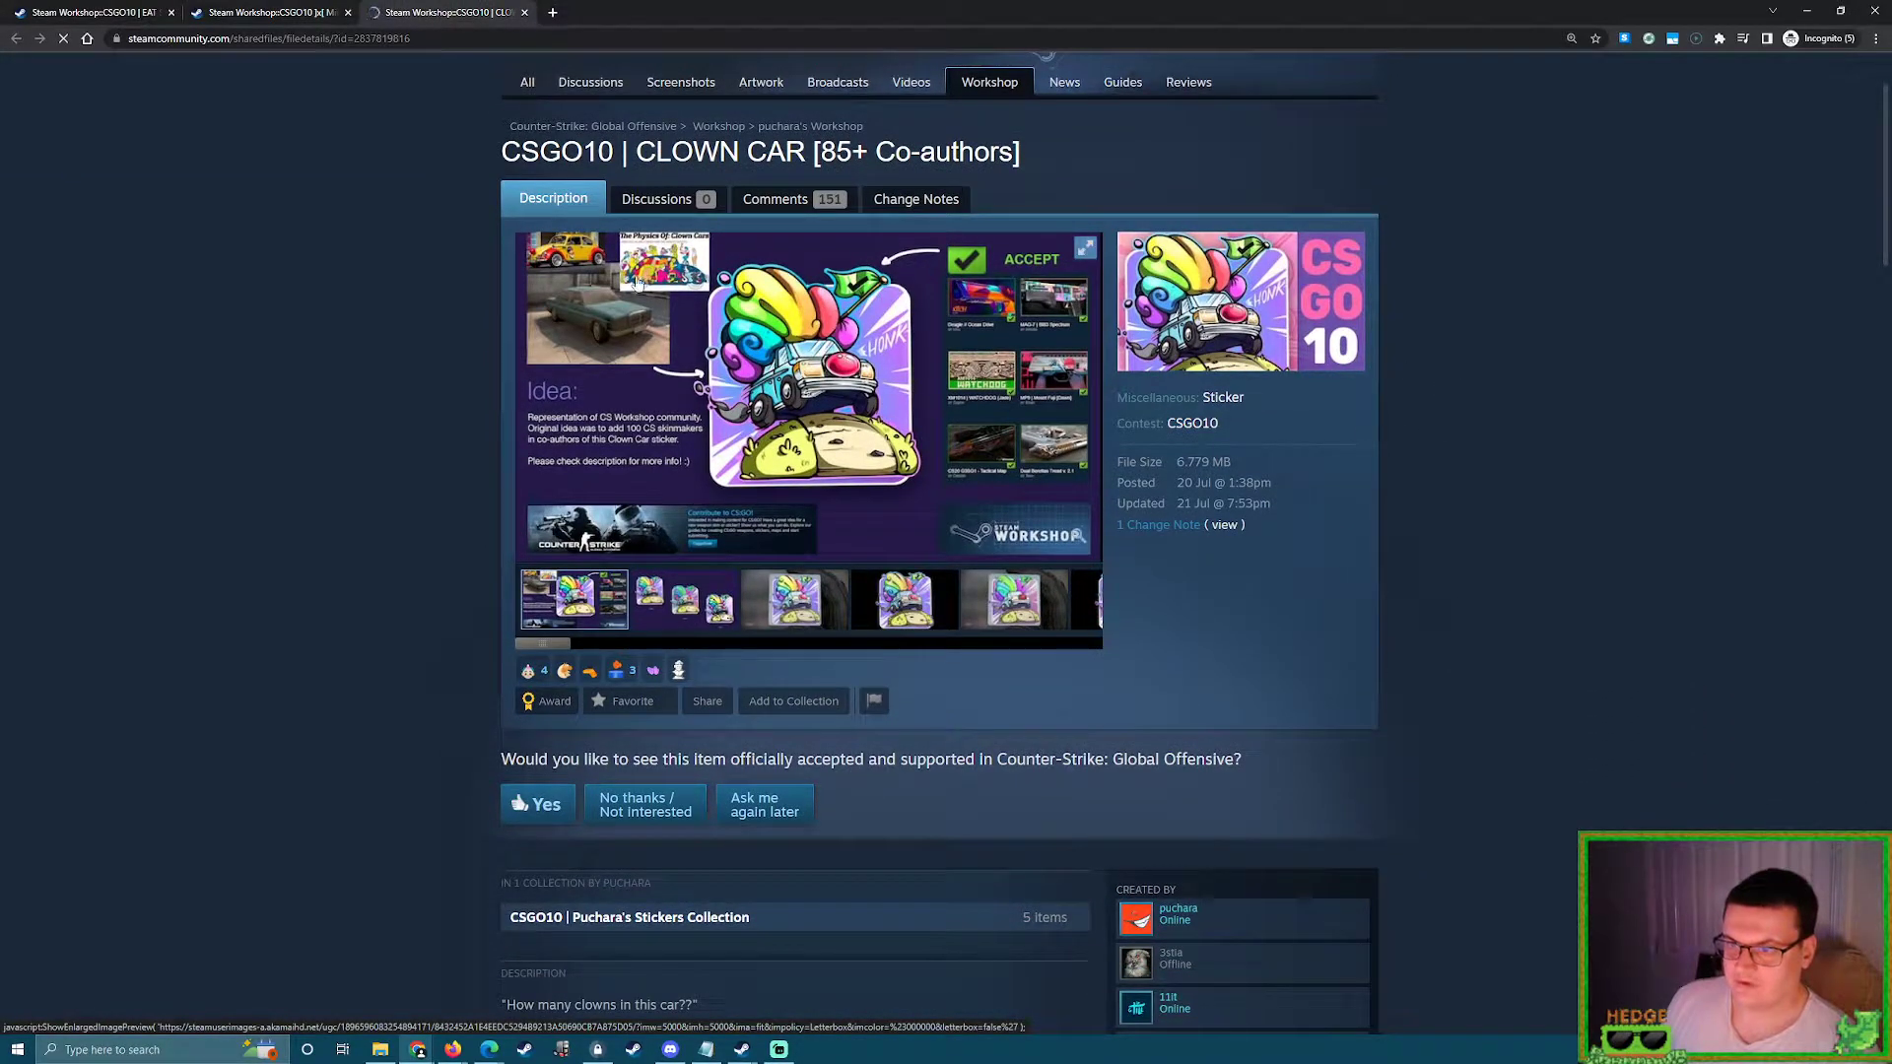
View the concept-art preview image enlarged, then close the lightbox again
click(663, 259)
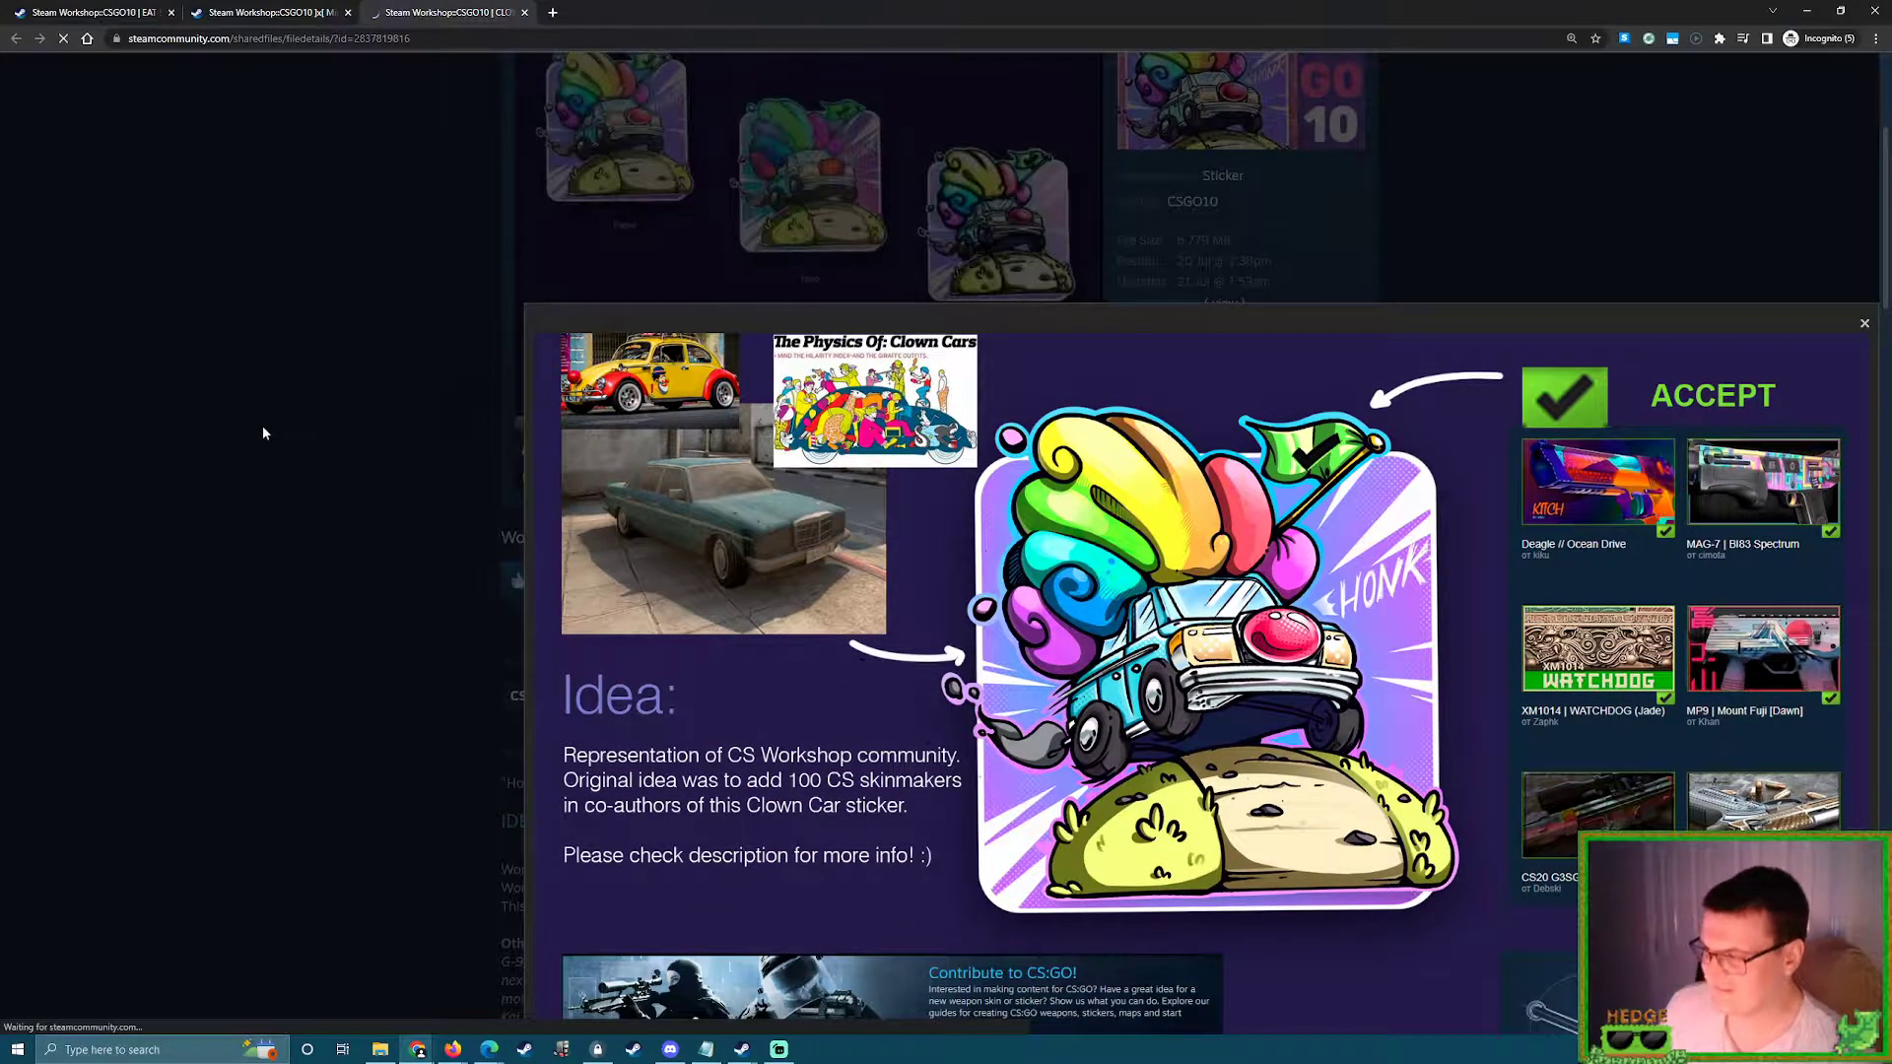
mouse_move(287, 420)
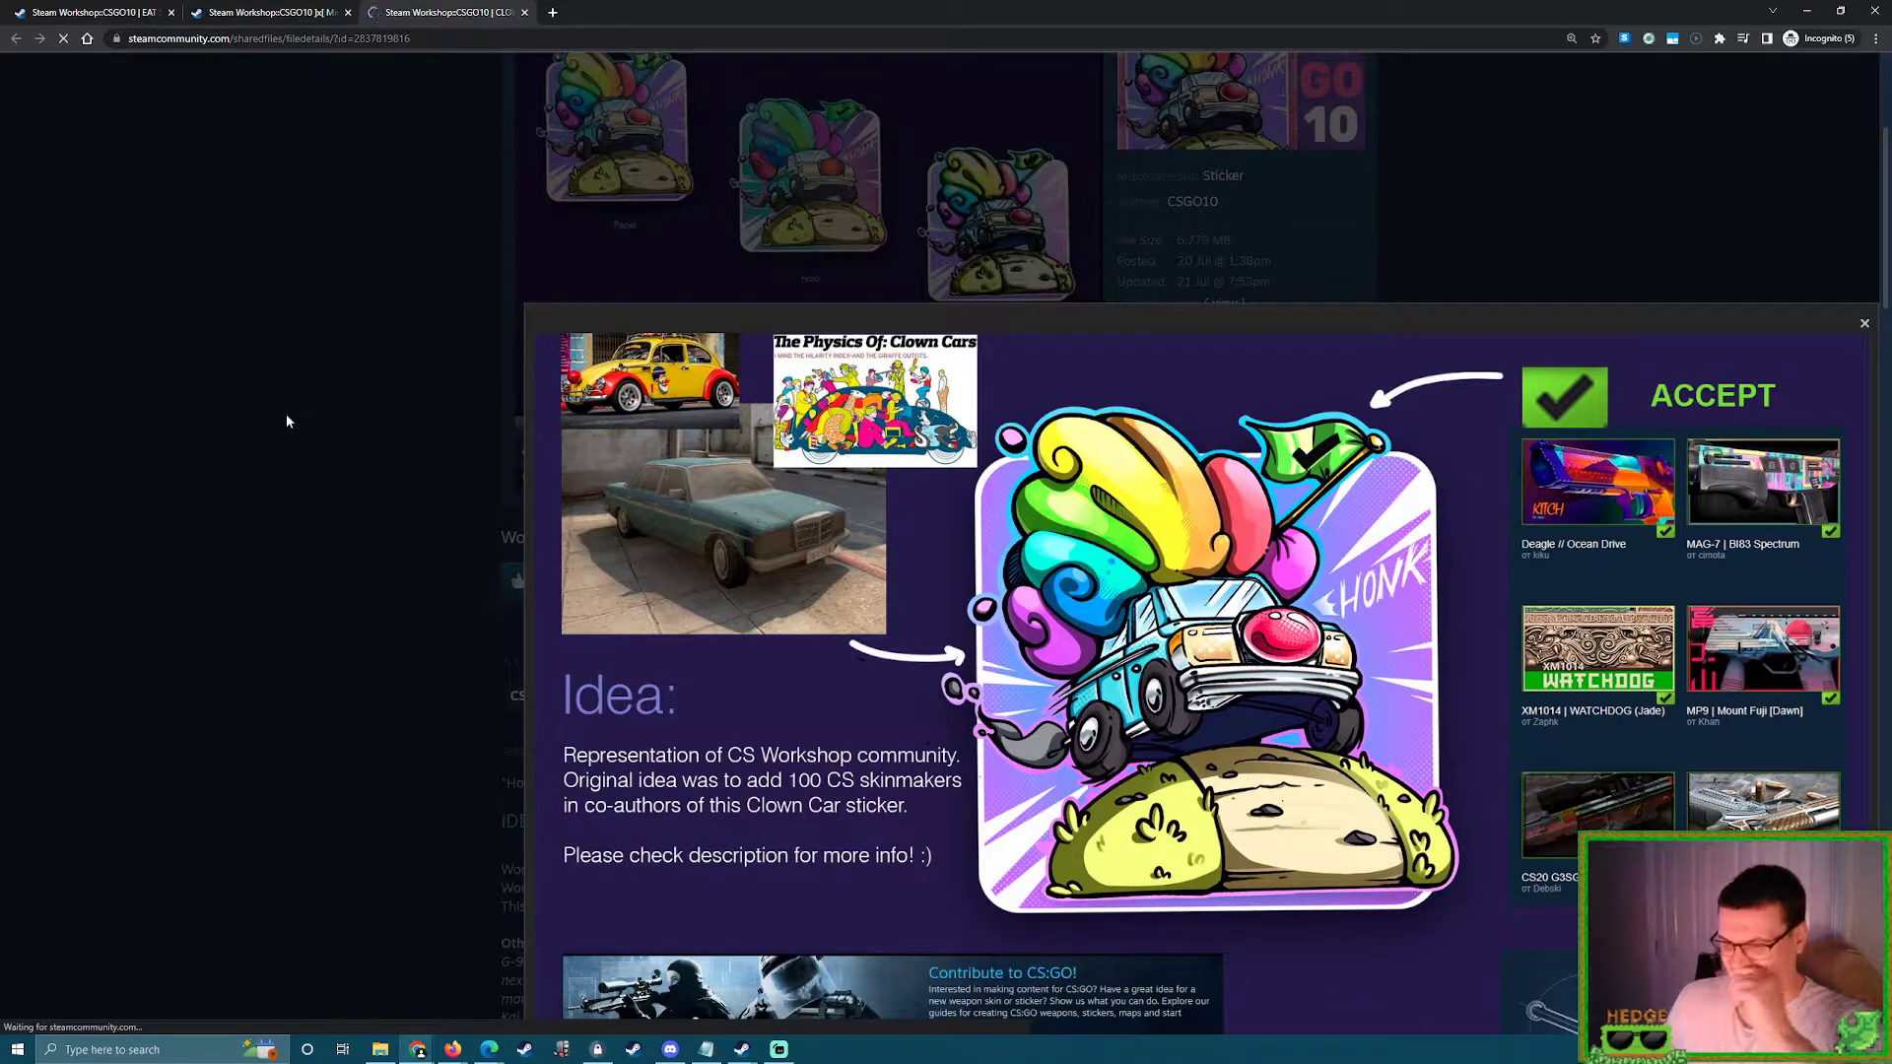
click(1864, 322)
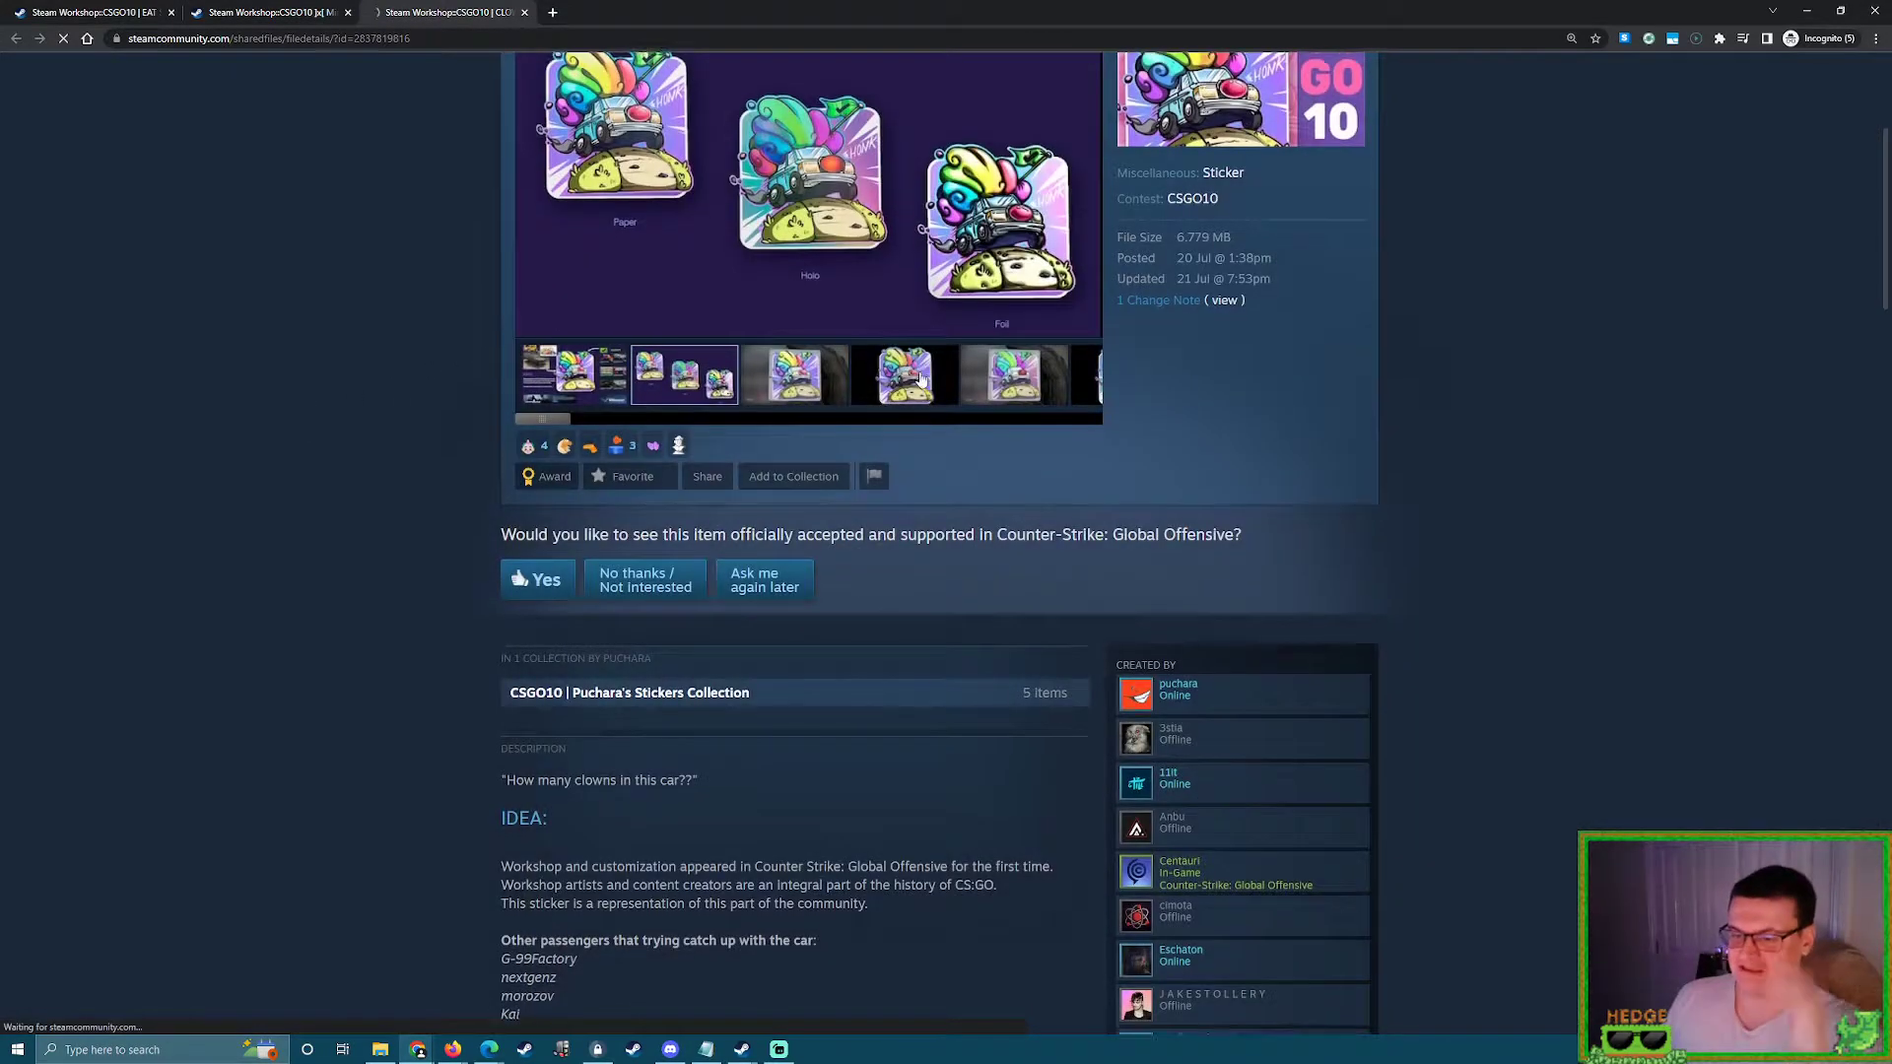
scroll(down, 3)
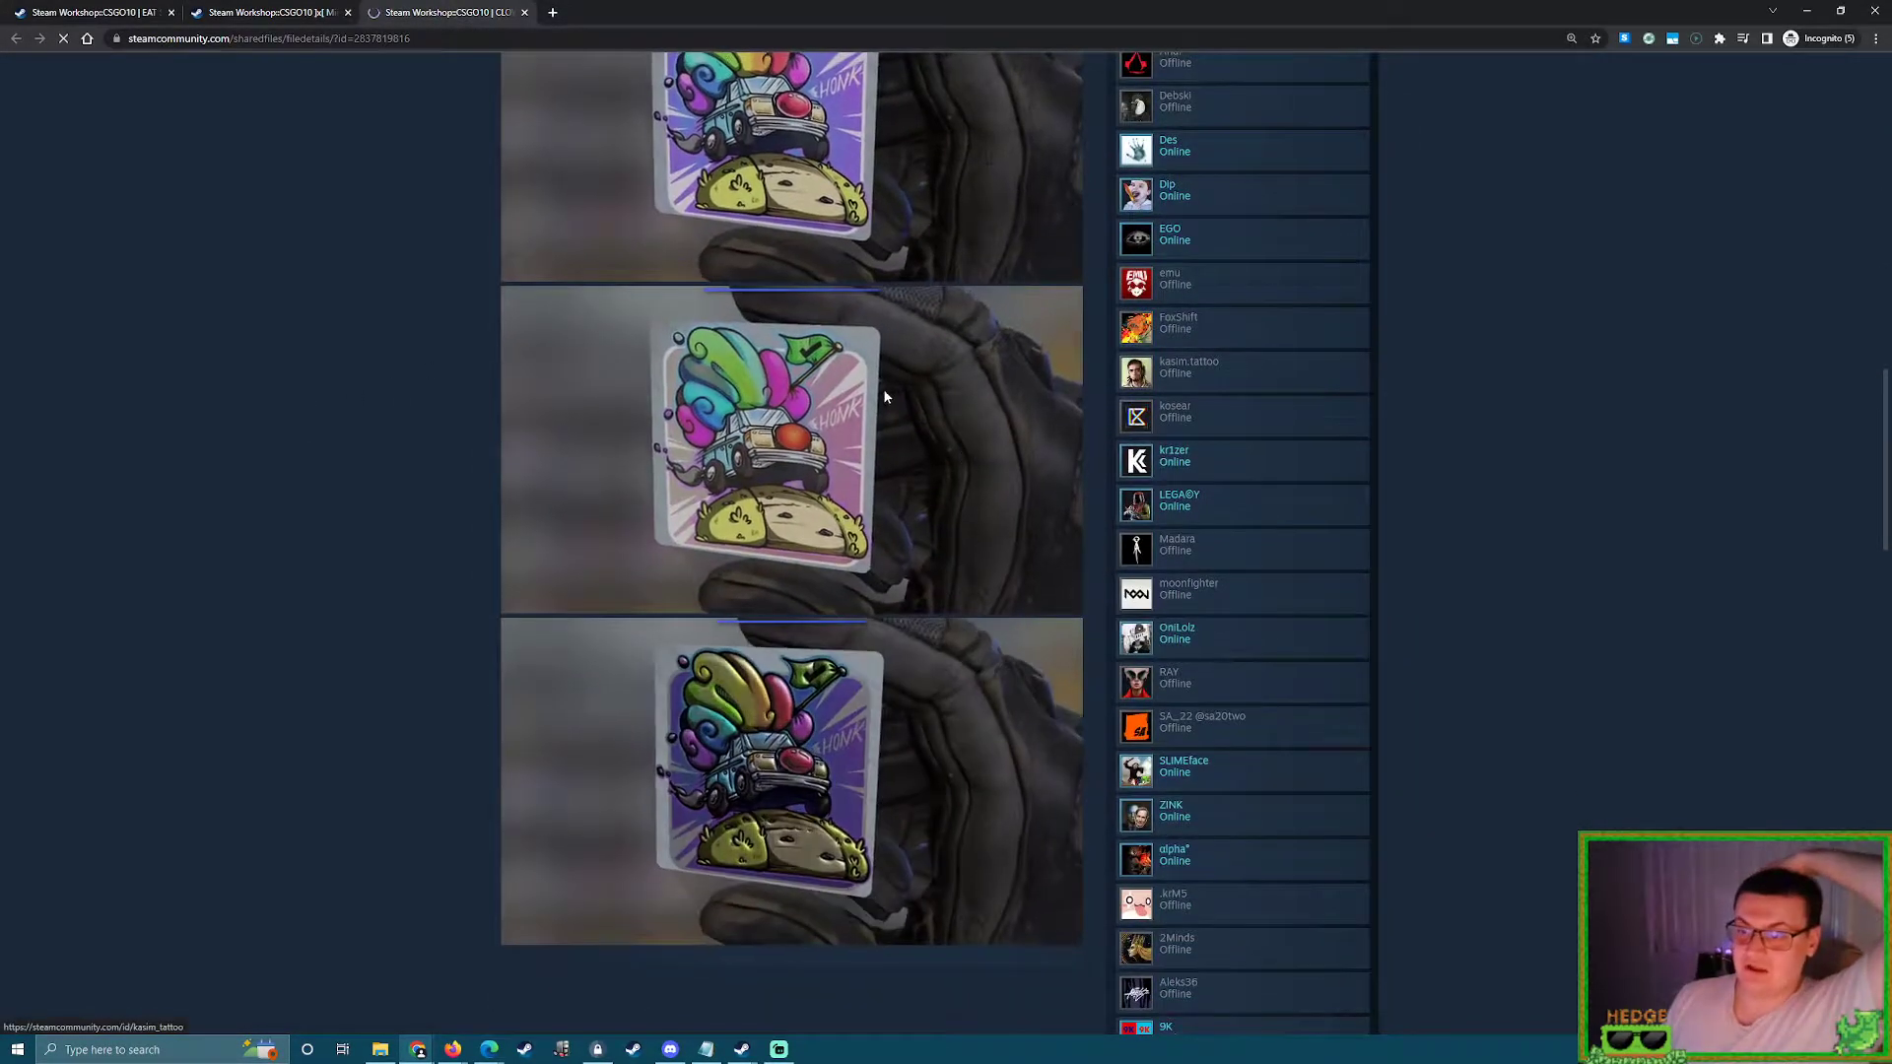
scroll(up, 3)
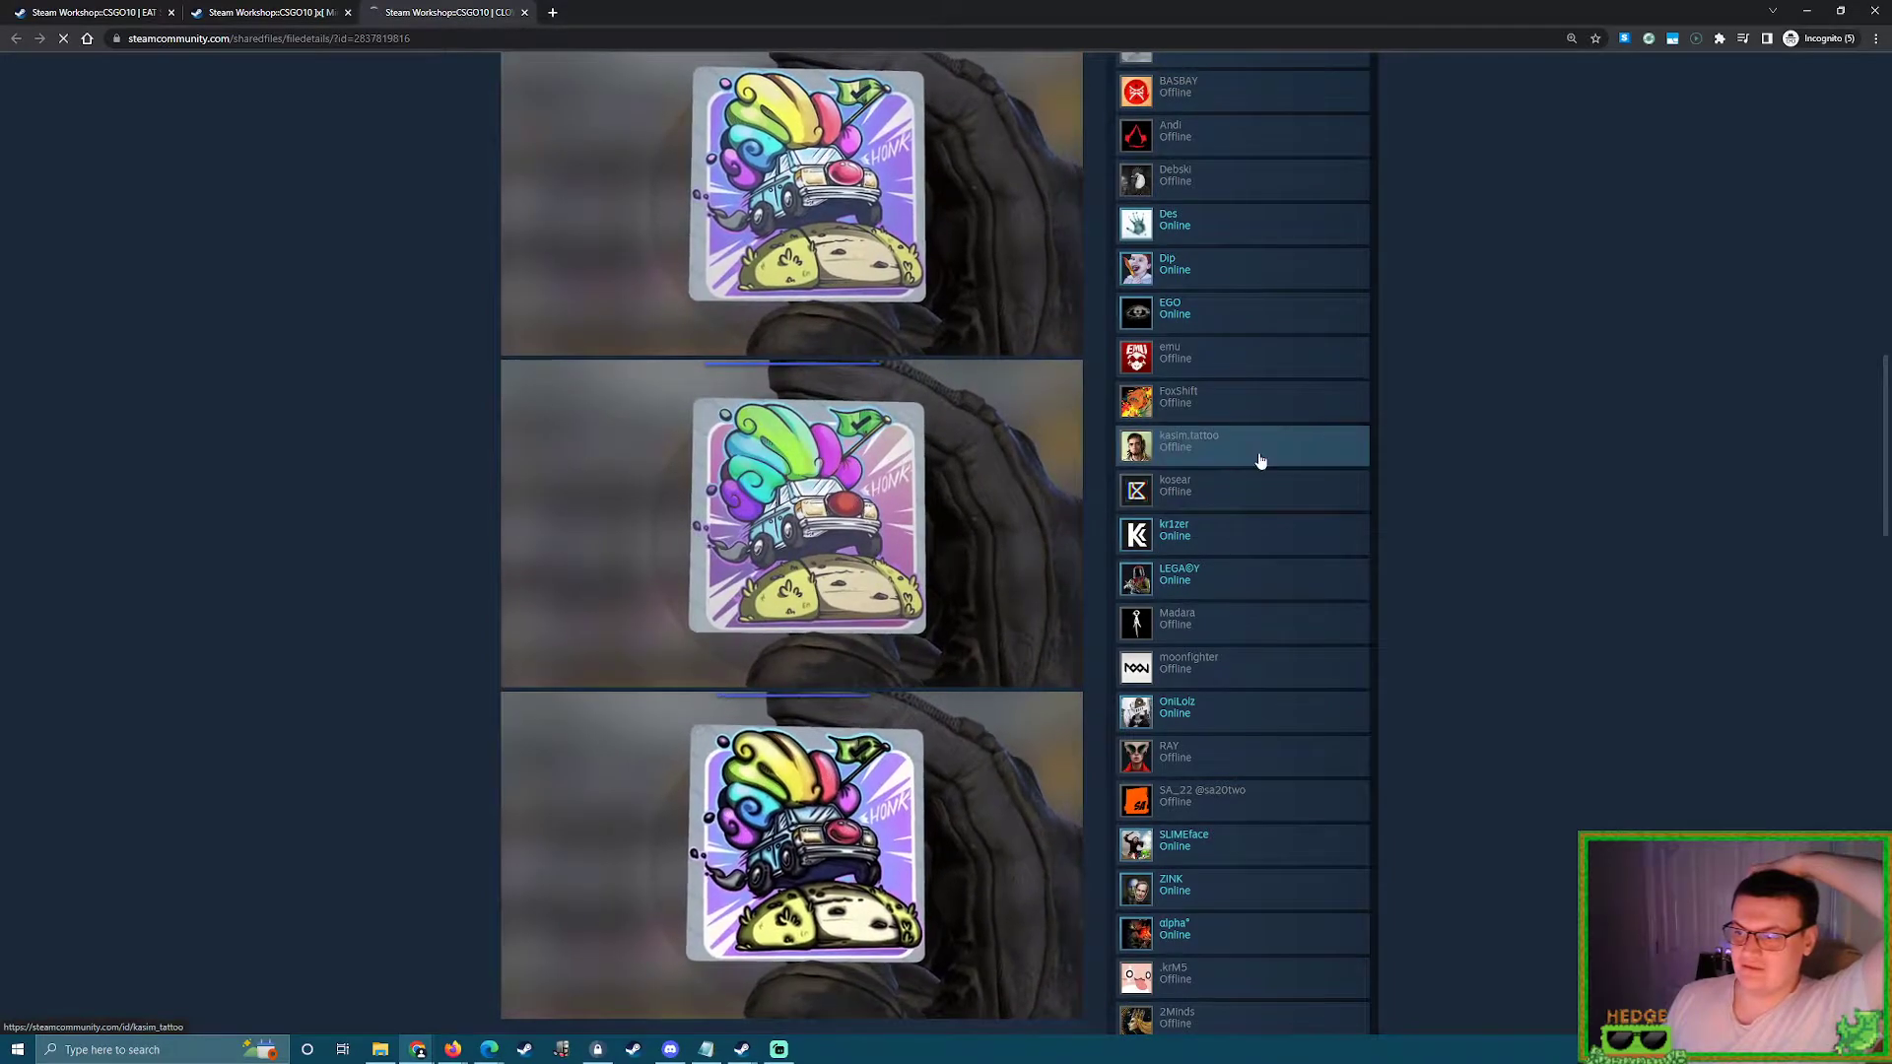
scroll(up, 3)
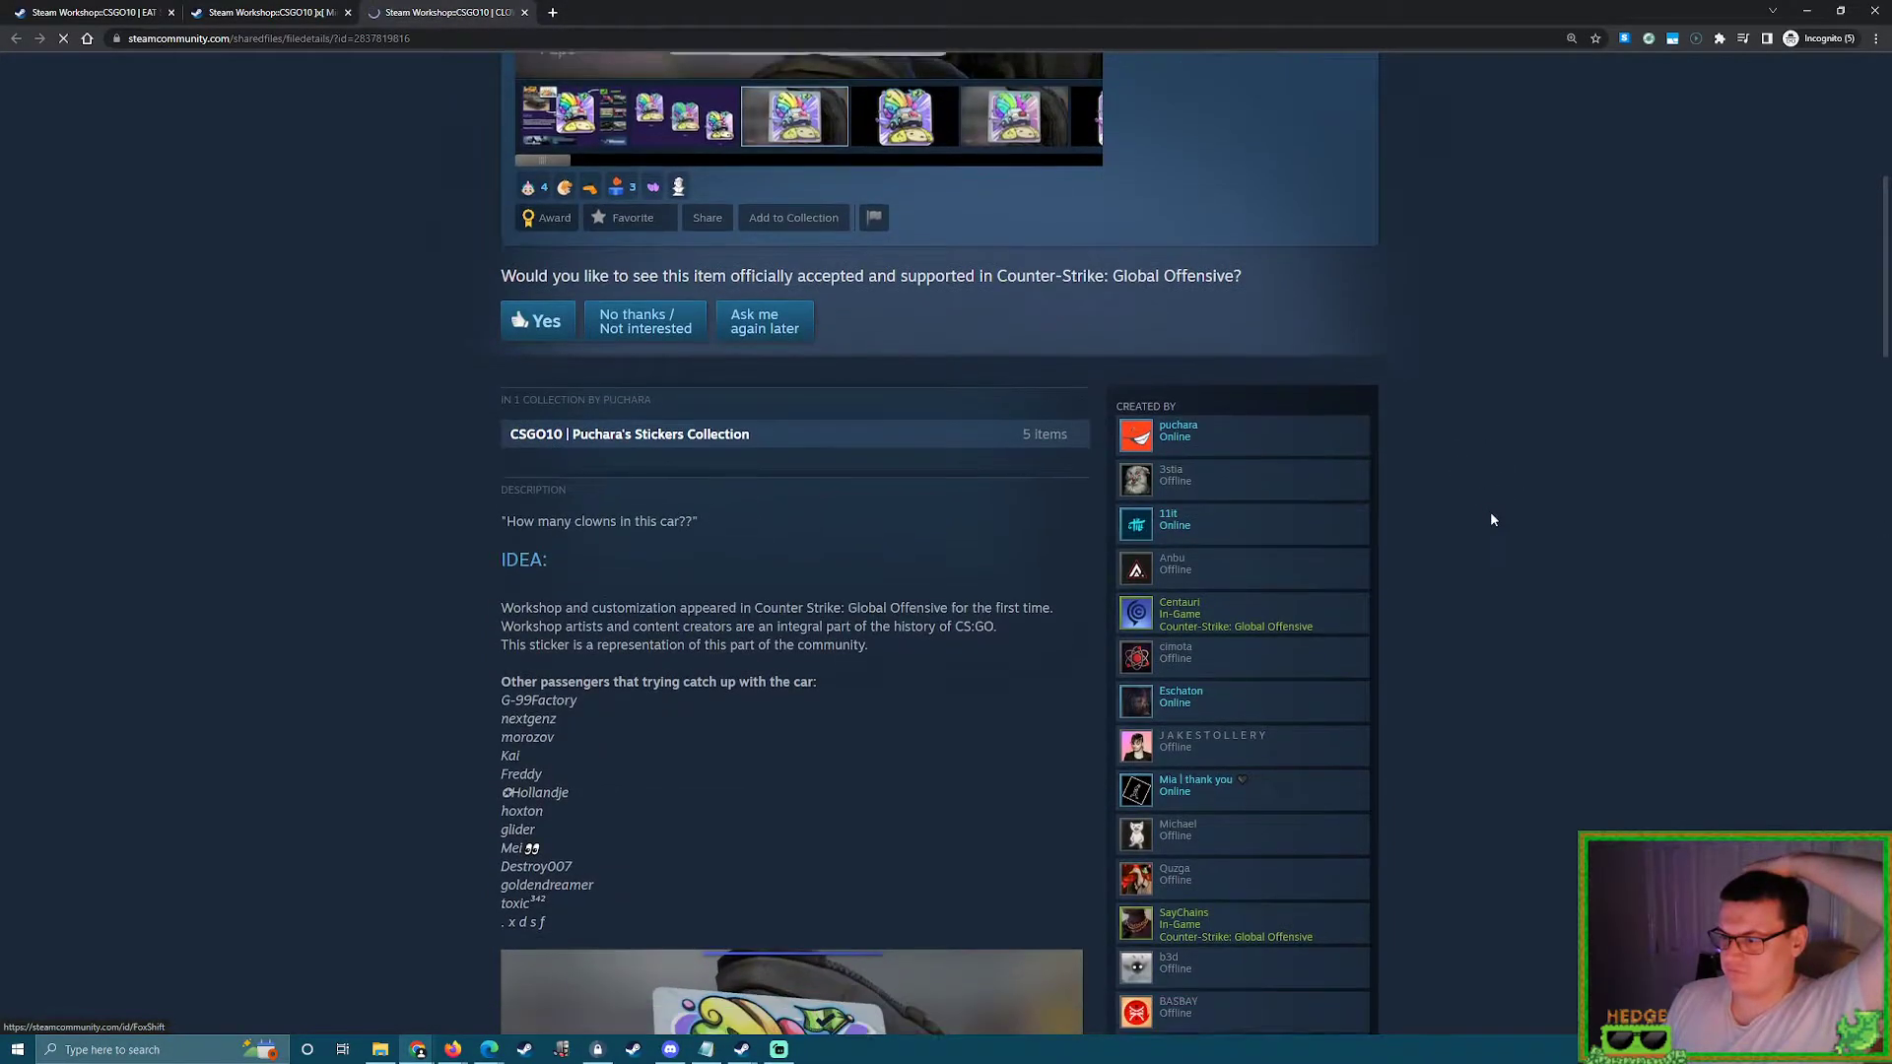
scroll(down, 3)
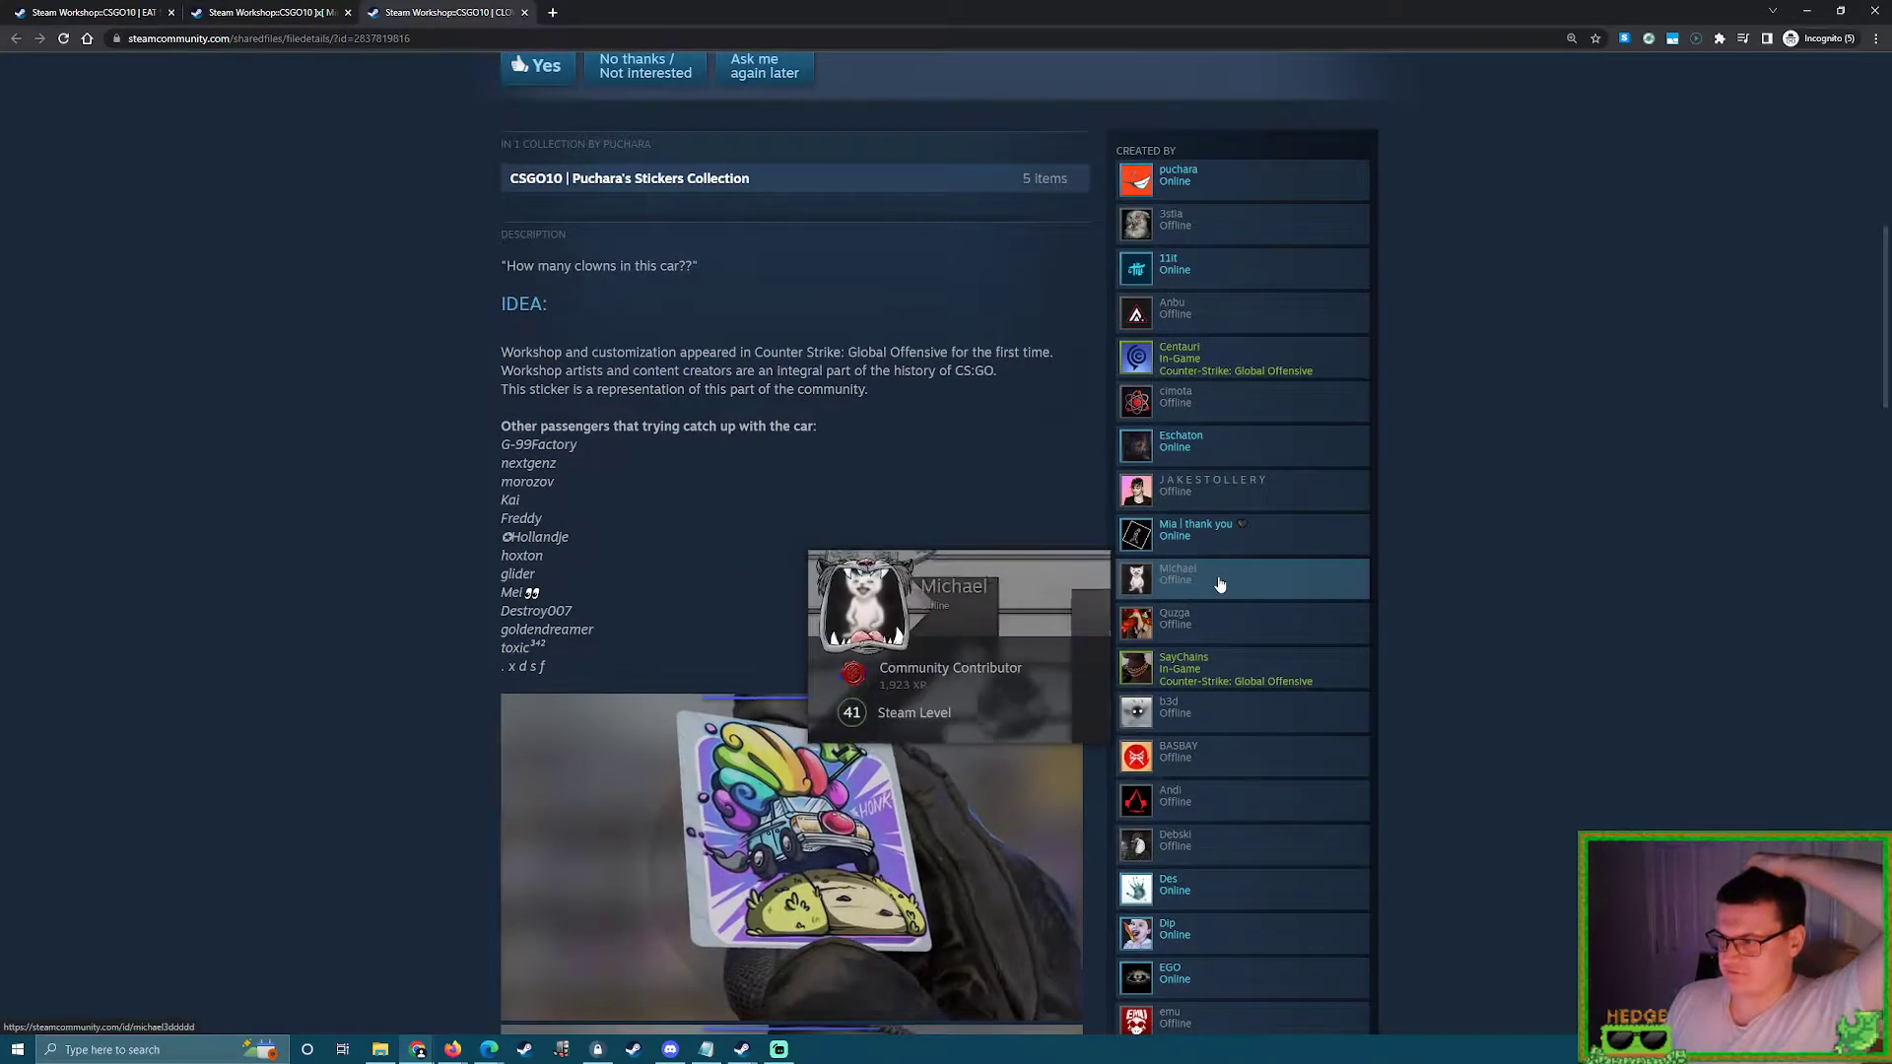
scroll(down, 3)
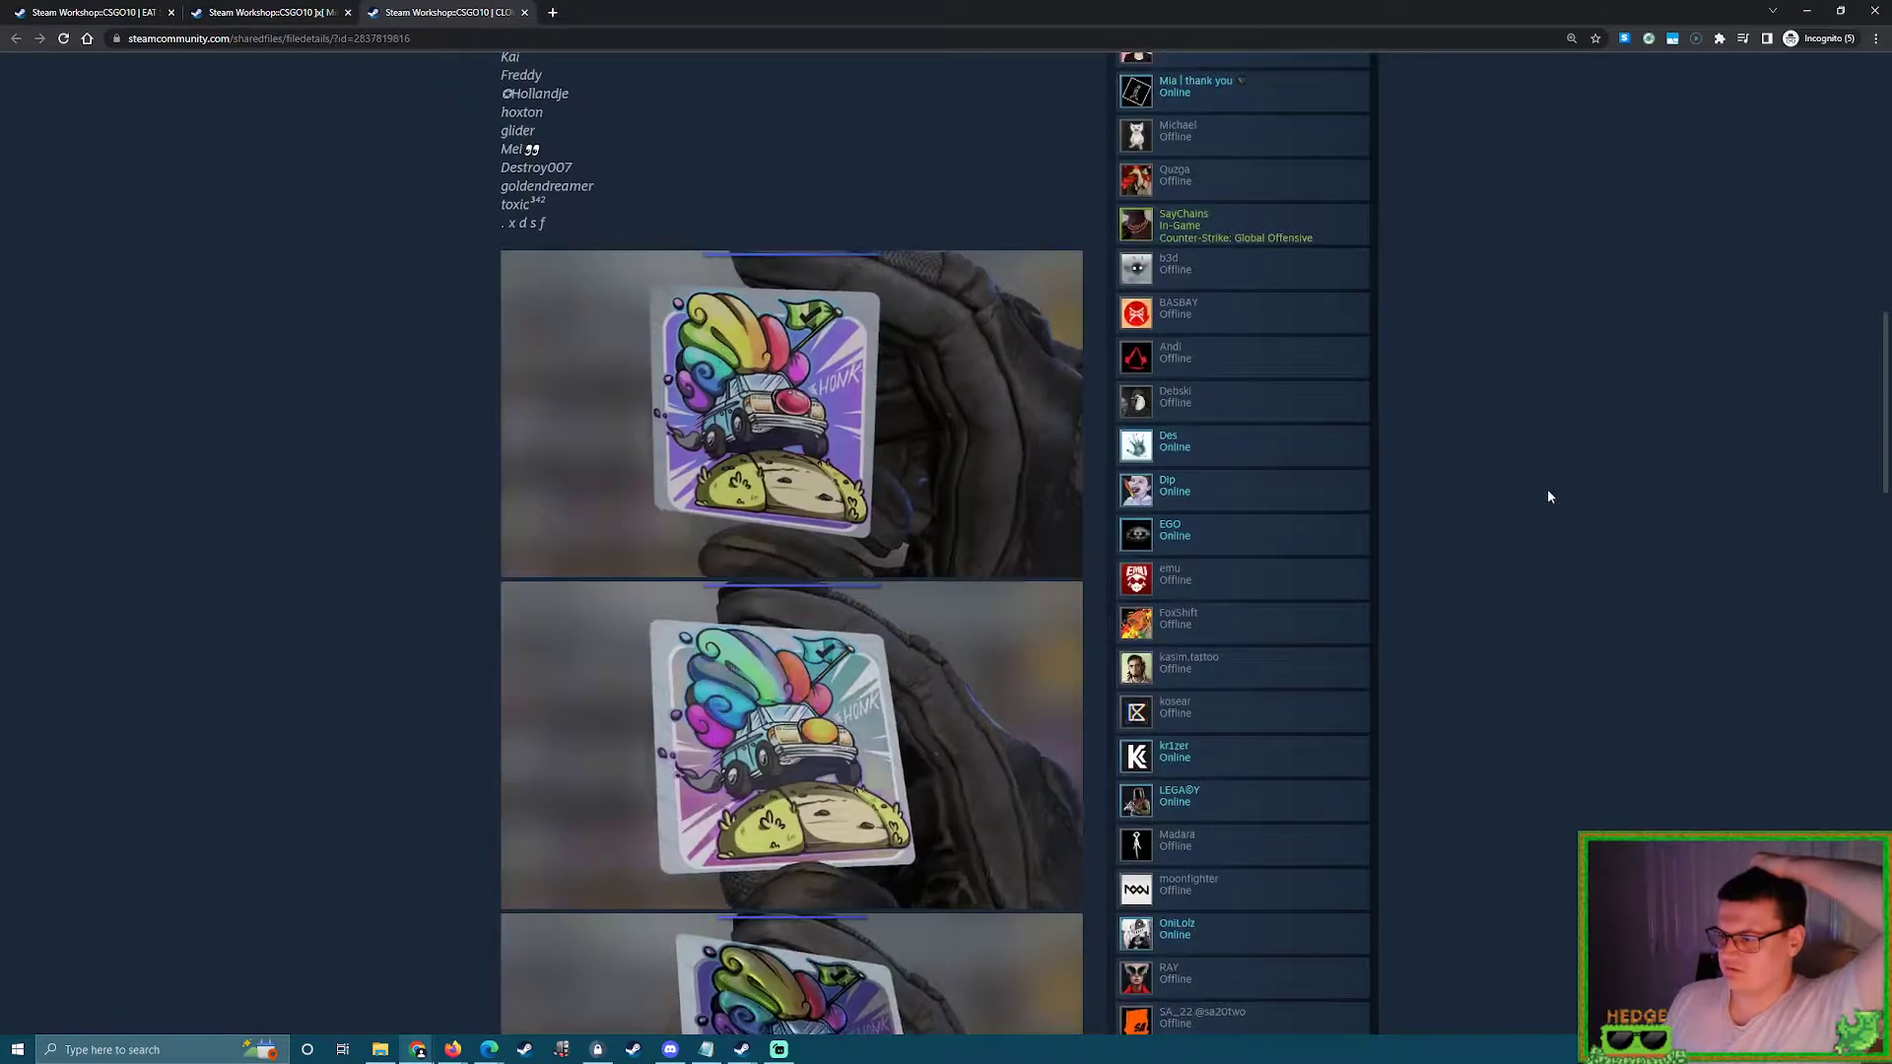
scroll(down, 3)
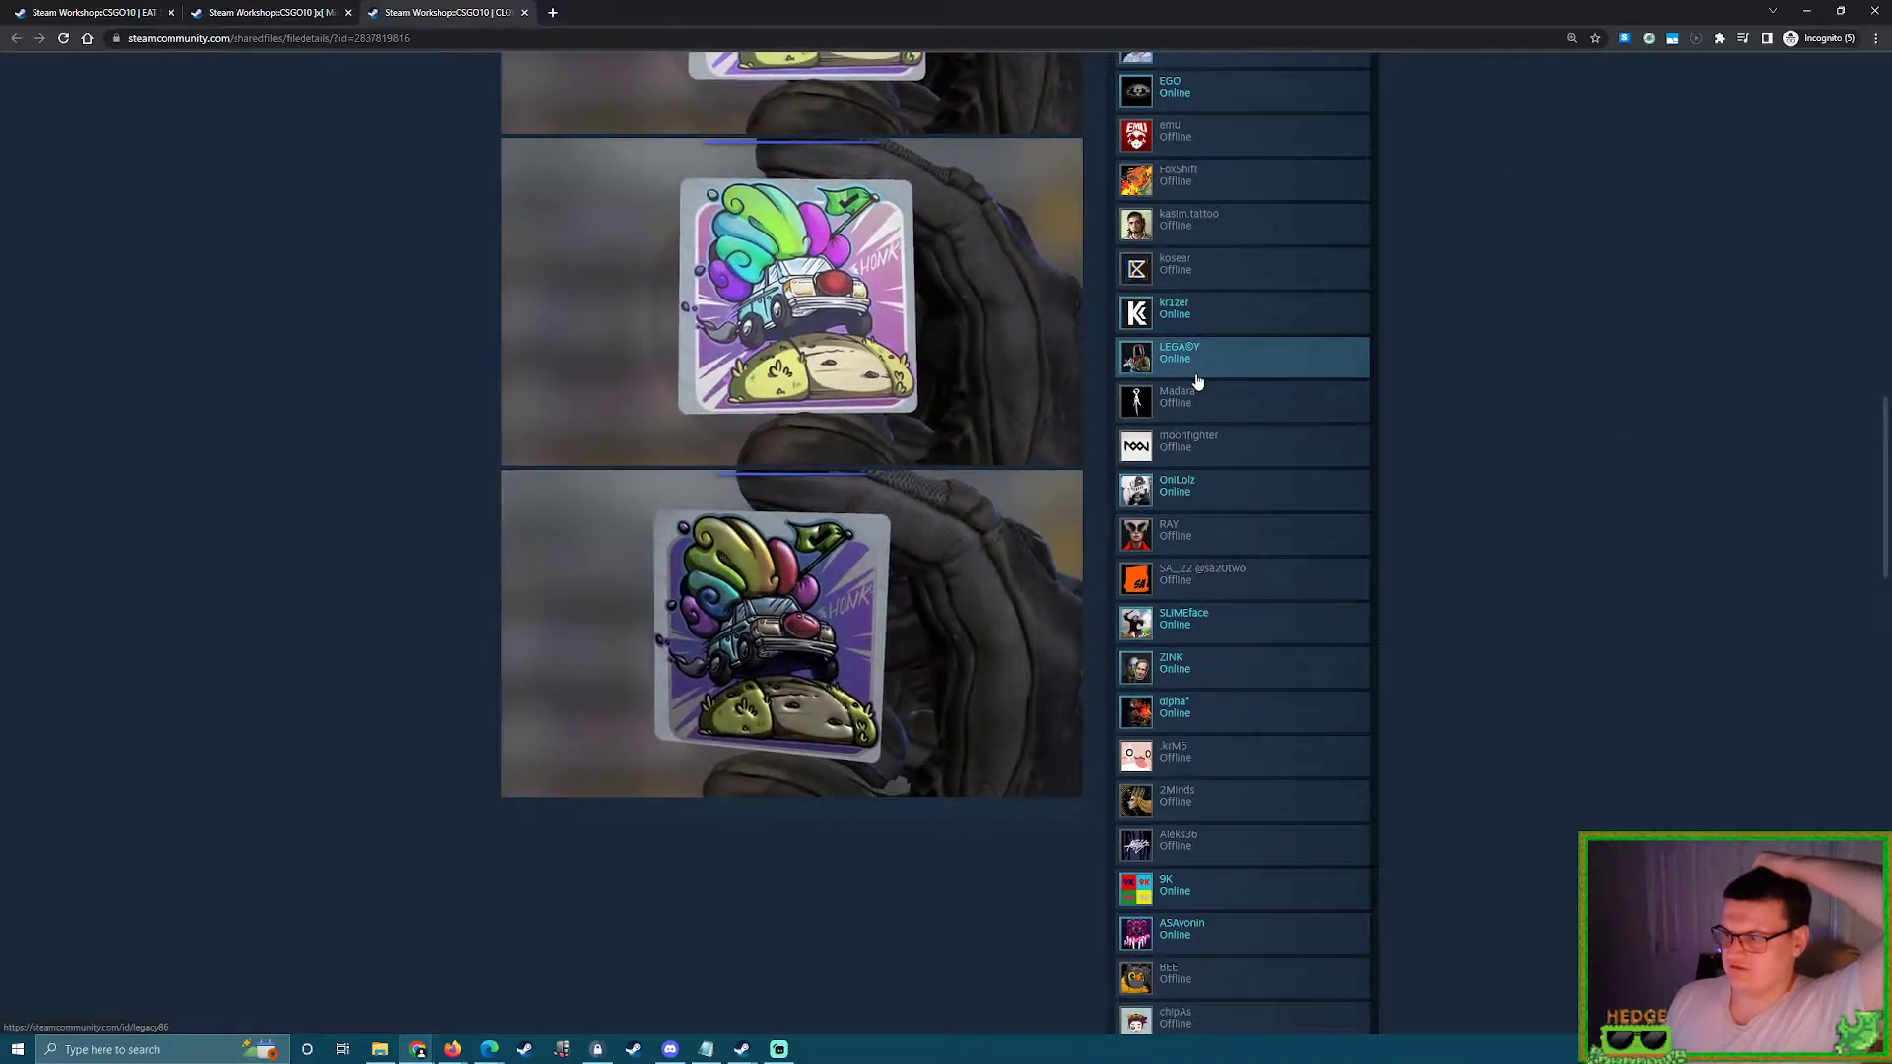
scroll(down, 3)
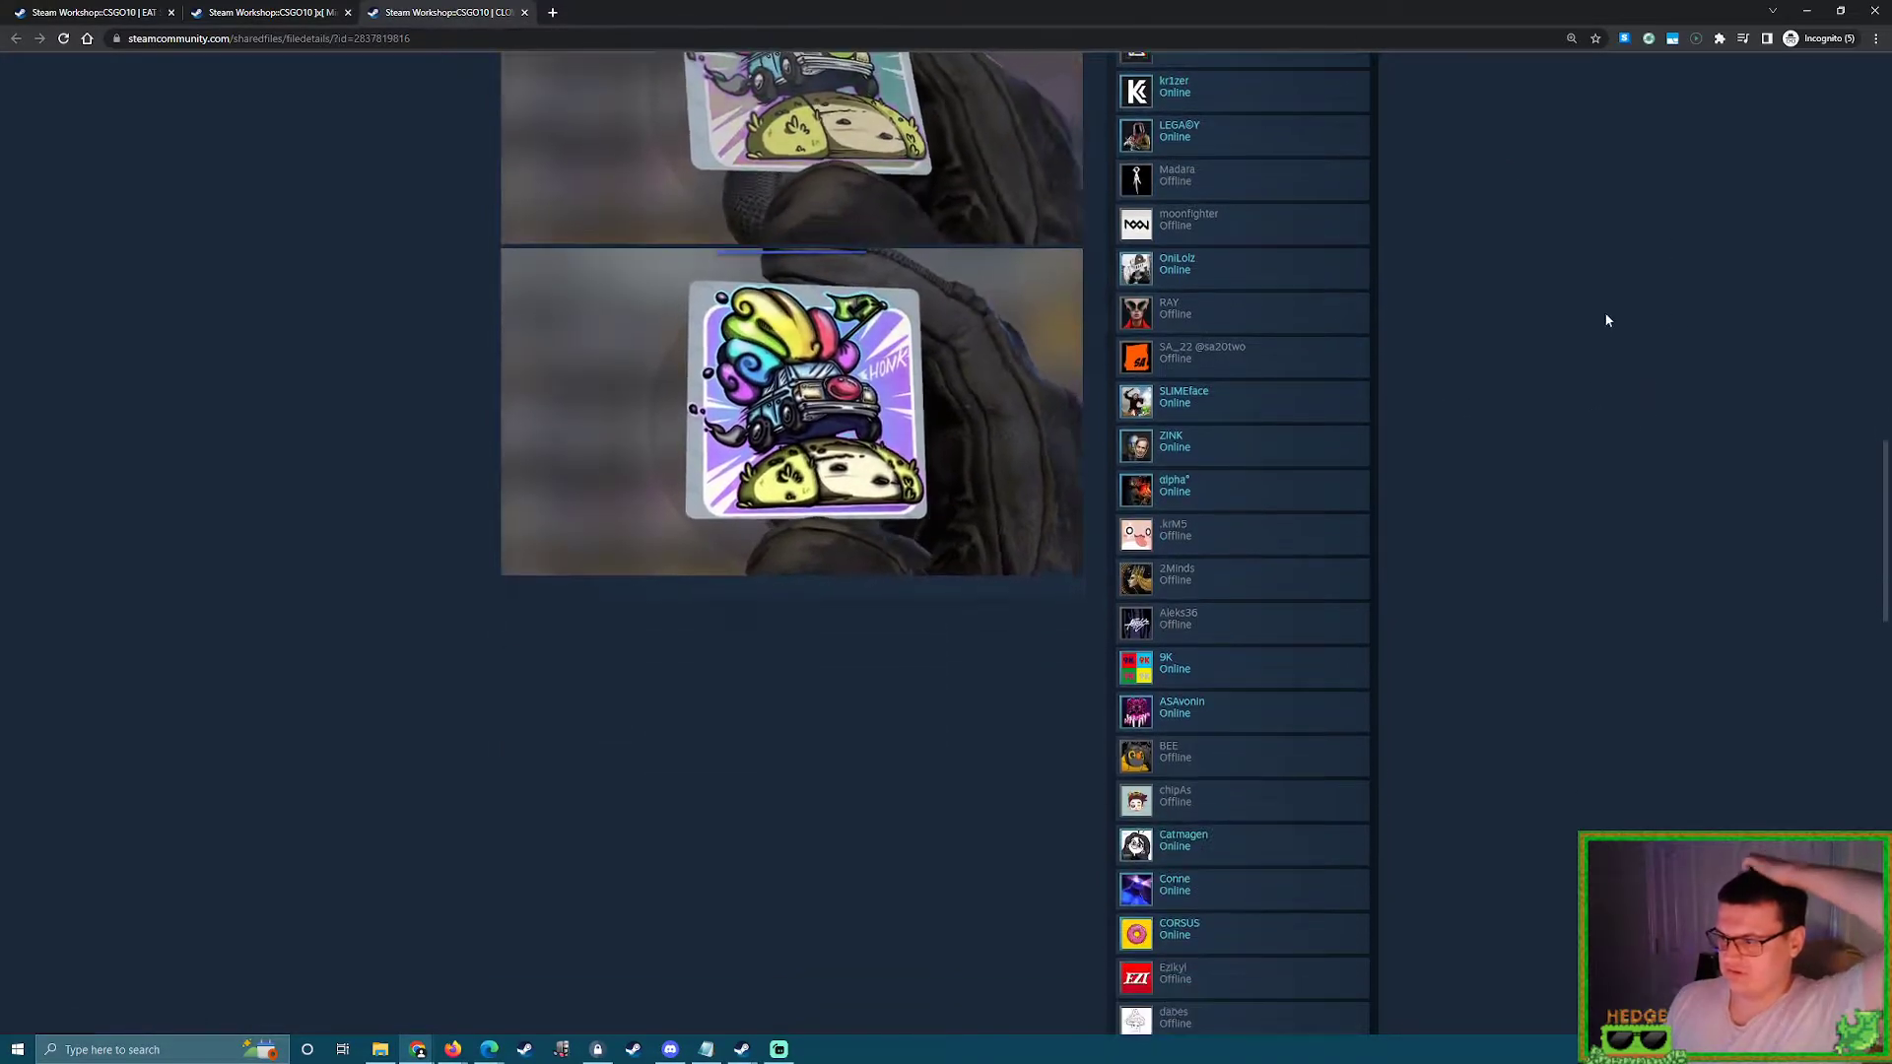
scroll(down, 3)
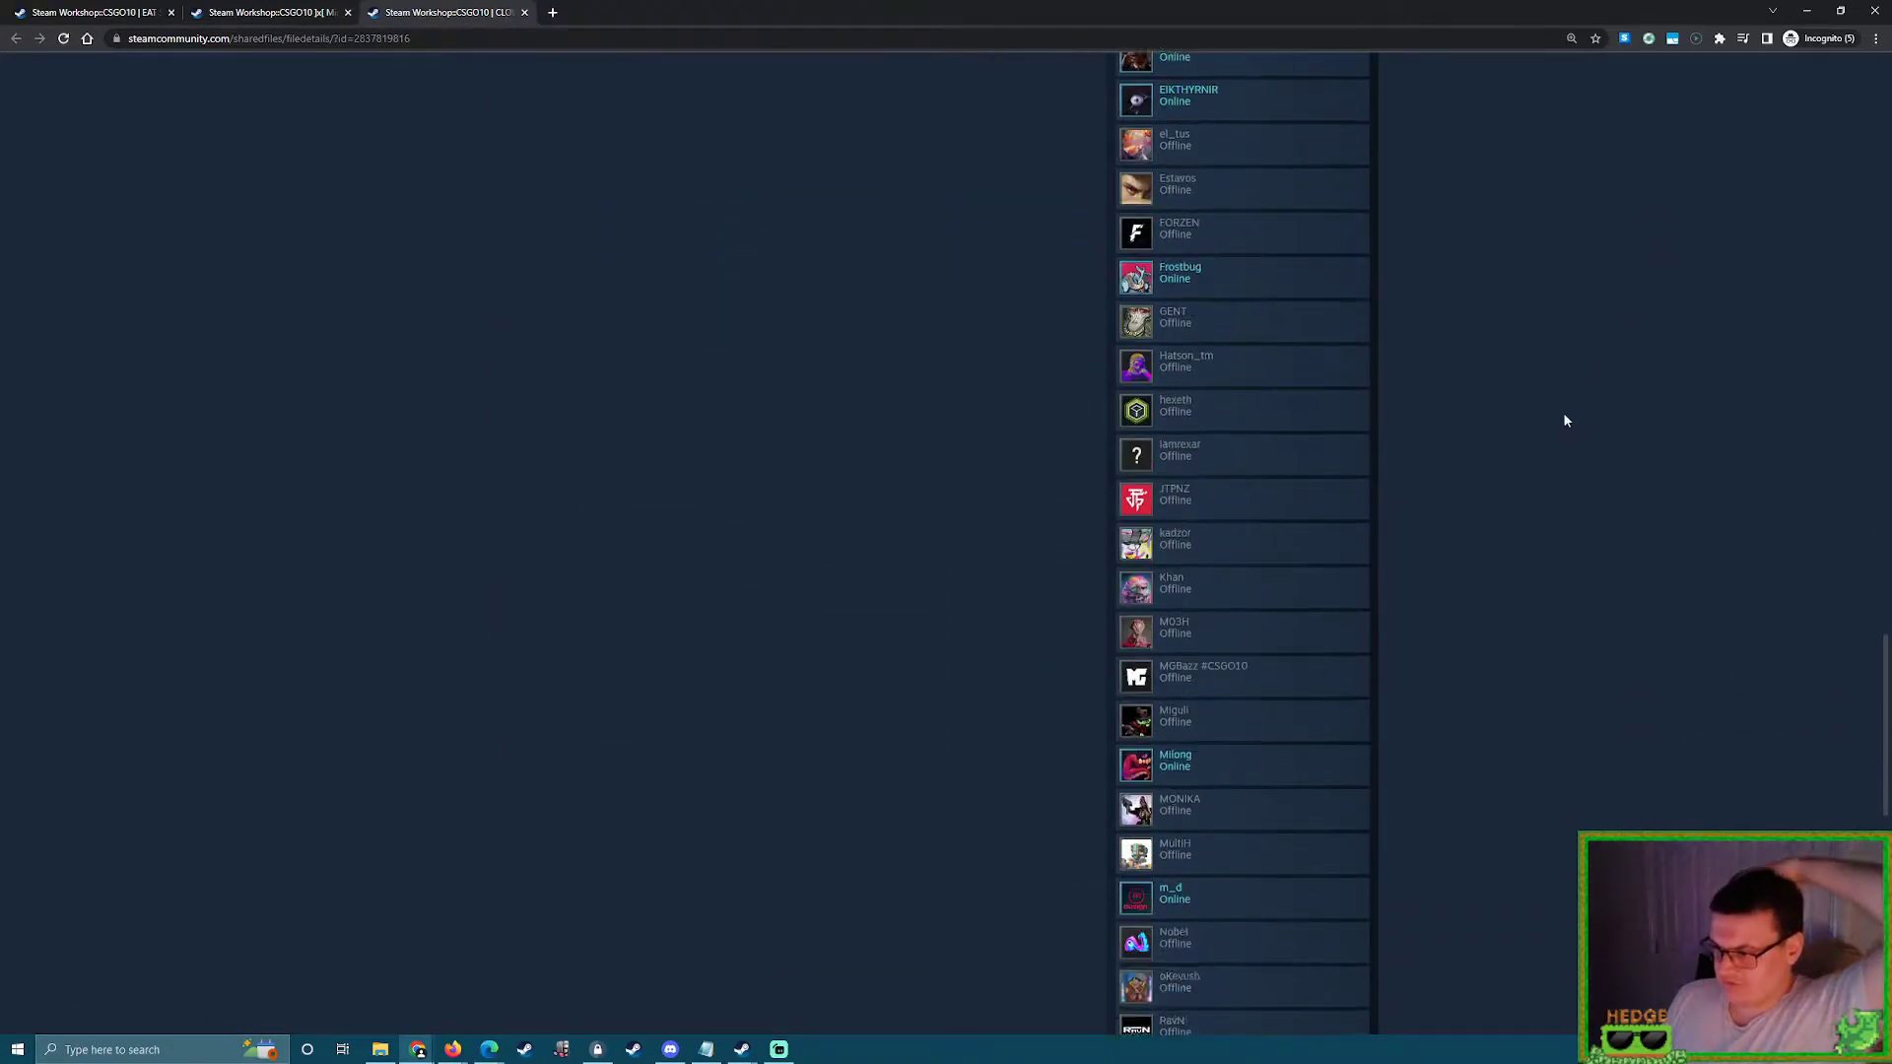
scroll(down, 3)
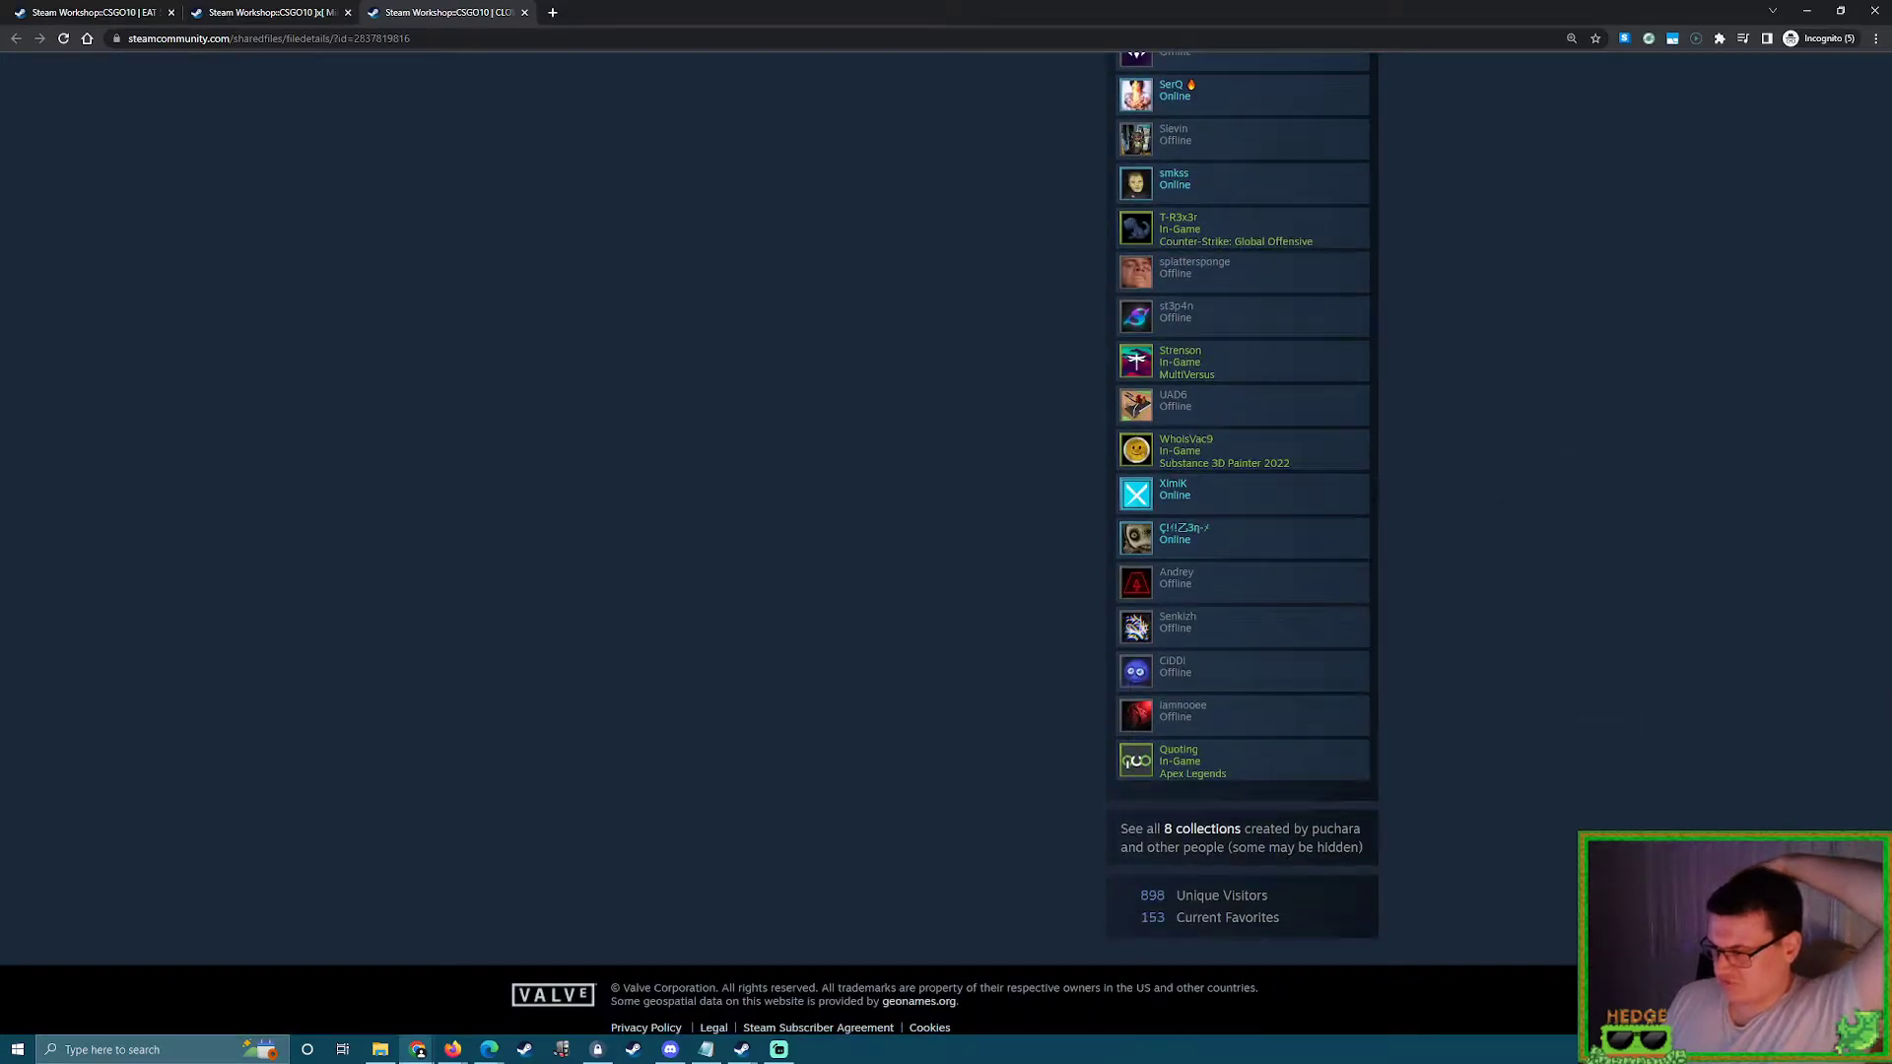
scroll(up, 3)
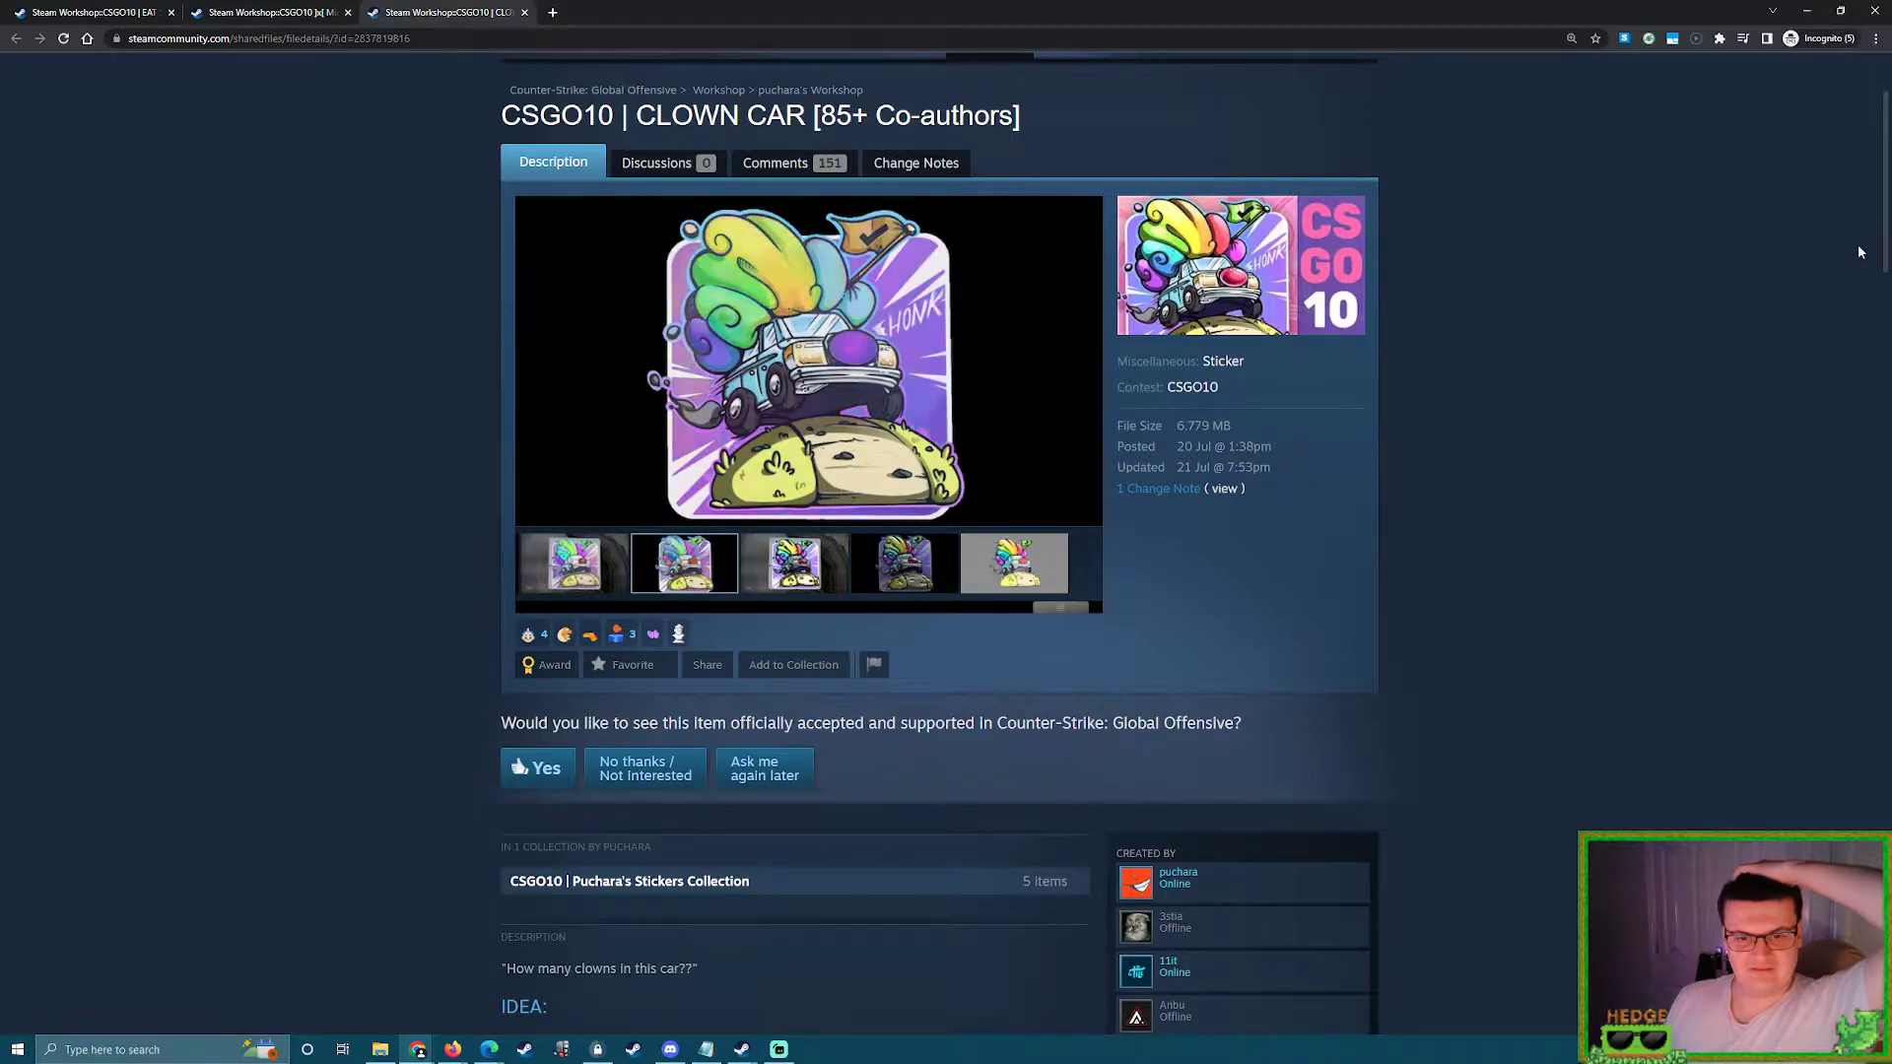
Show the Foil glove render as the main preview and scroll down through the description and co-author list
click(794, 562)
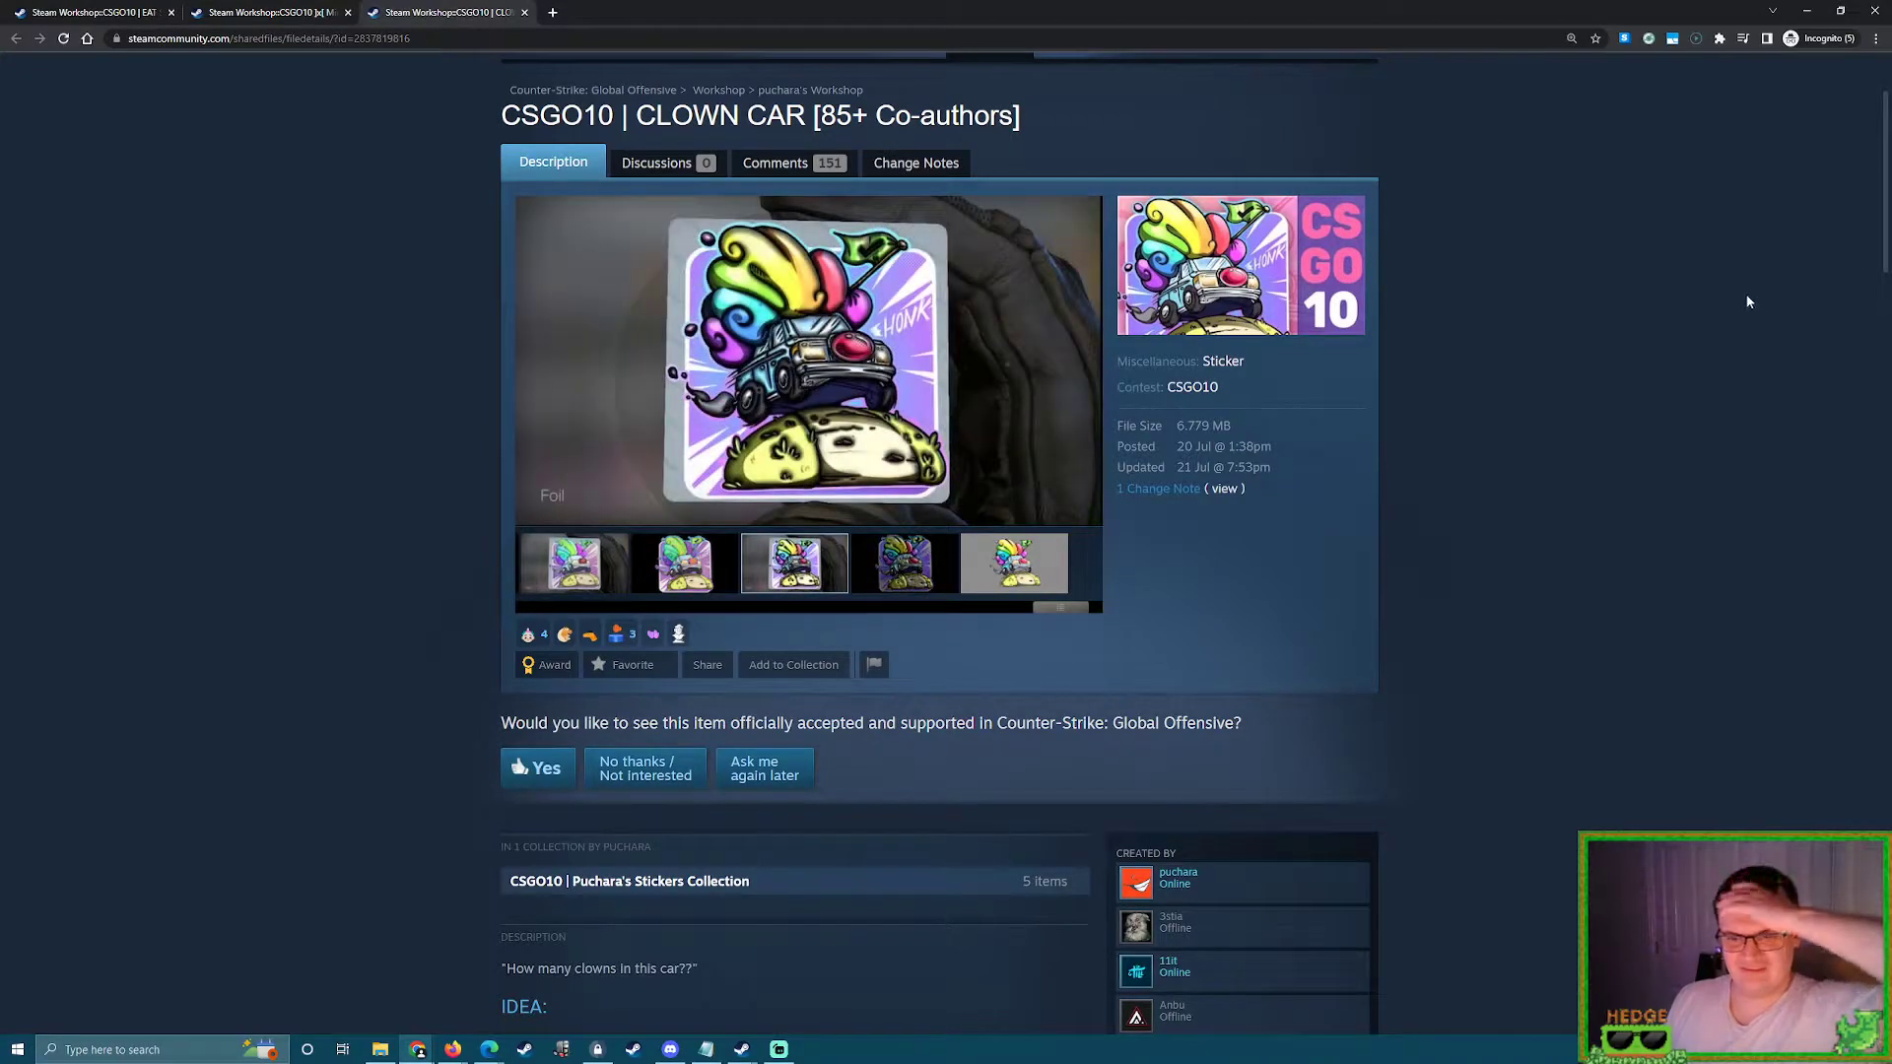
scroll(down, 3)
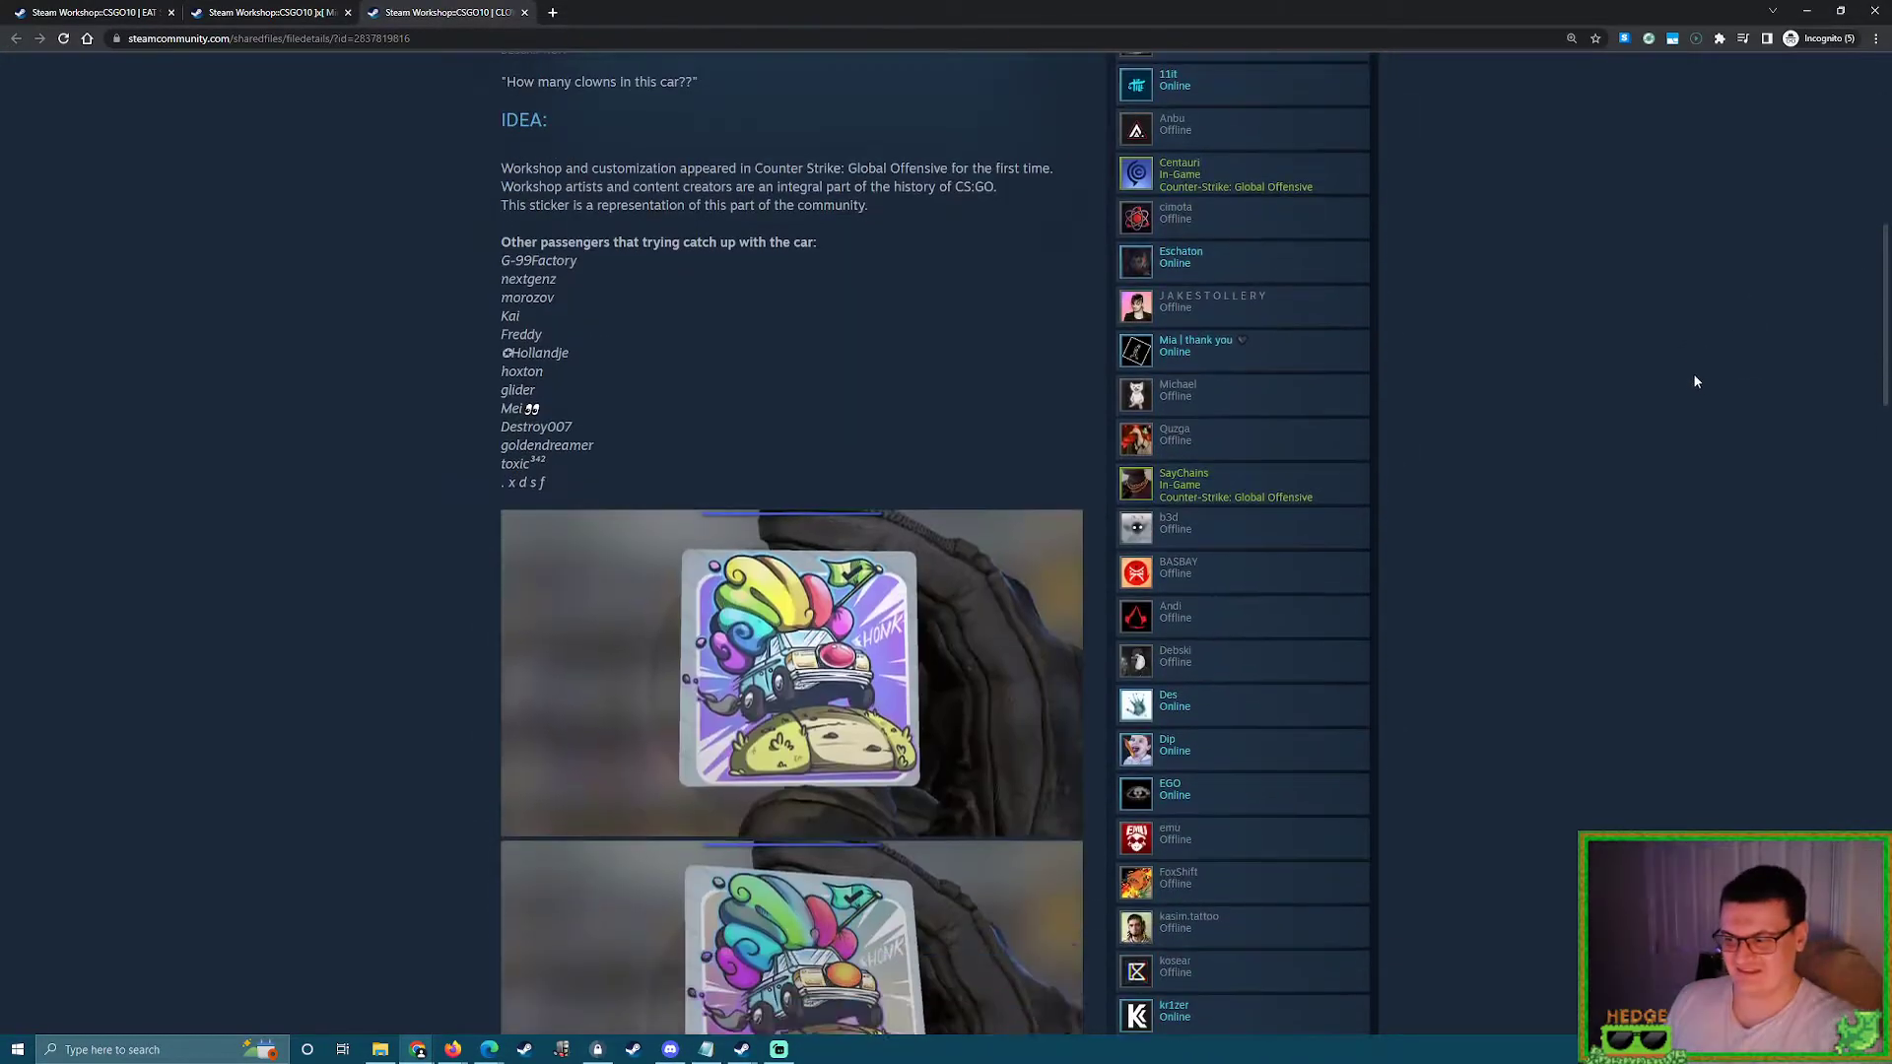
scroll(down, 3)
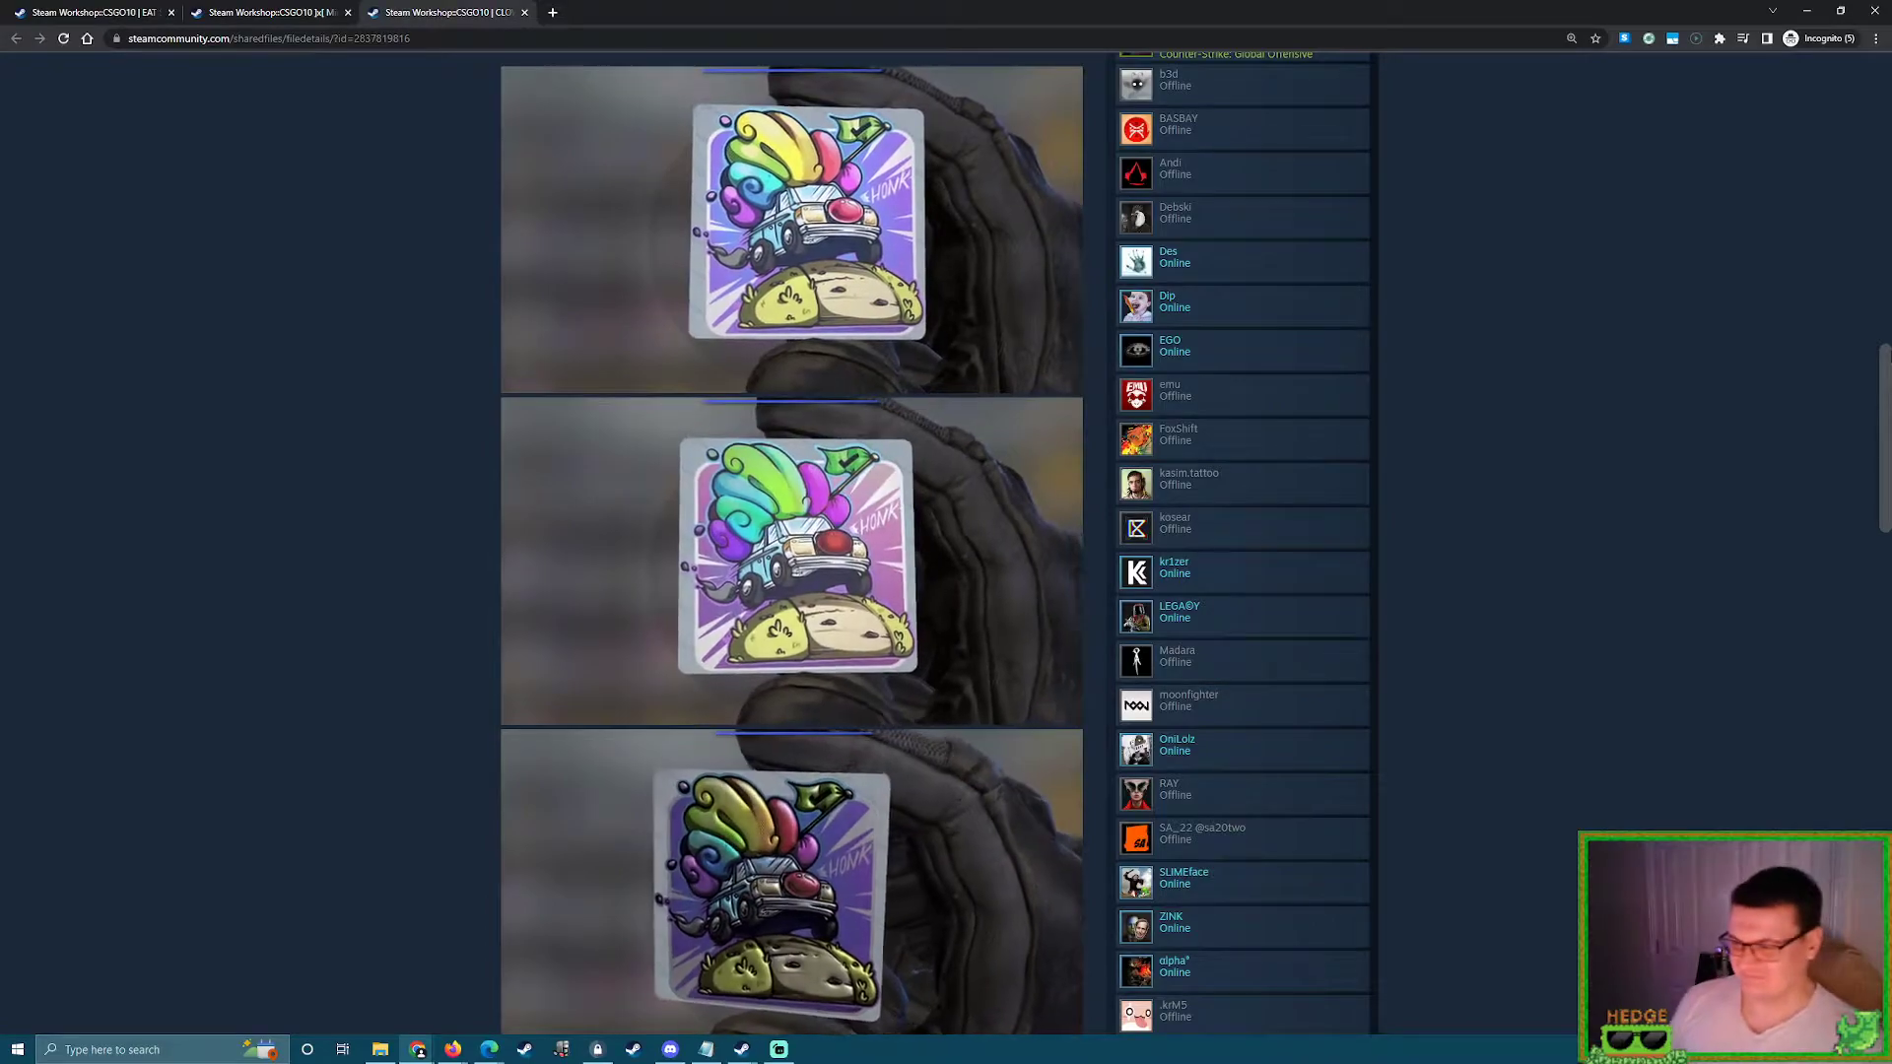
scroll(down, 3)
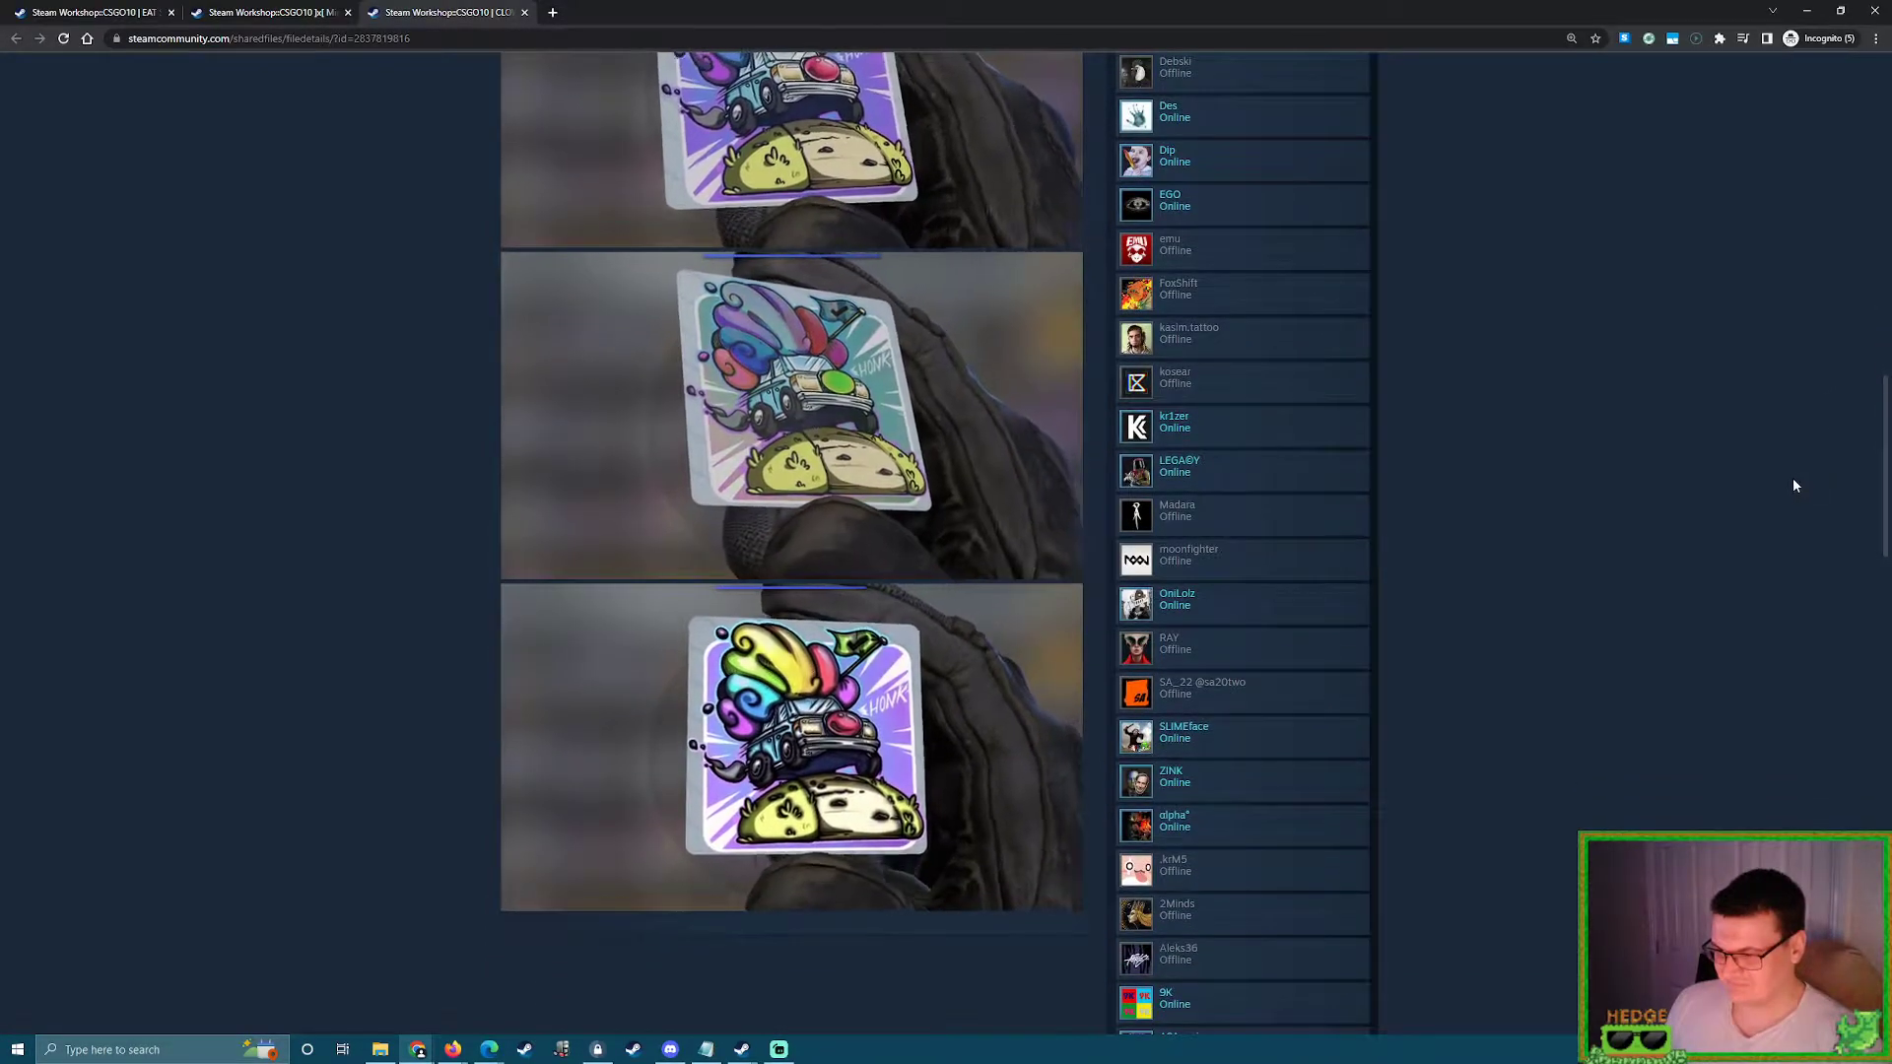
scroll(down, 3)
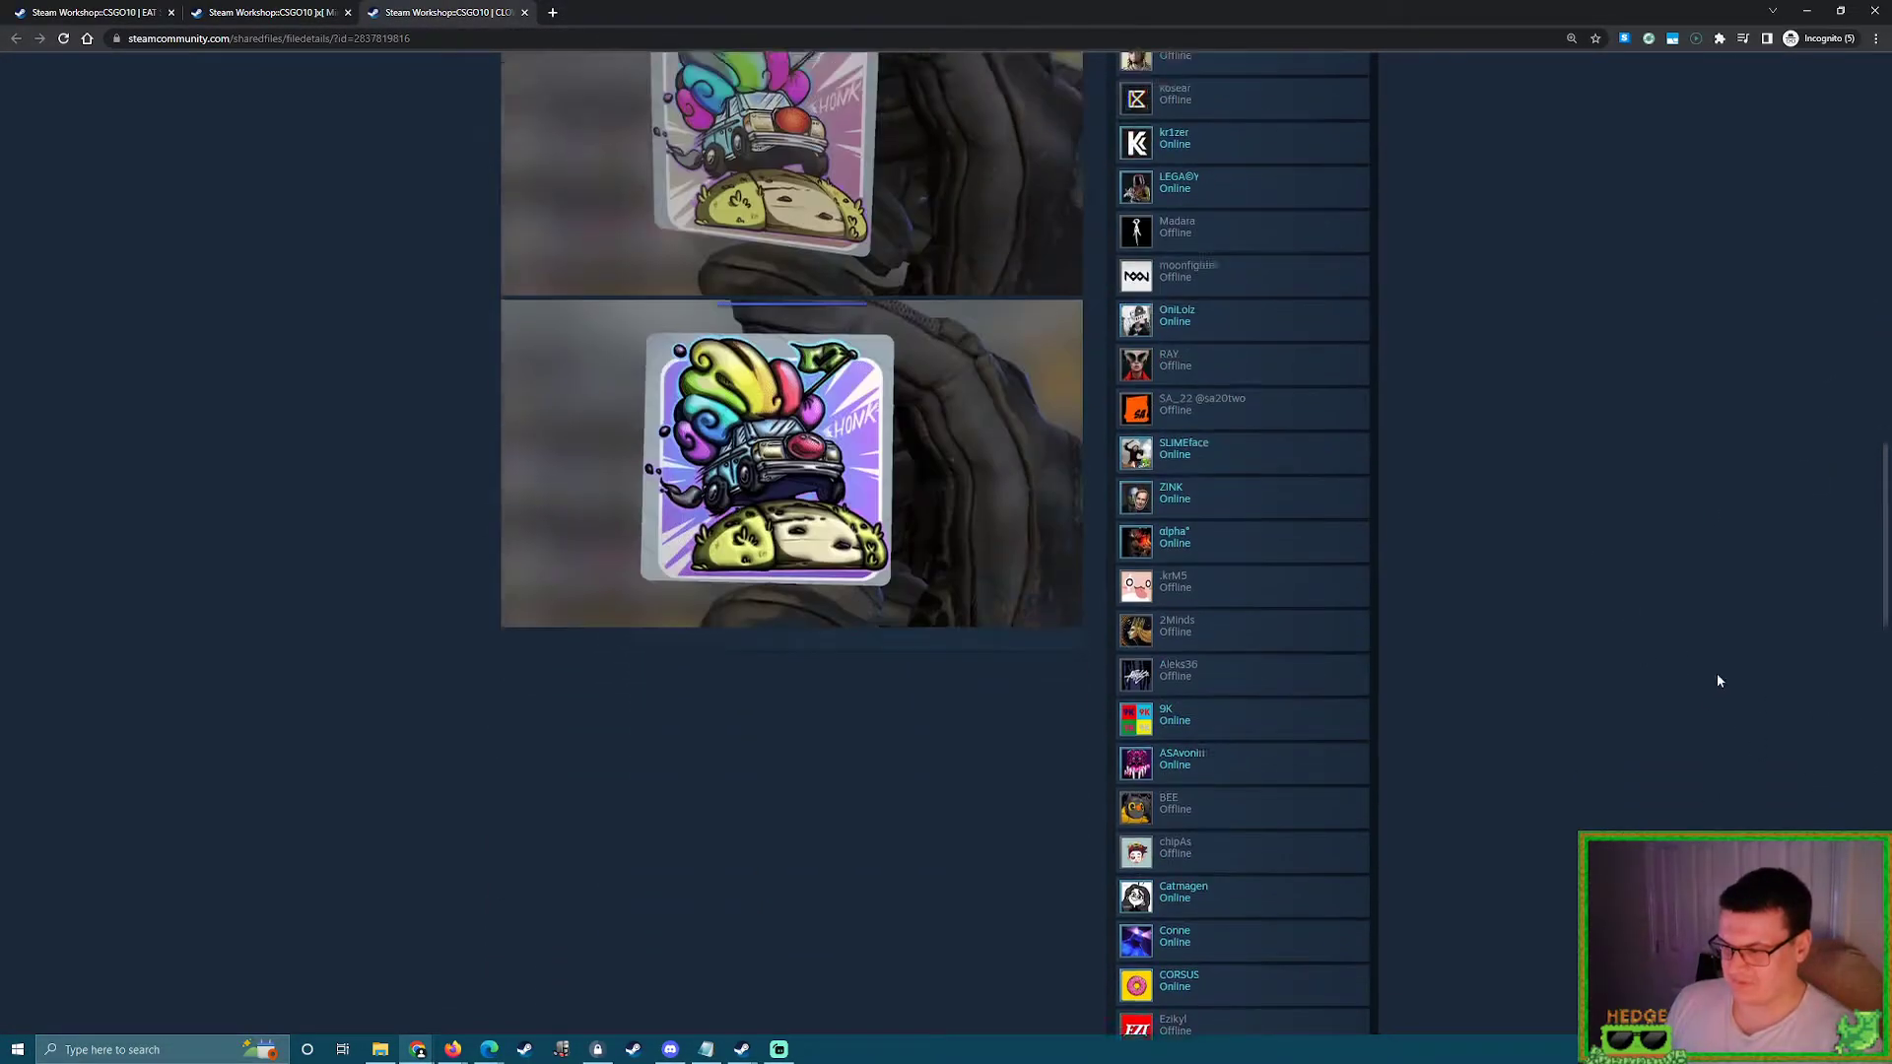
Scroll back up the item page to the sticker's title
scroll(up, 3)
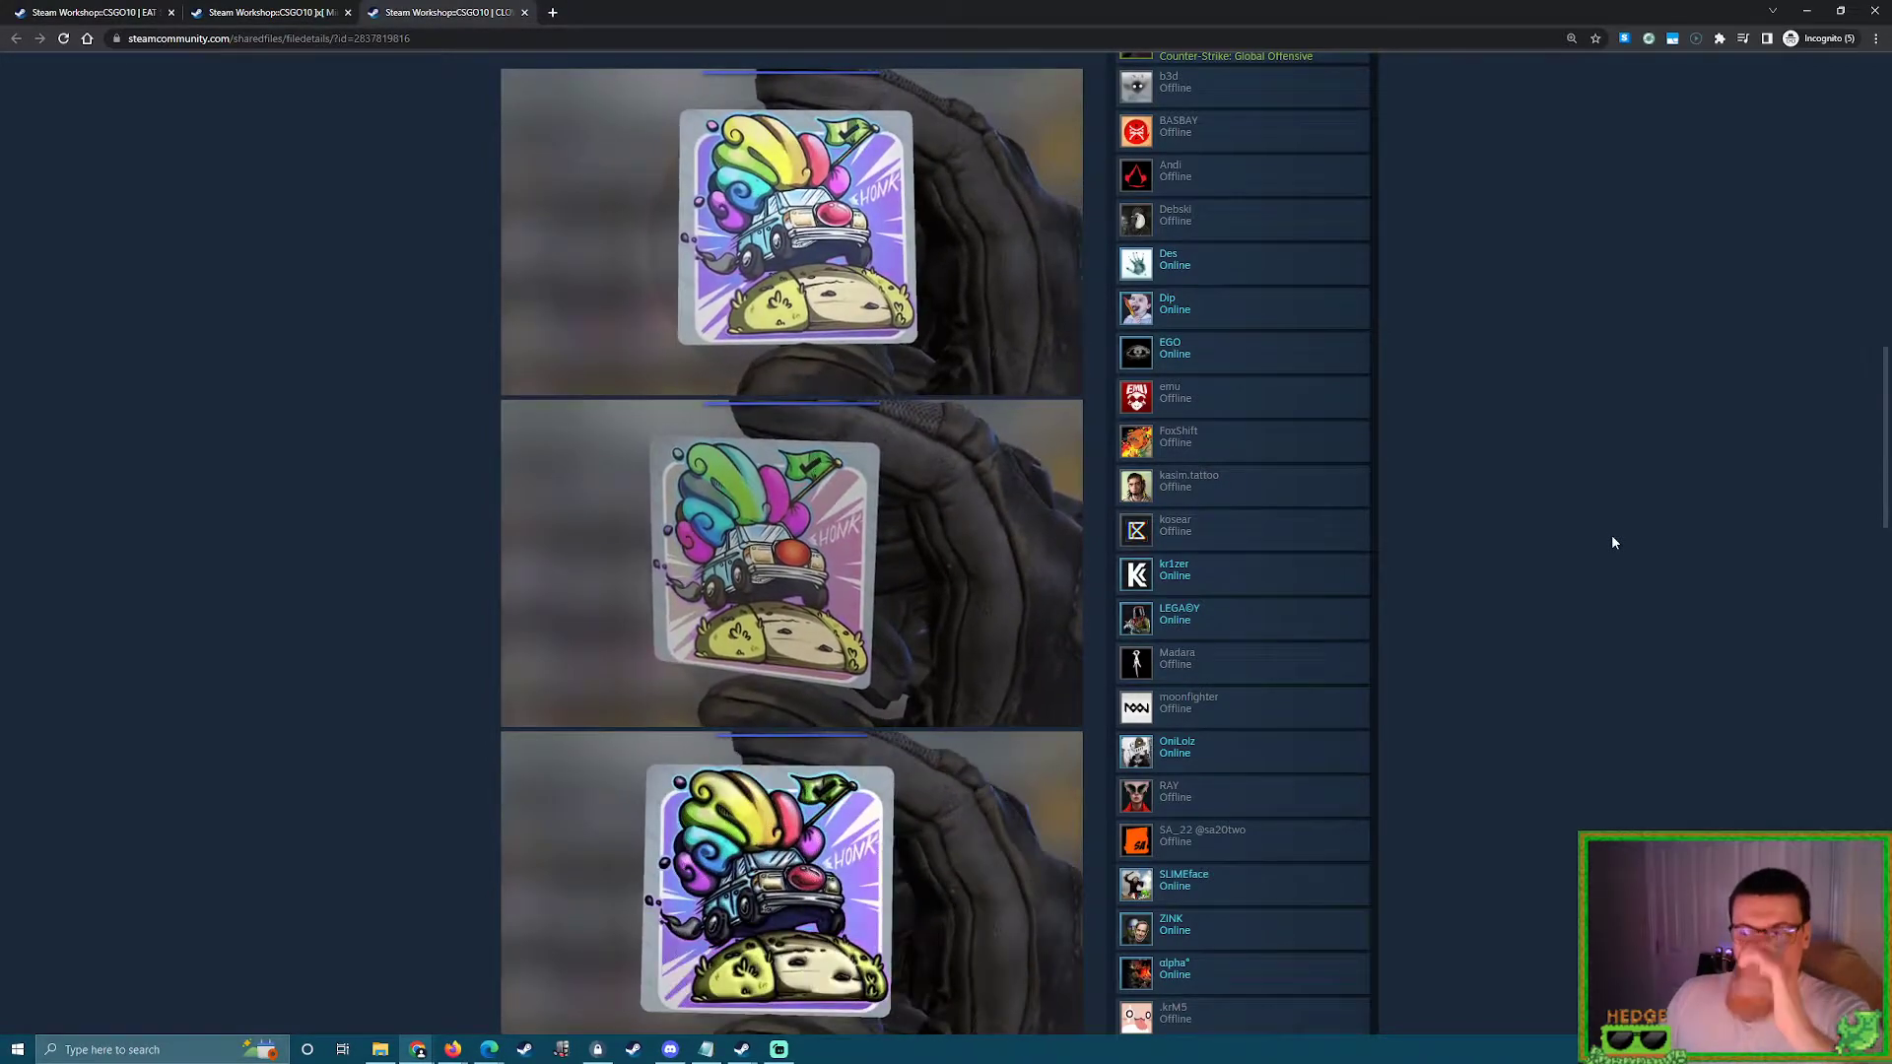
scroll(down, 3)
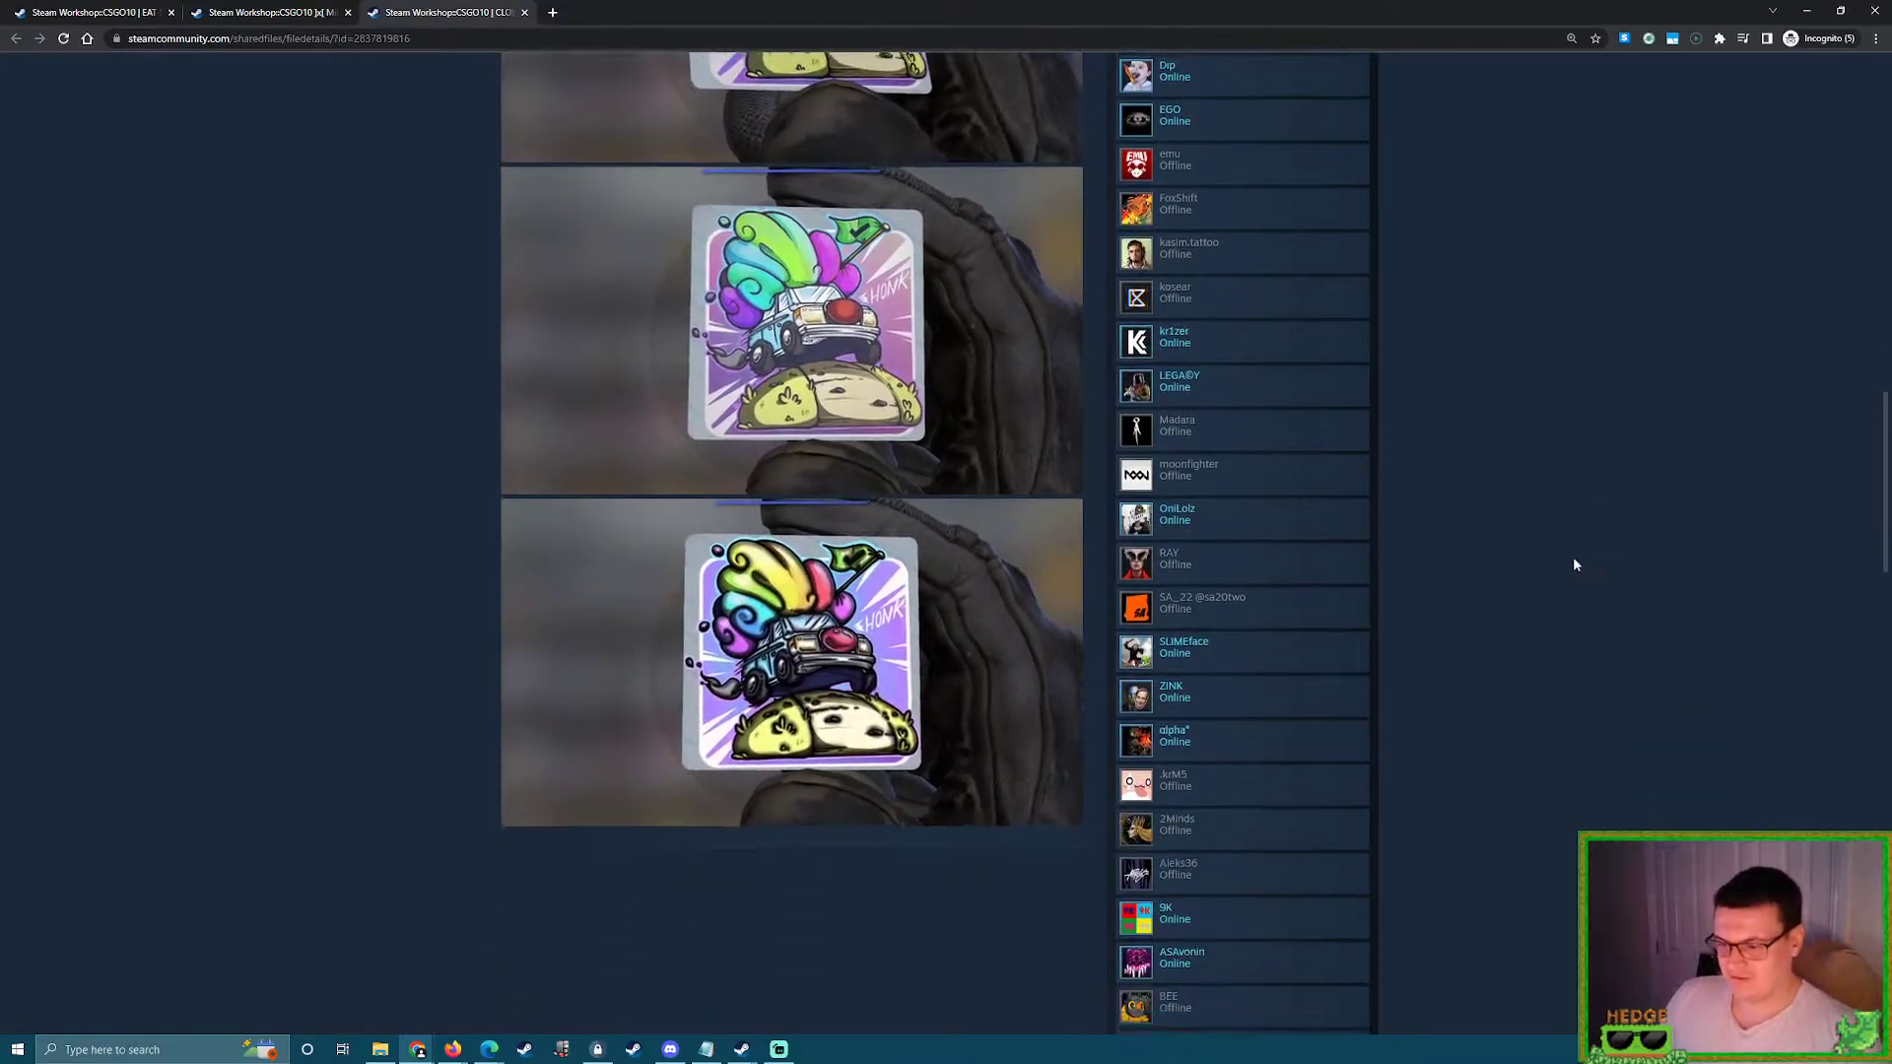
scroll(up, 3)
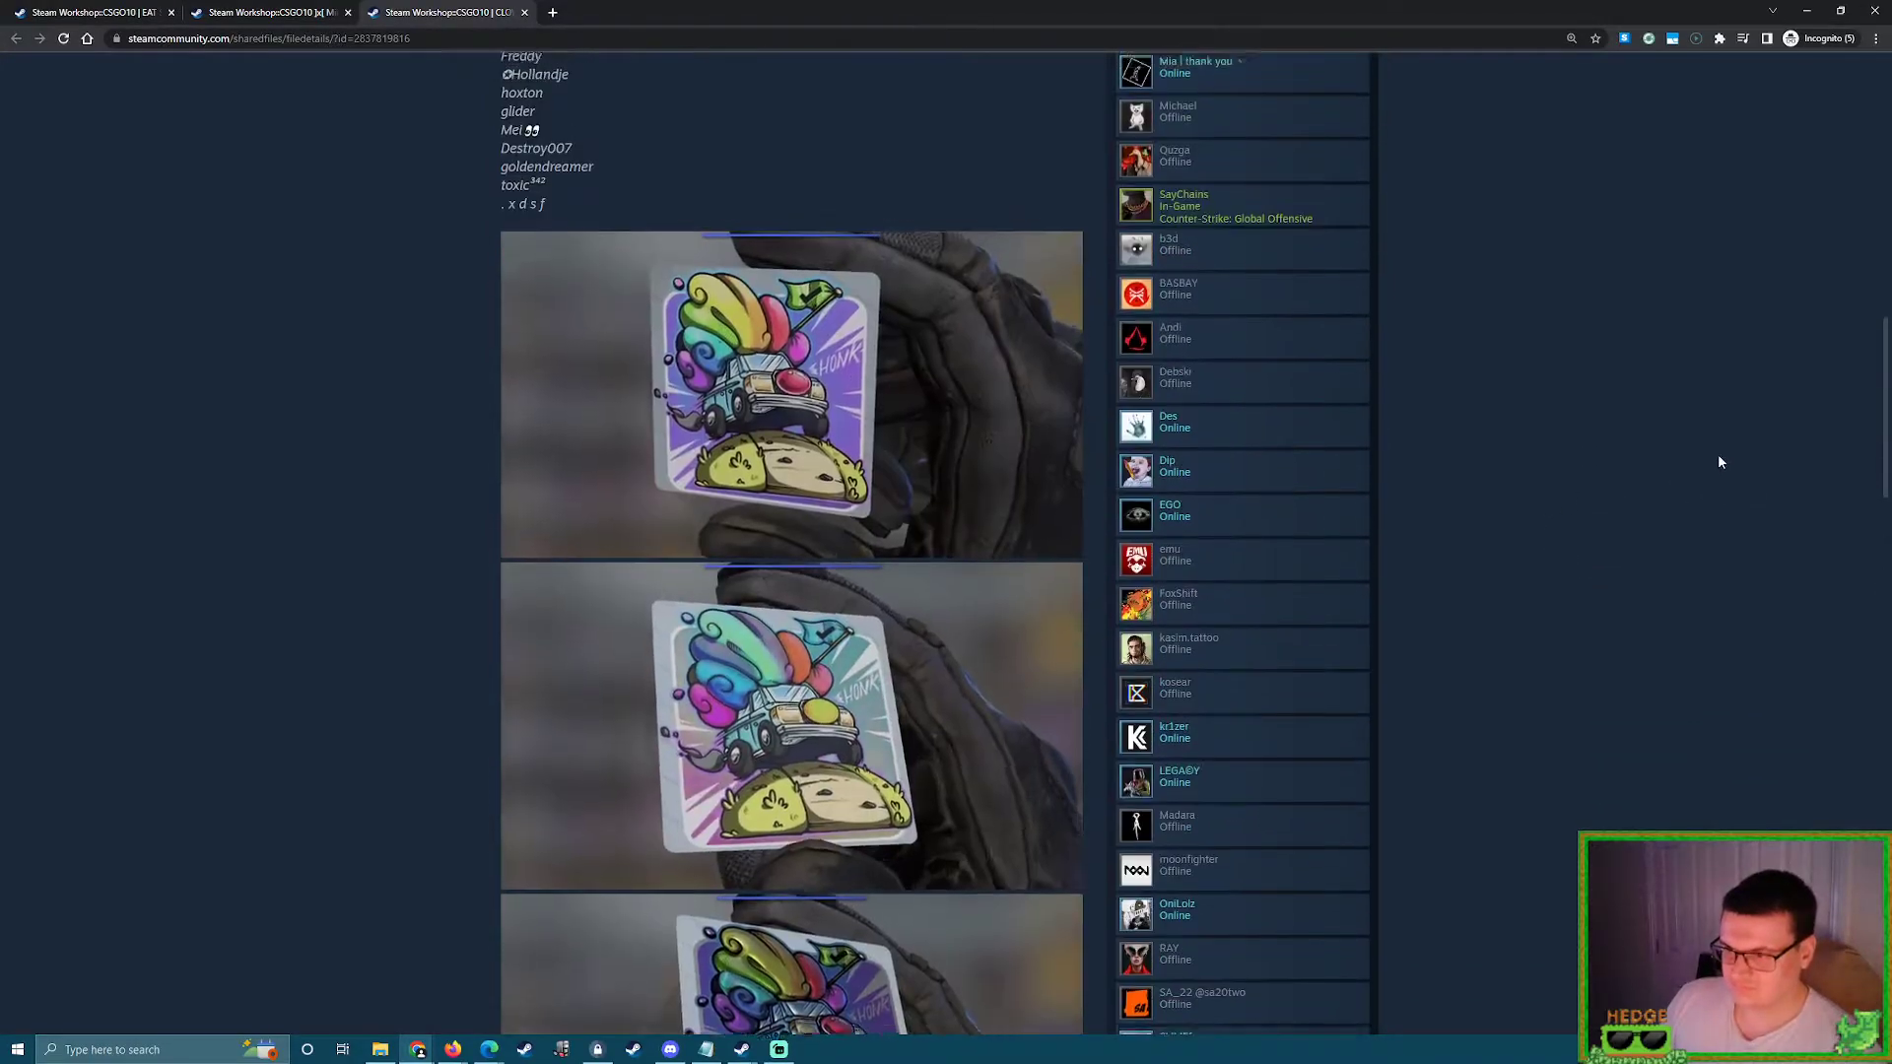
scroll(up, 3)
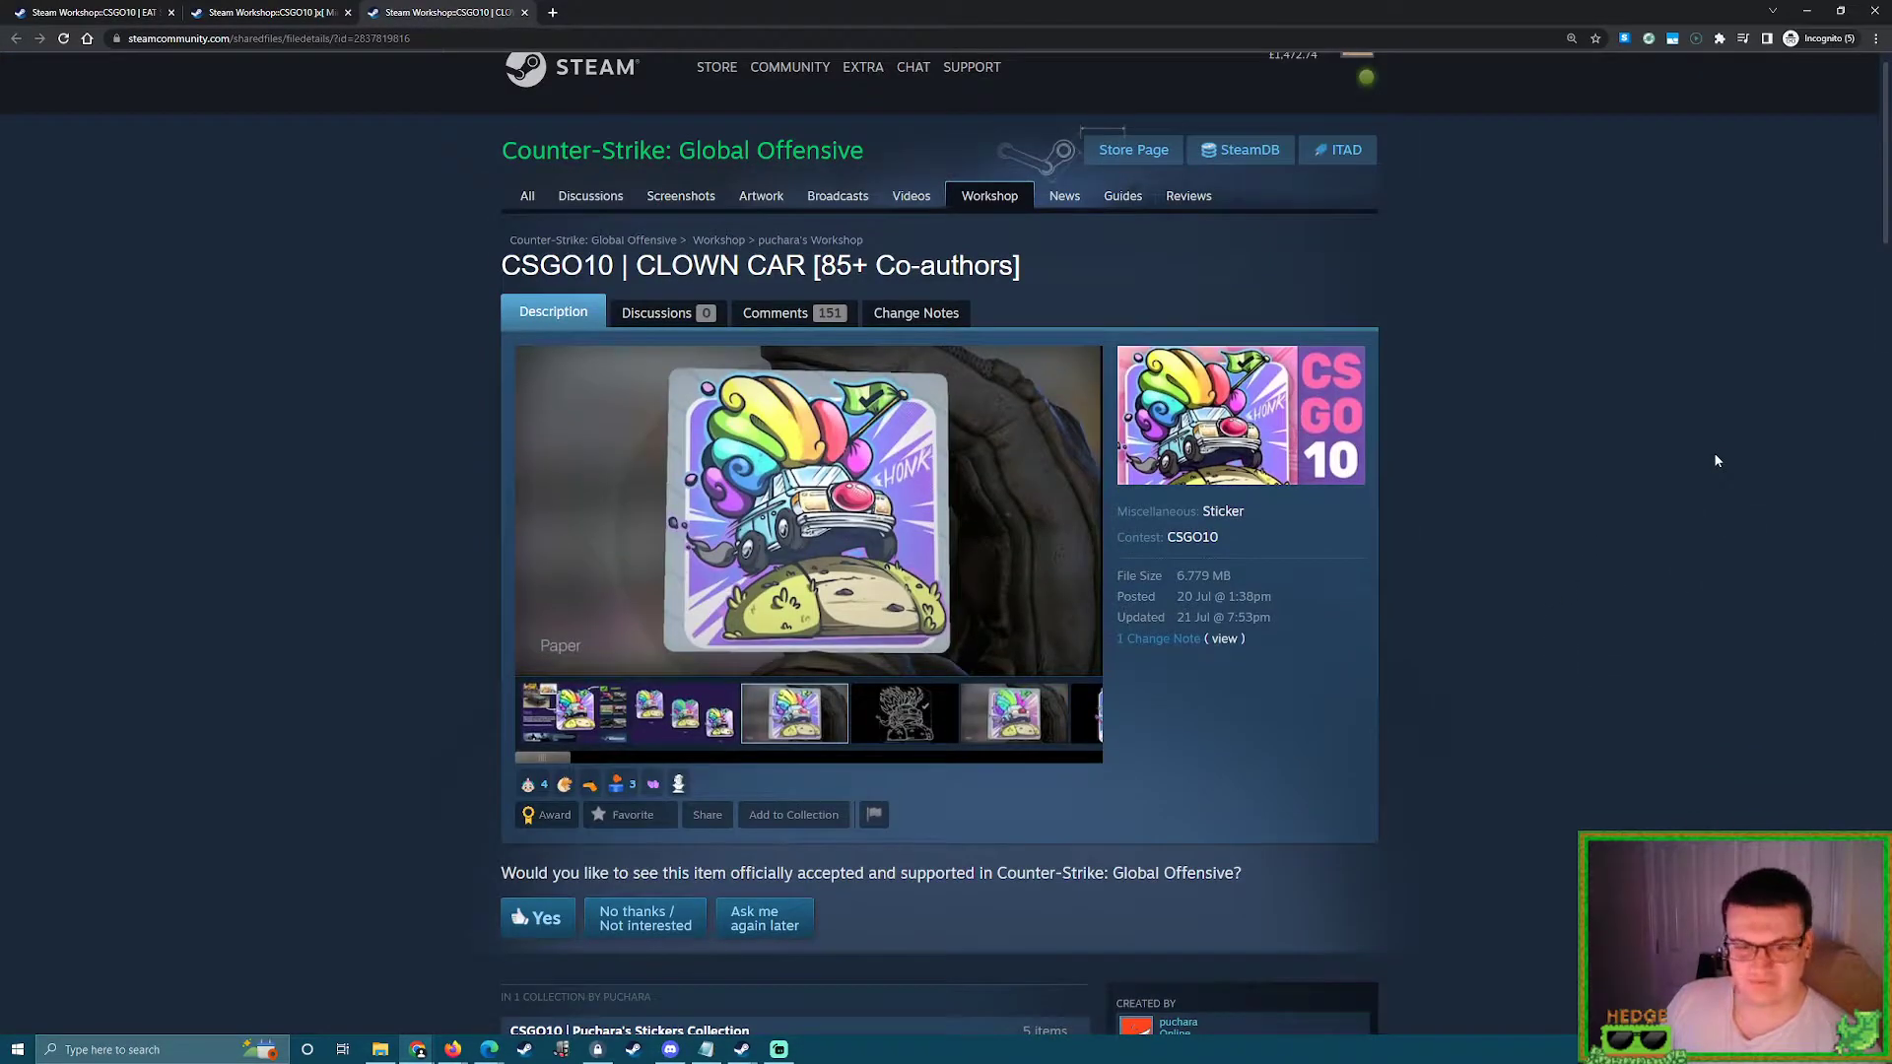
Scroll down past the co-author list and back up to the preview gallery
scroll(down, 3)
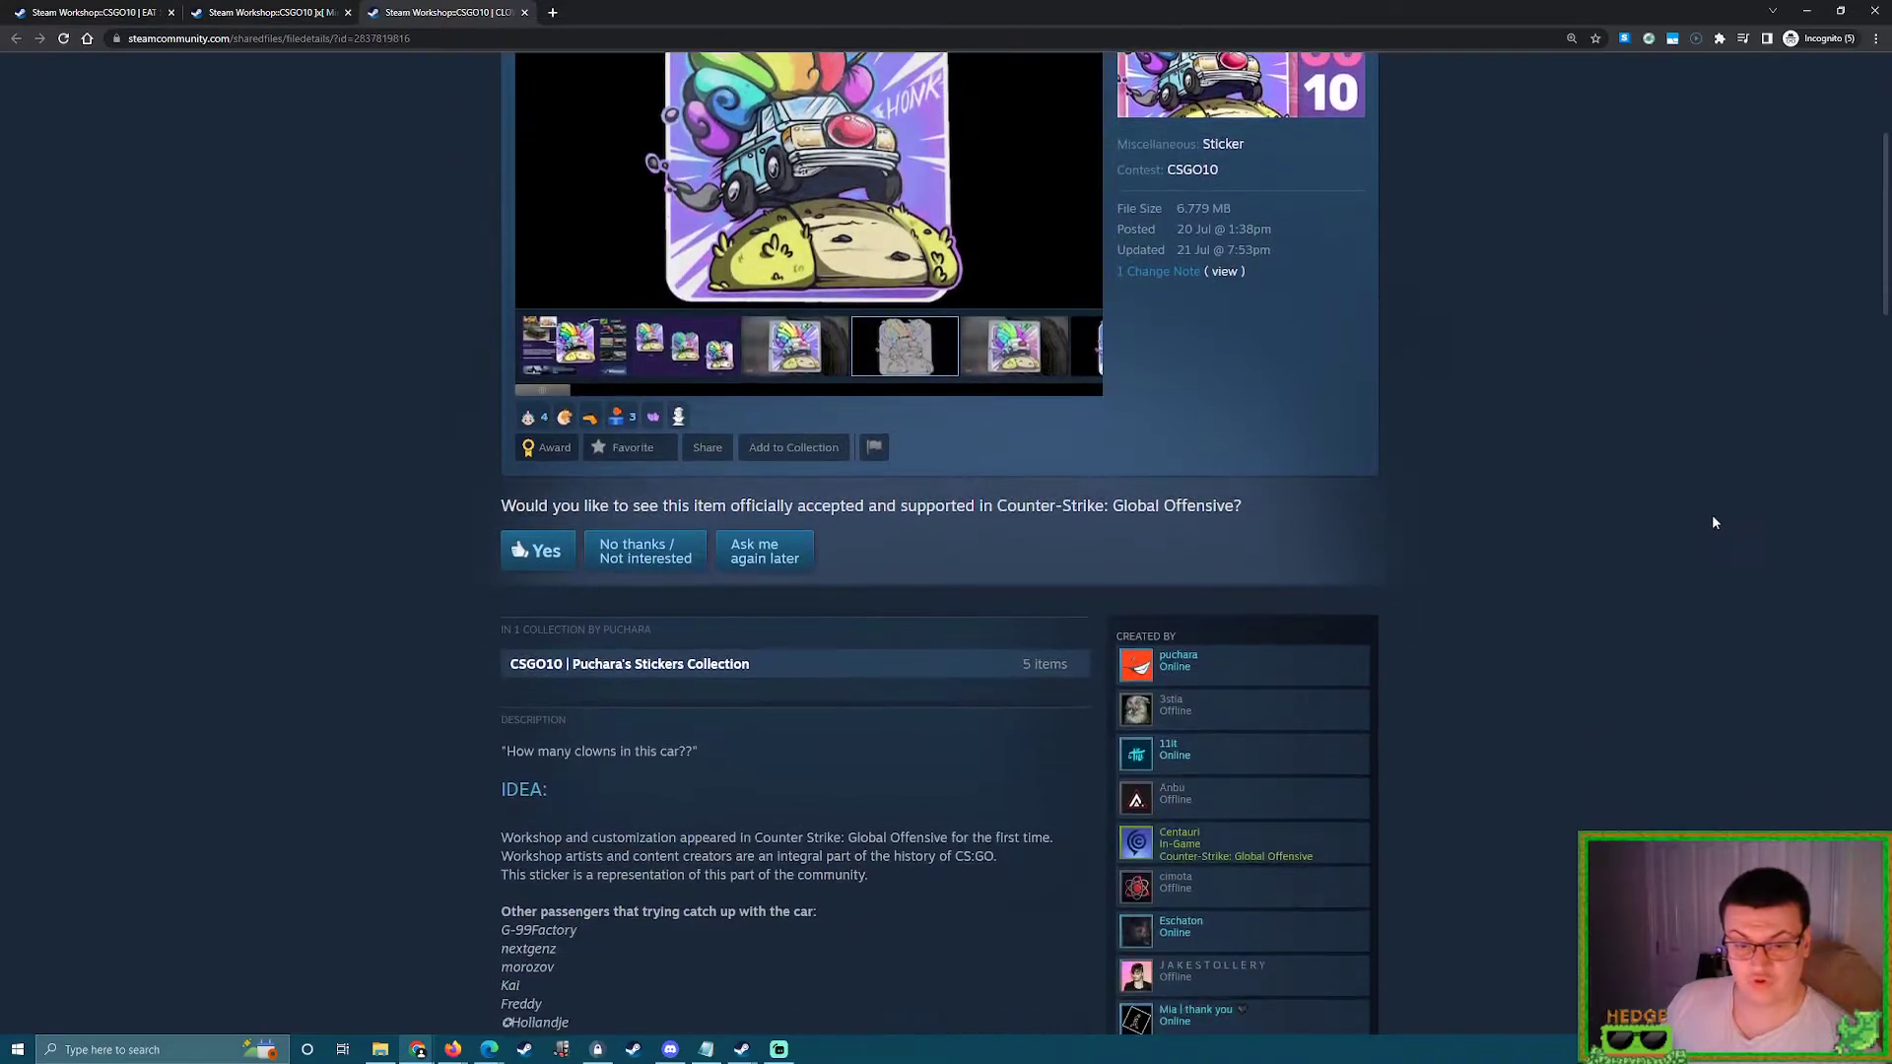
scroll(down, 3)
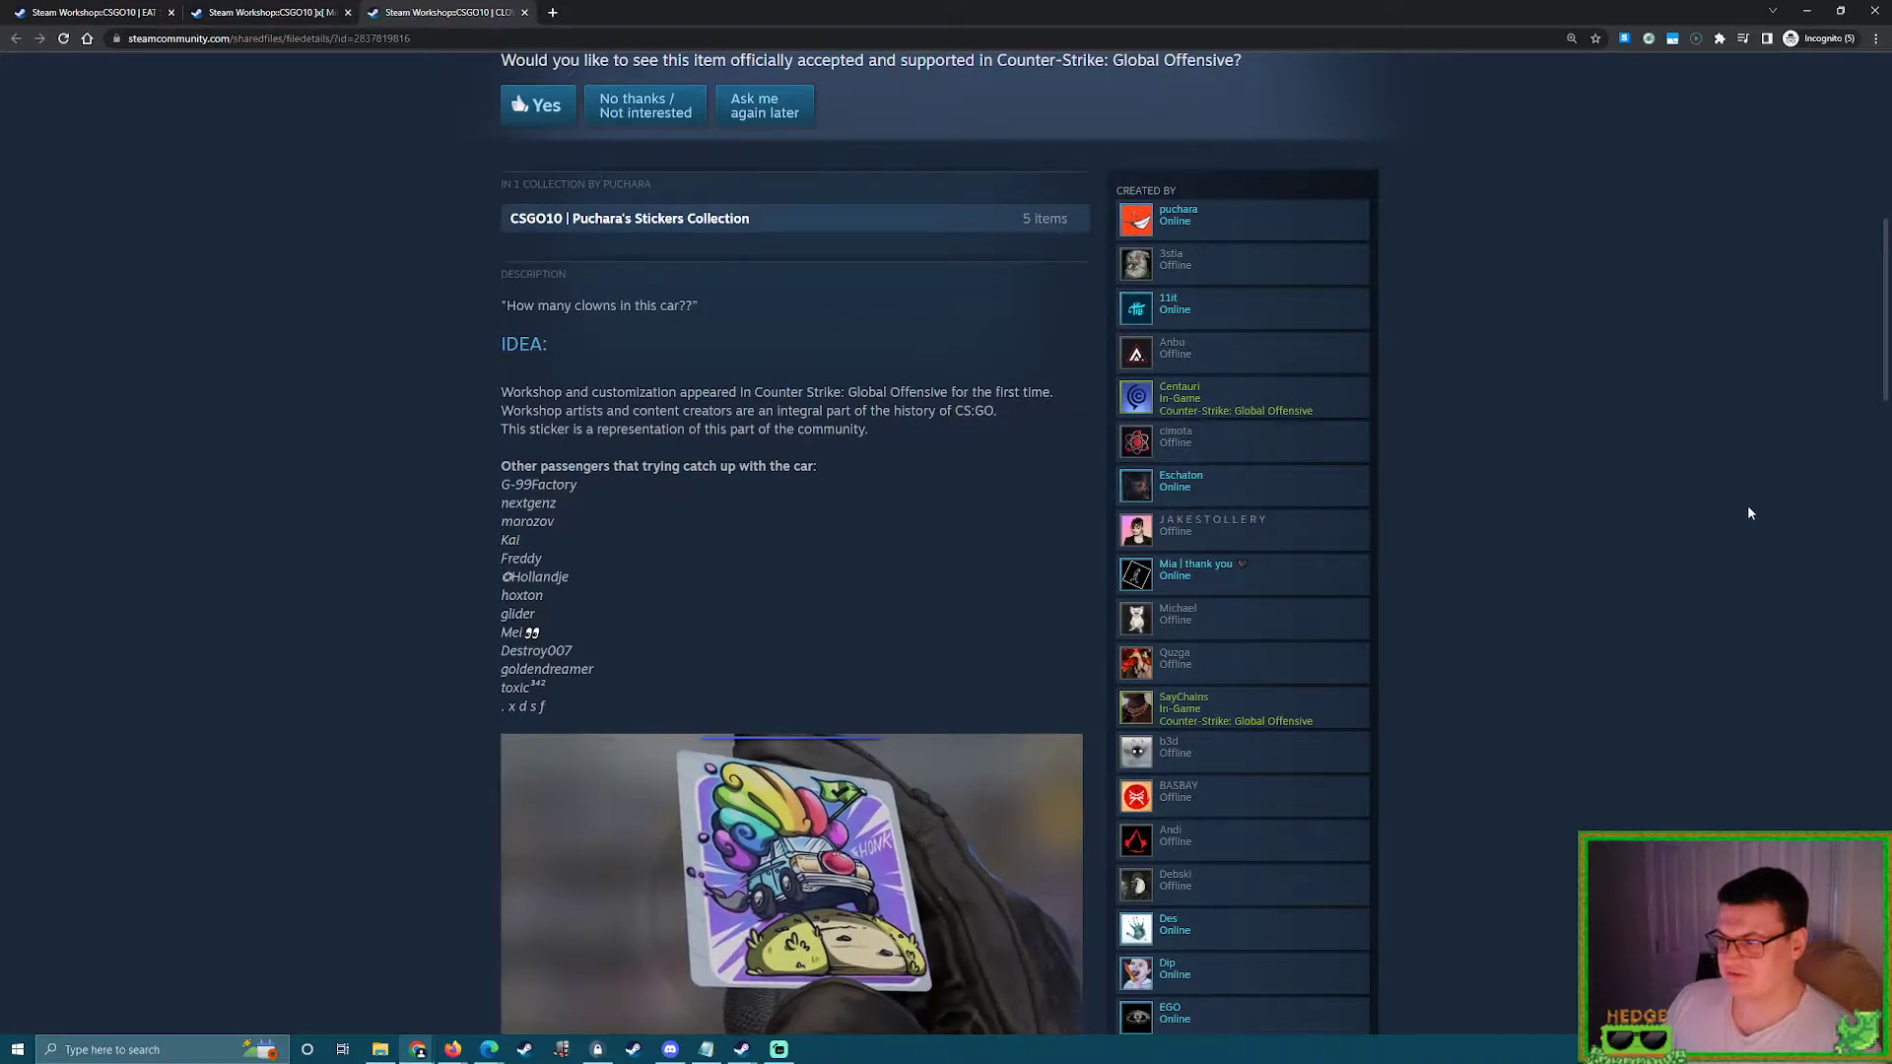
scroll(down, 3)
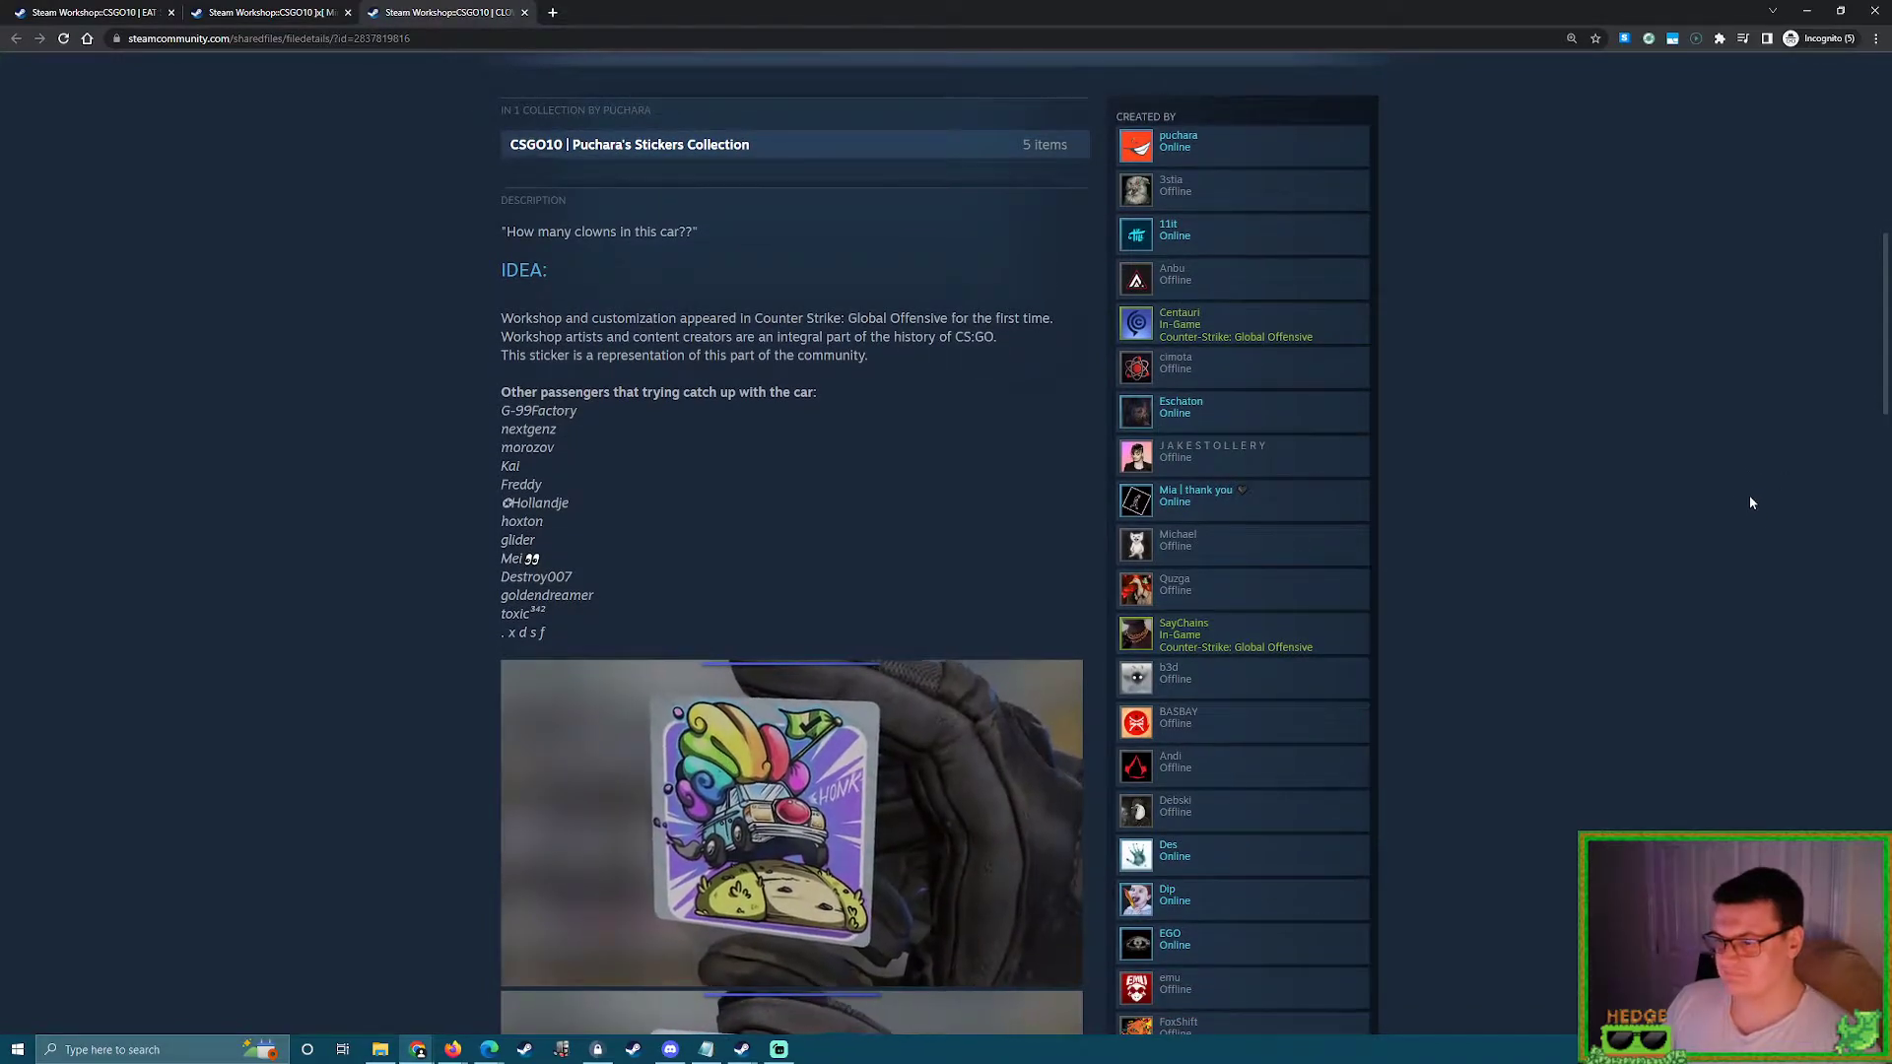
scroll(down, 3)
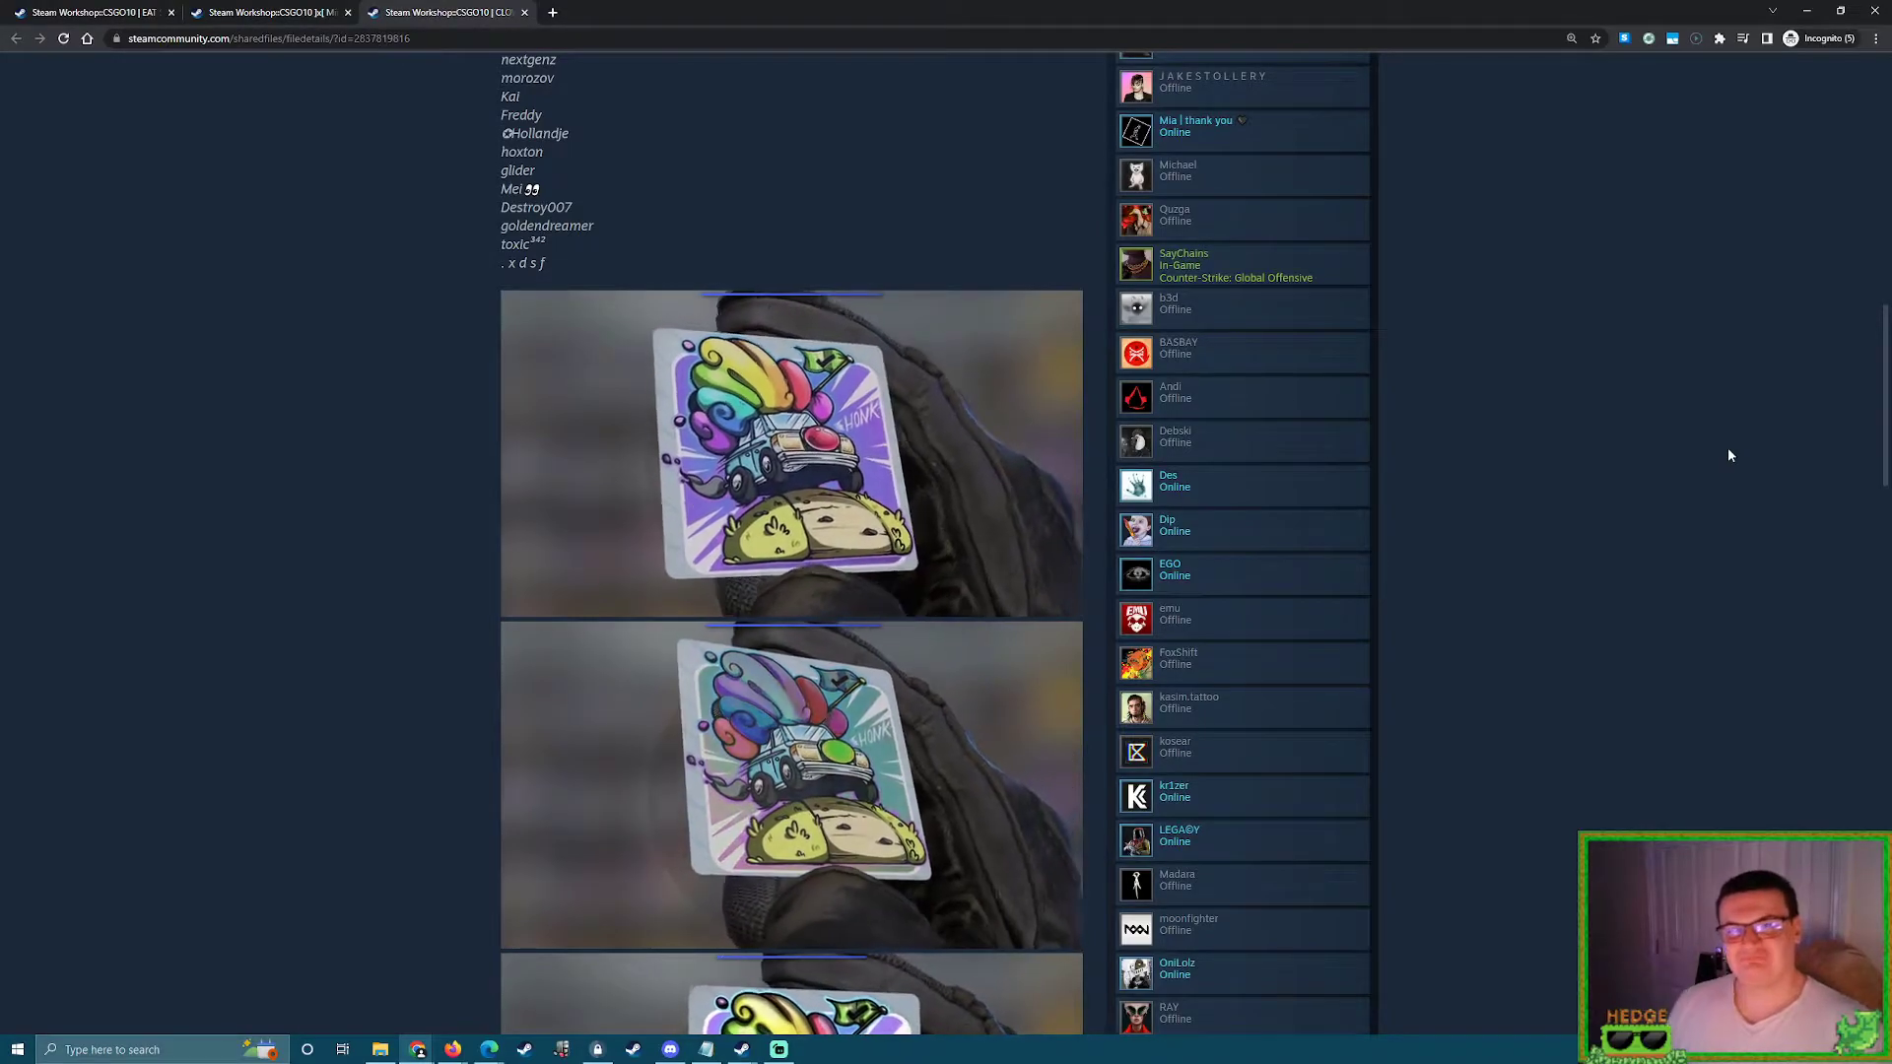
scroll(up, 3)
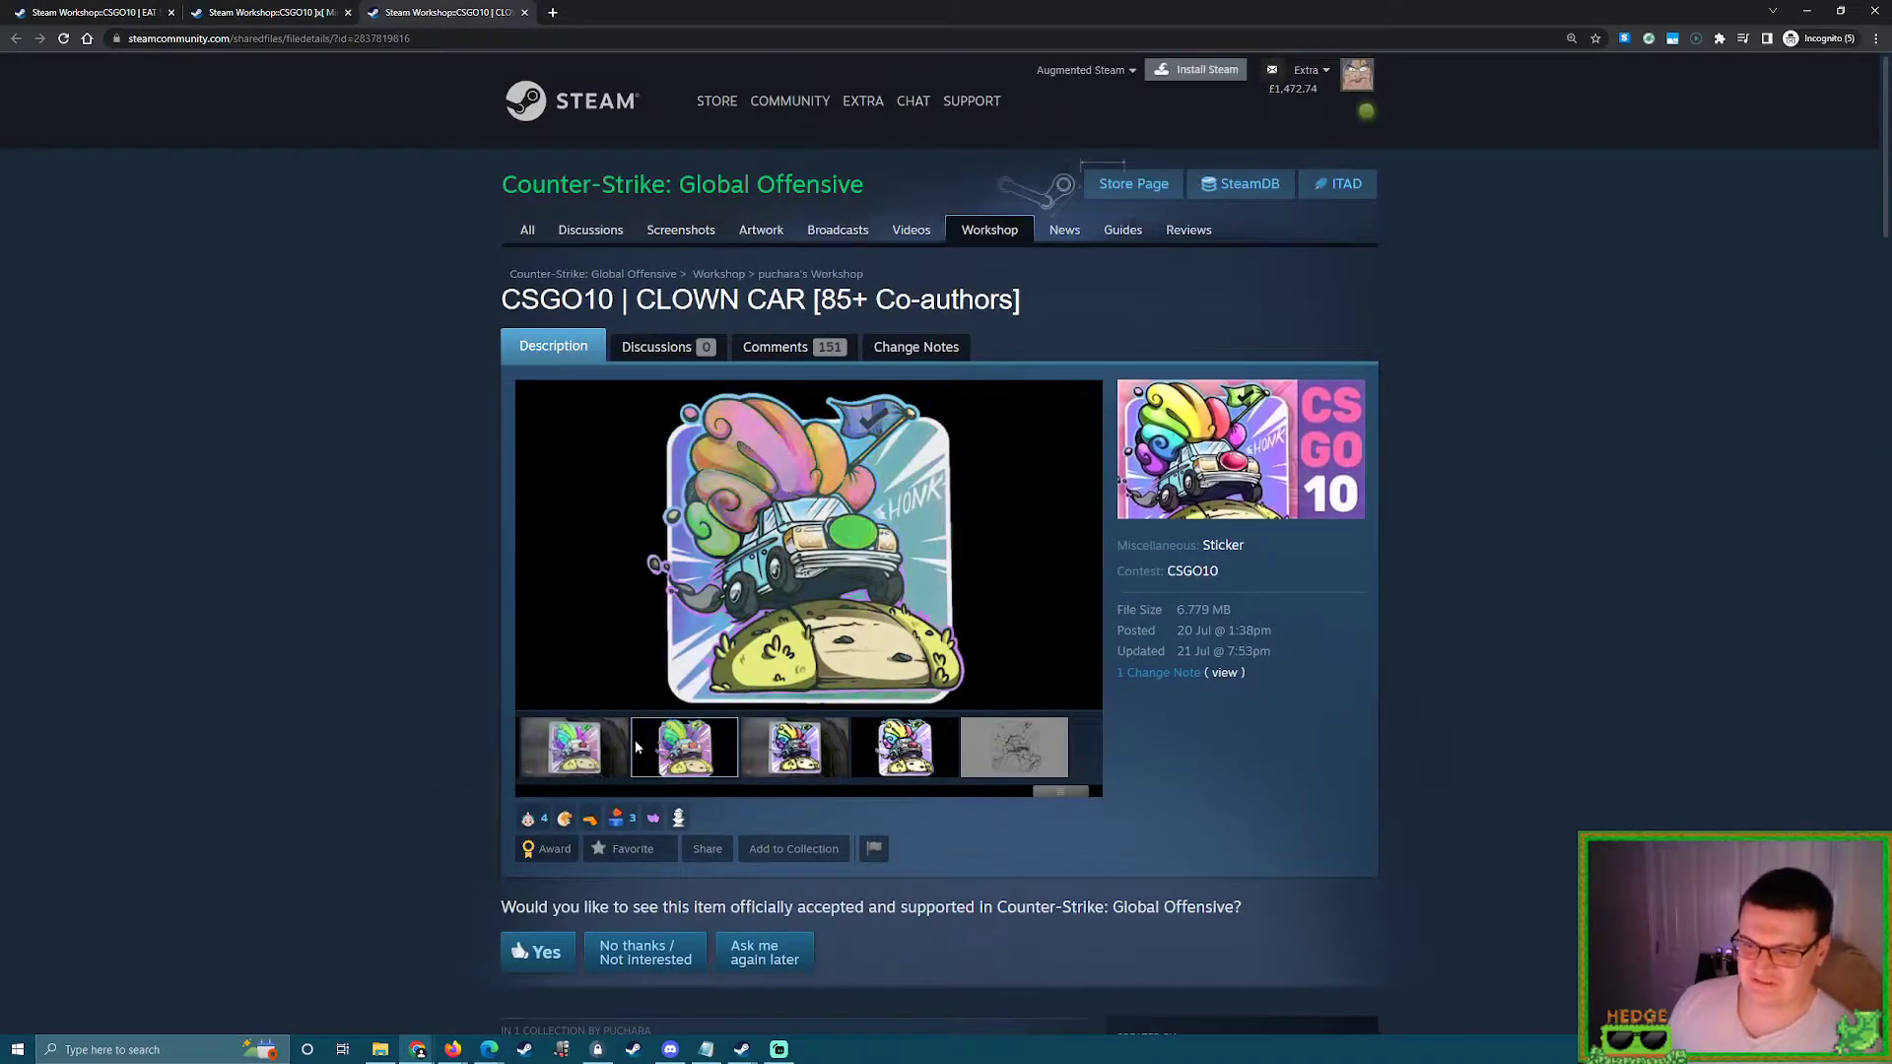
Bring the earliest thumbnails into view and show the idea overview image as main preview
click(1014, 746)
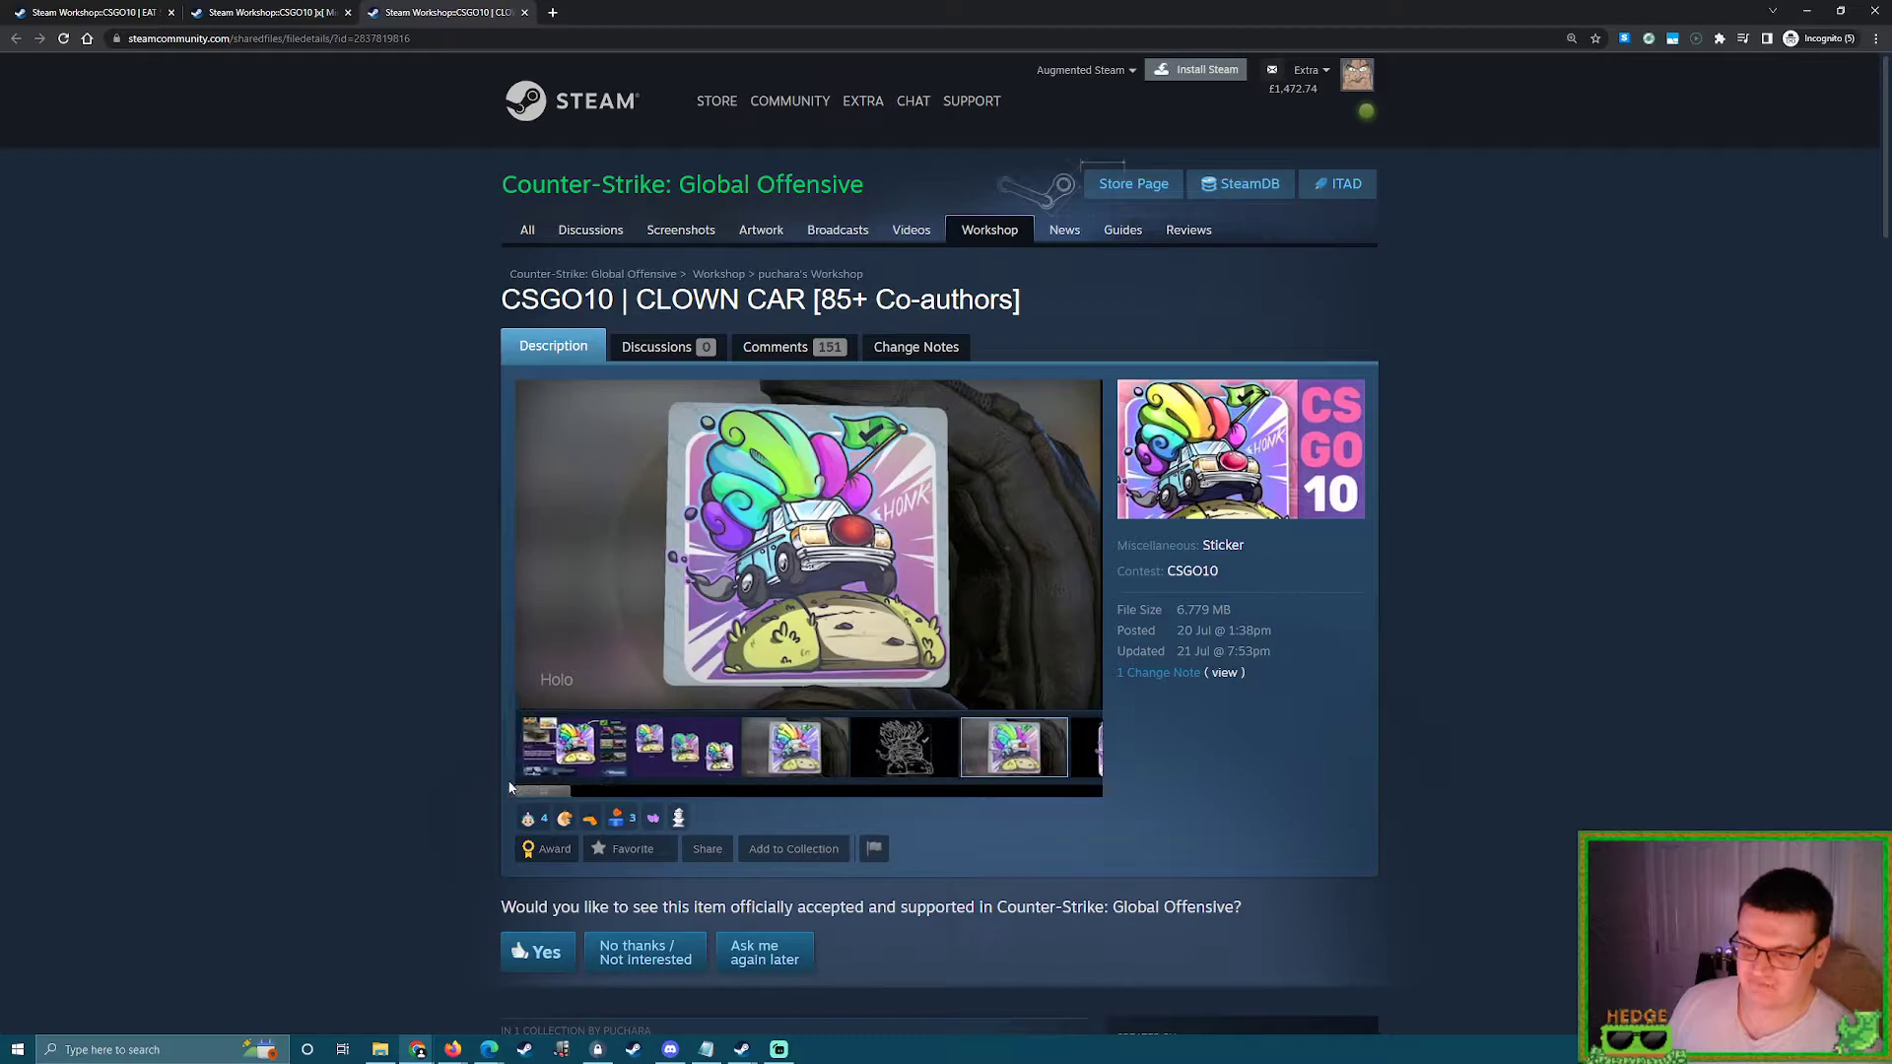
click(575, 744)
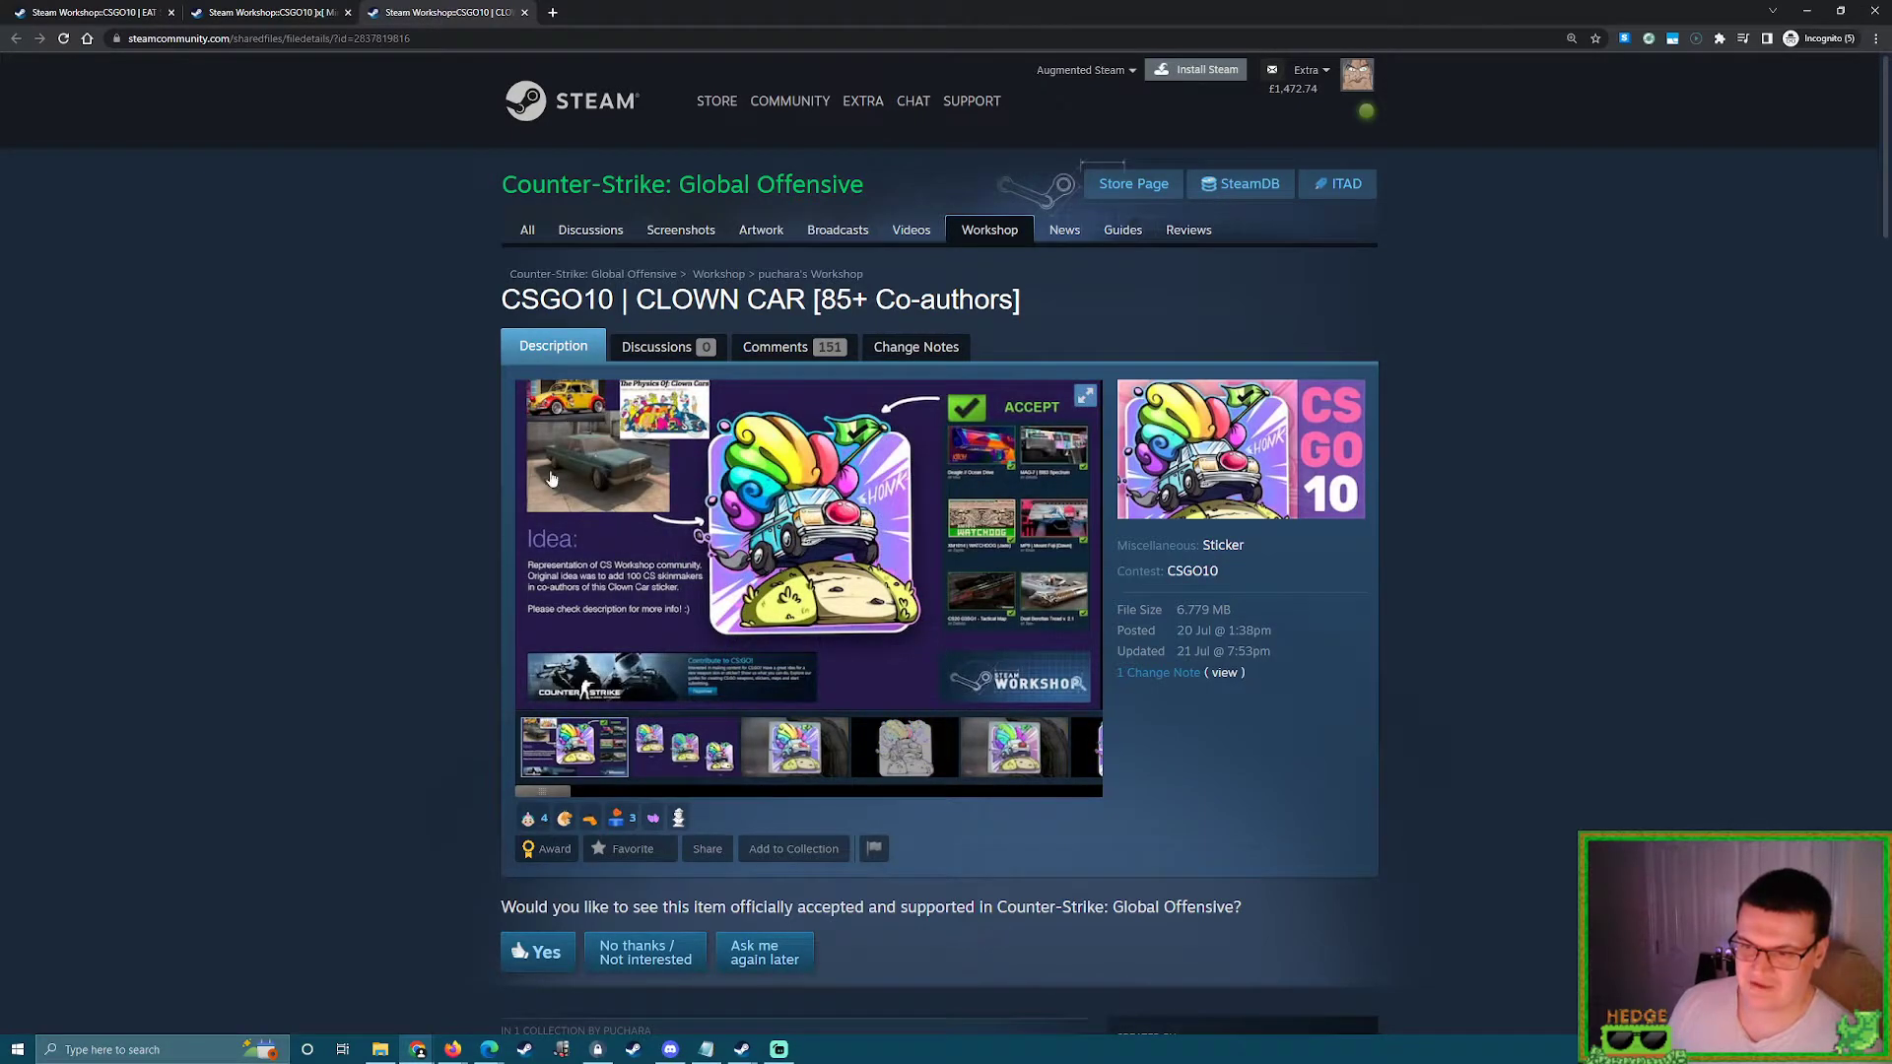
scroll(down, 3)
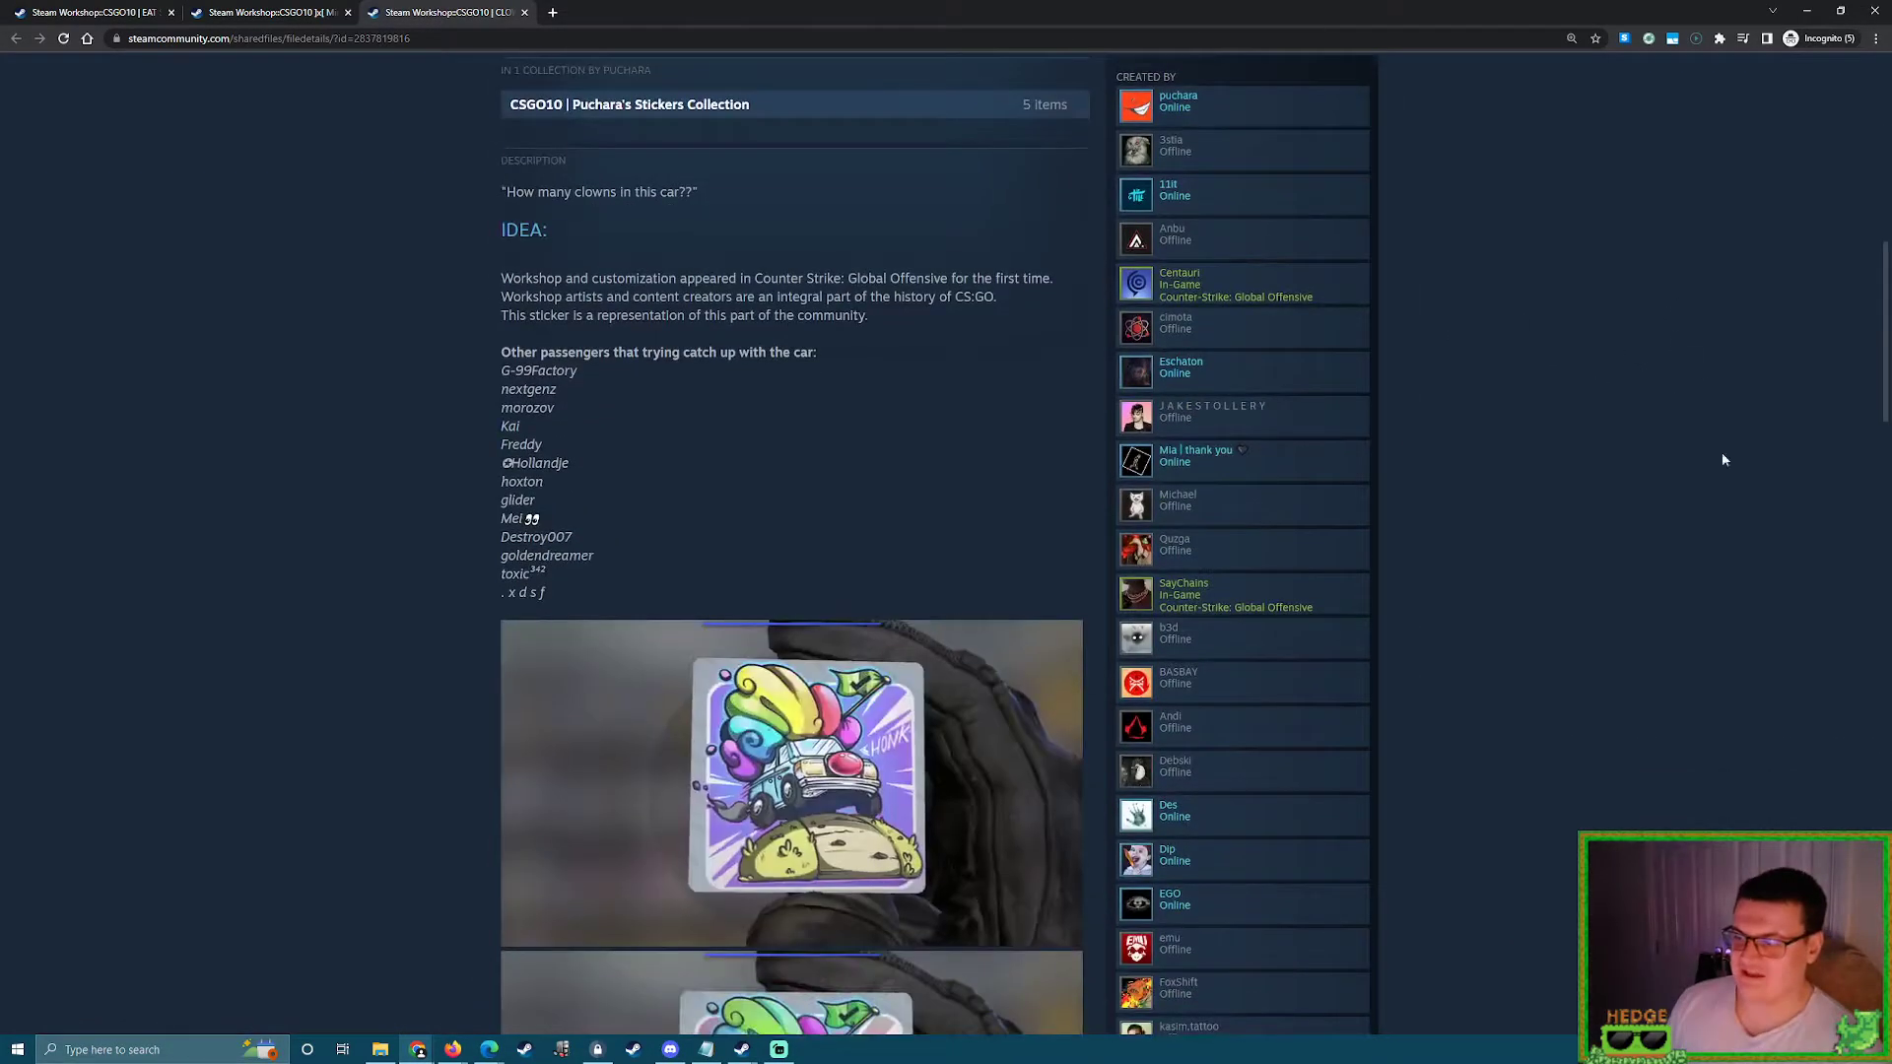
scroll(down, 3)
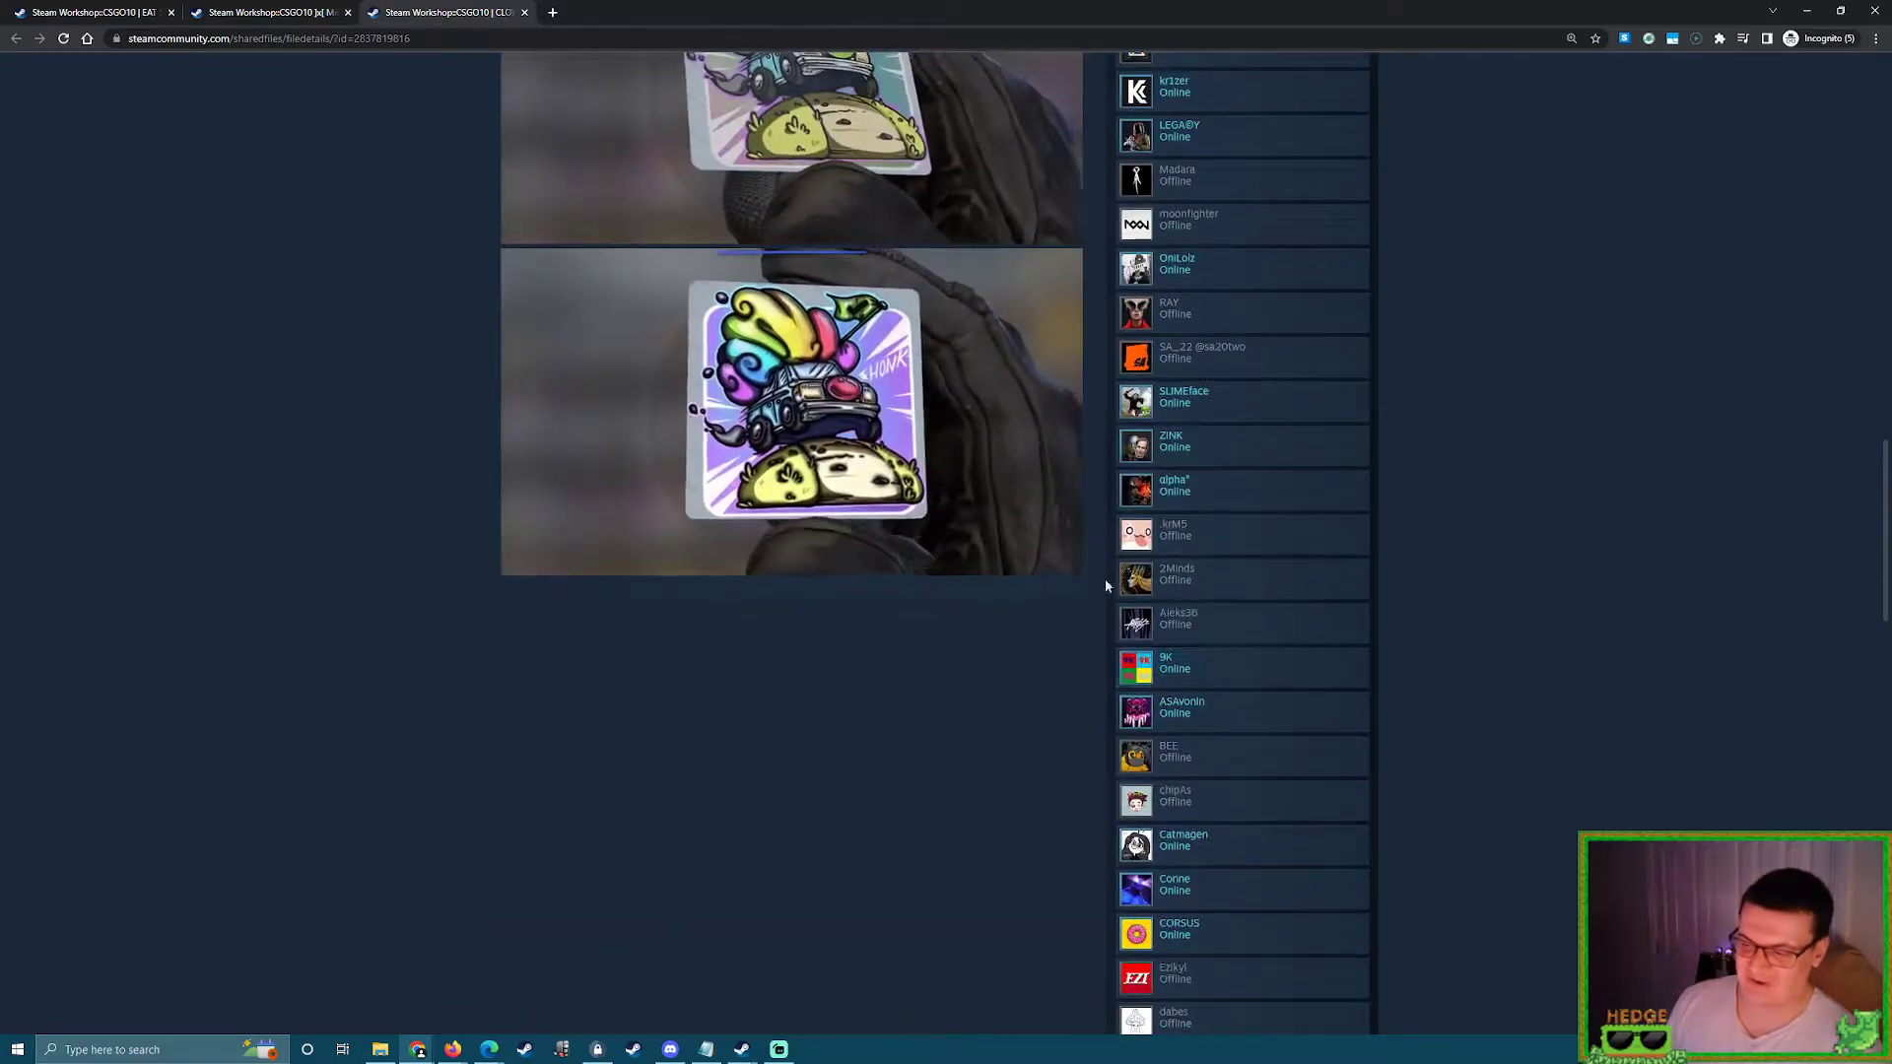
scroll(down, 3)
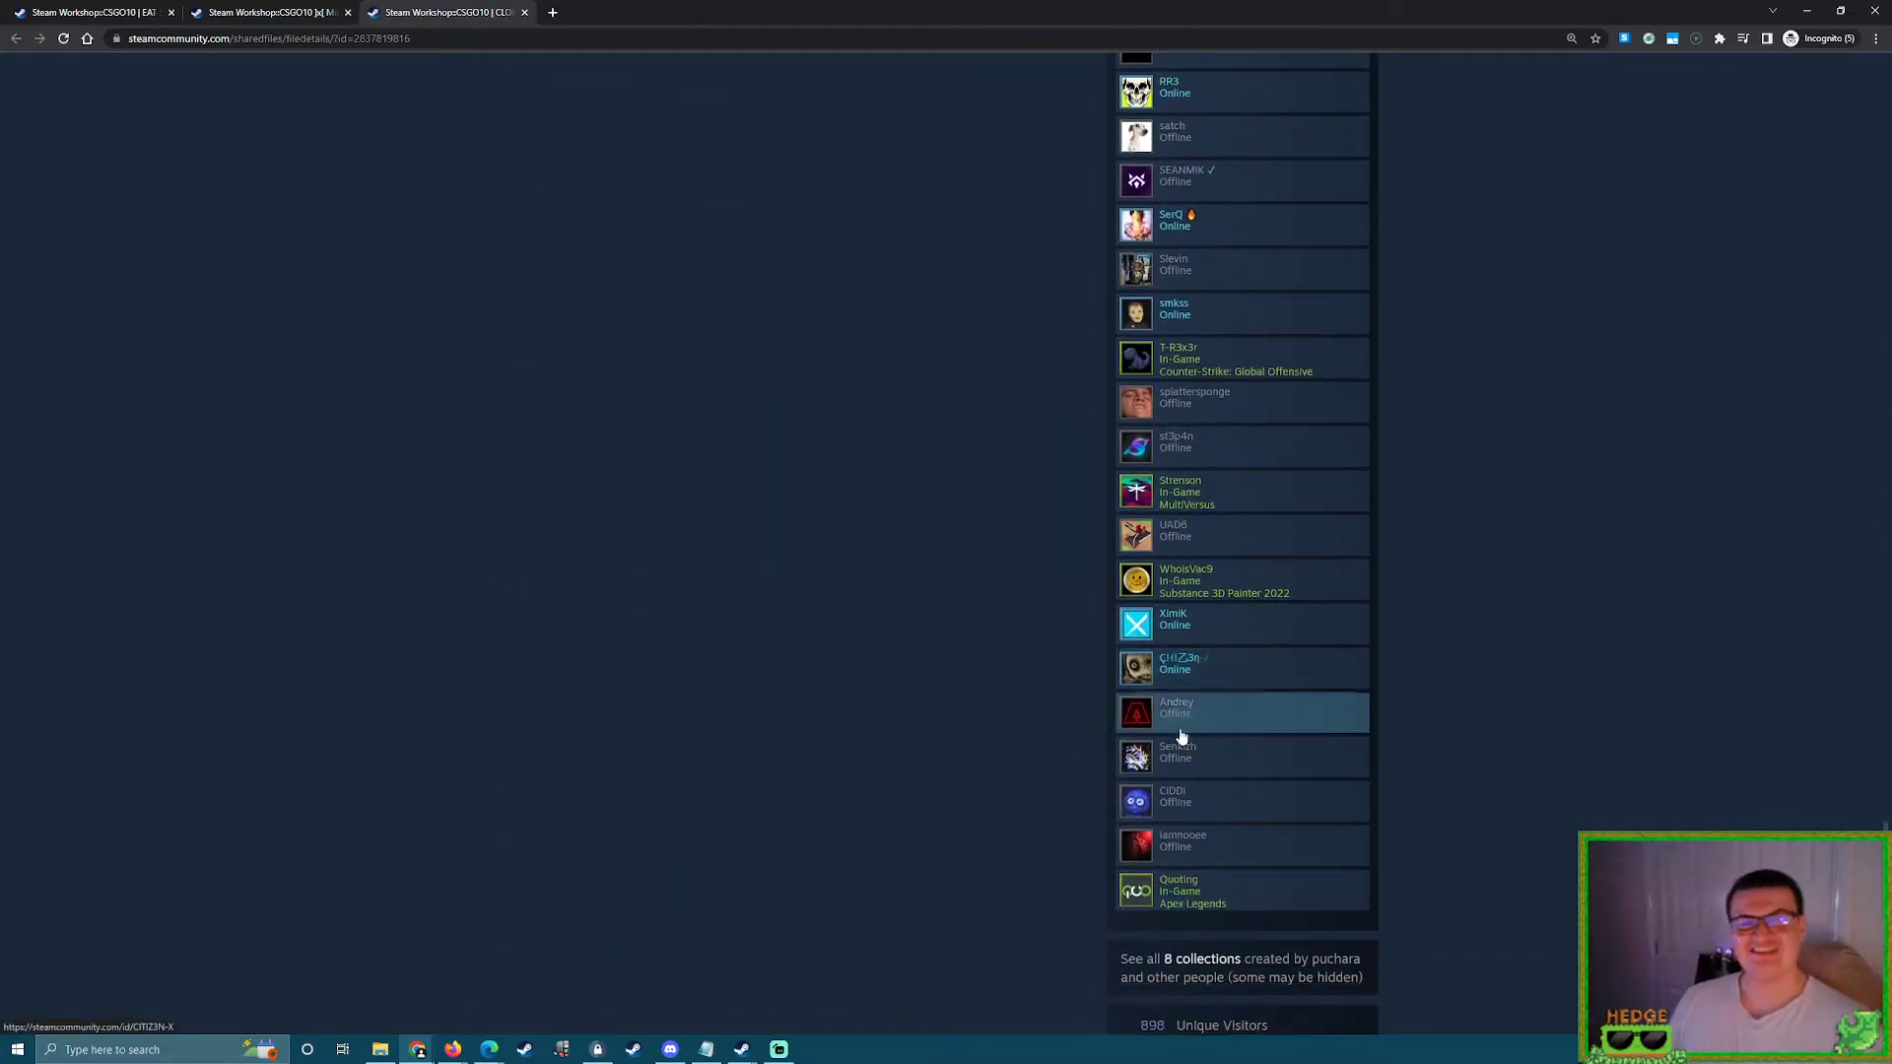
scroll(down, 3)
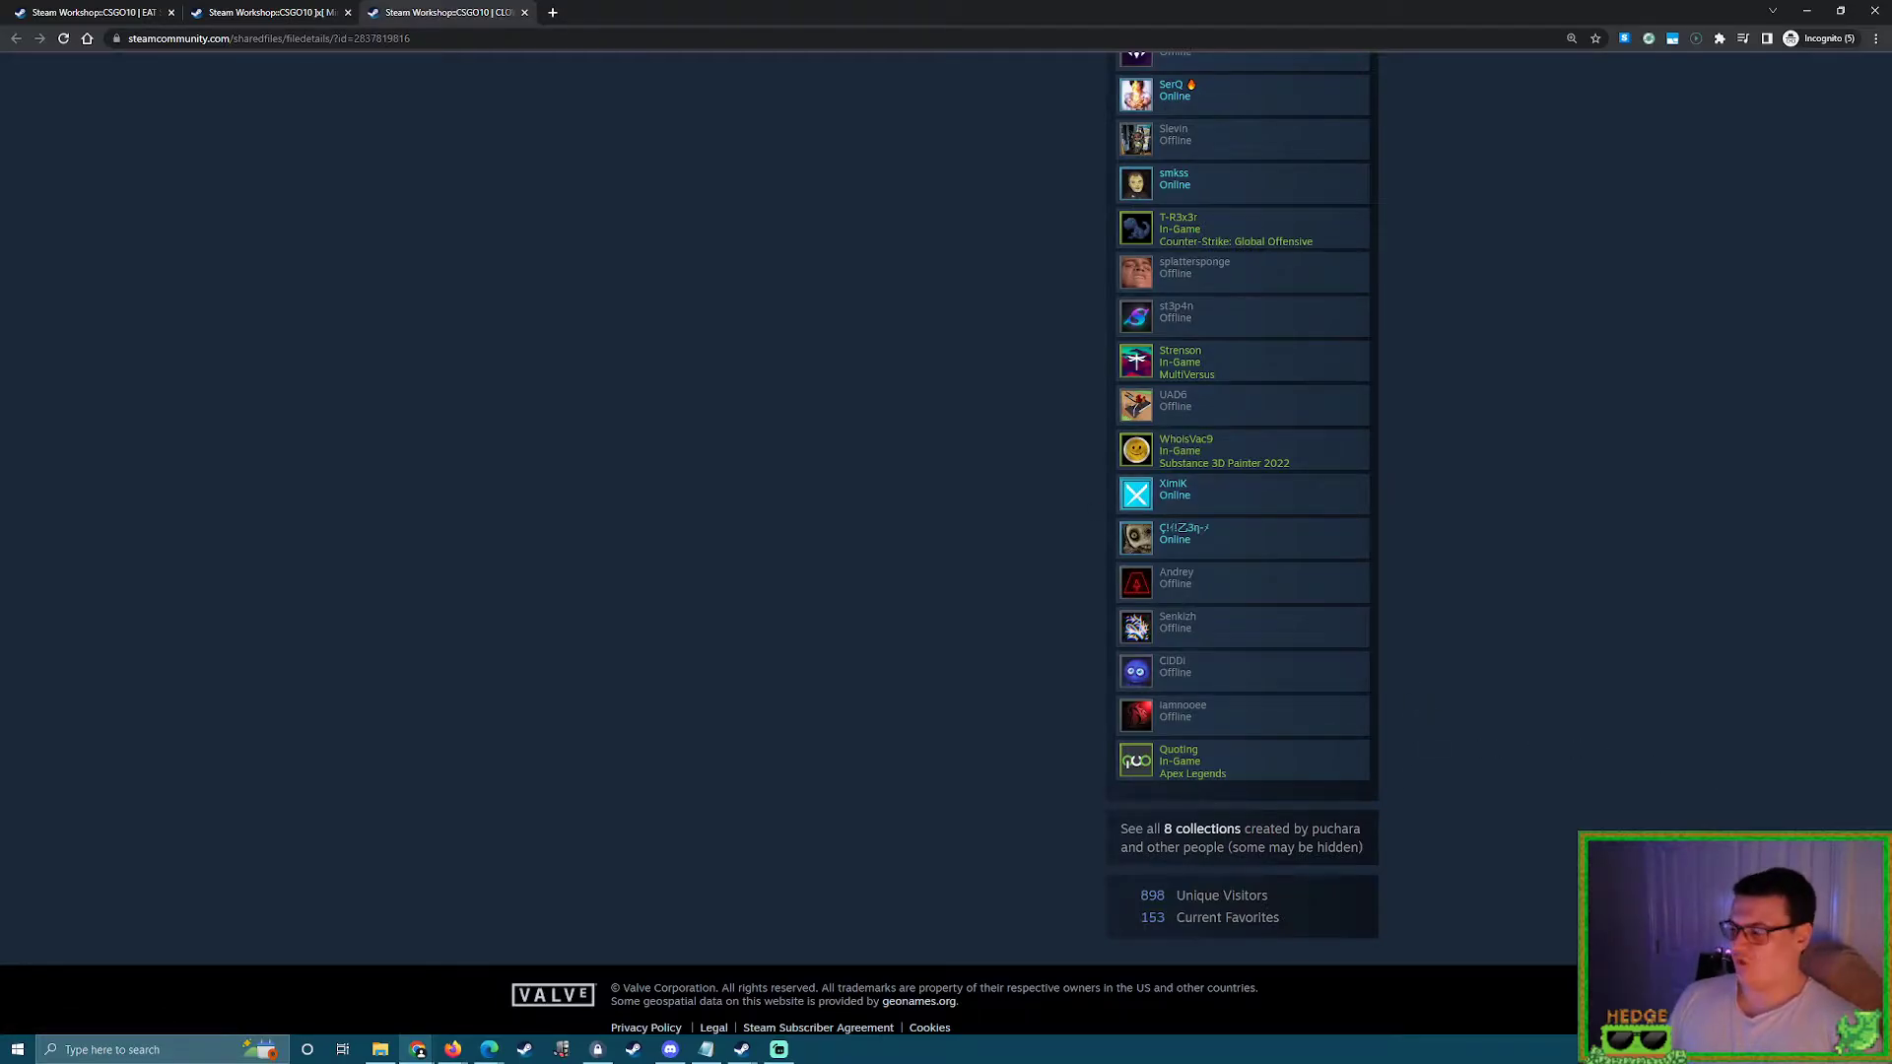
scroll(up, 3)
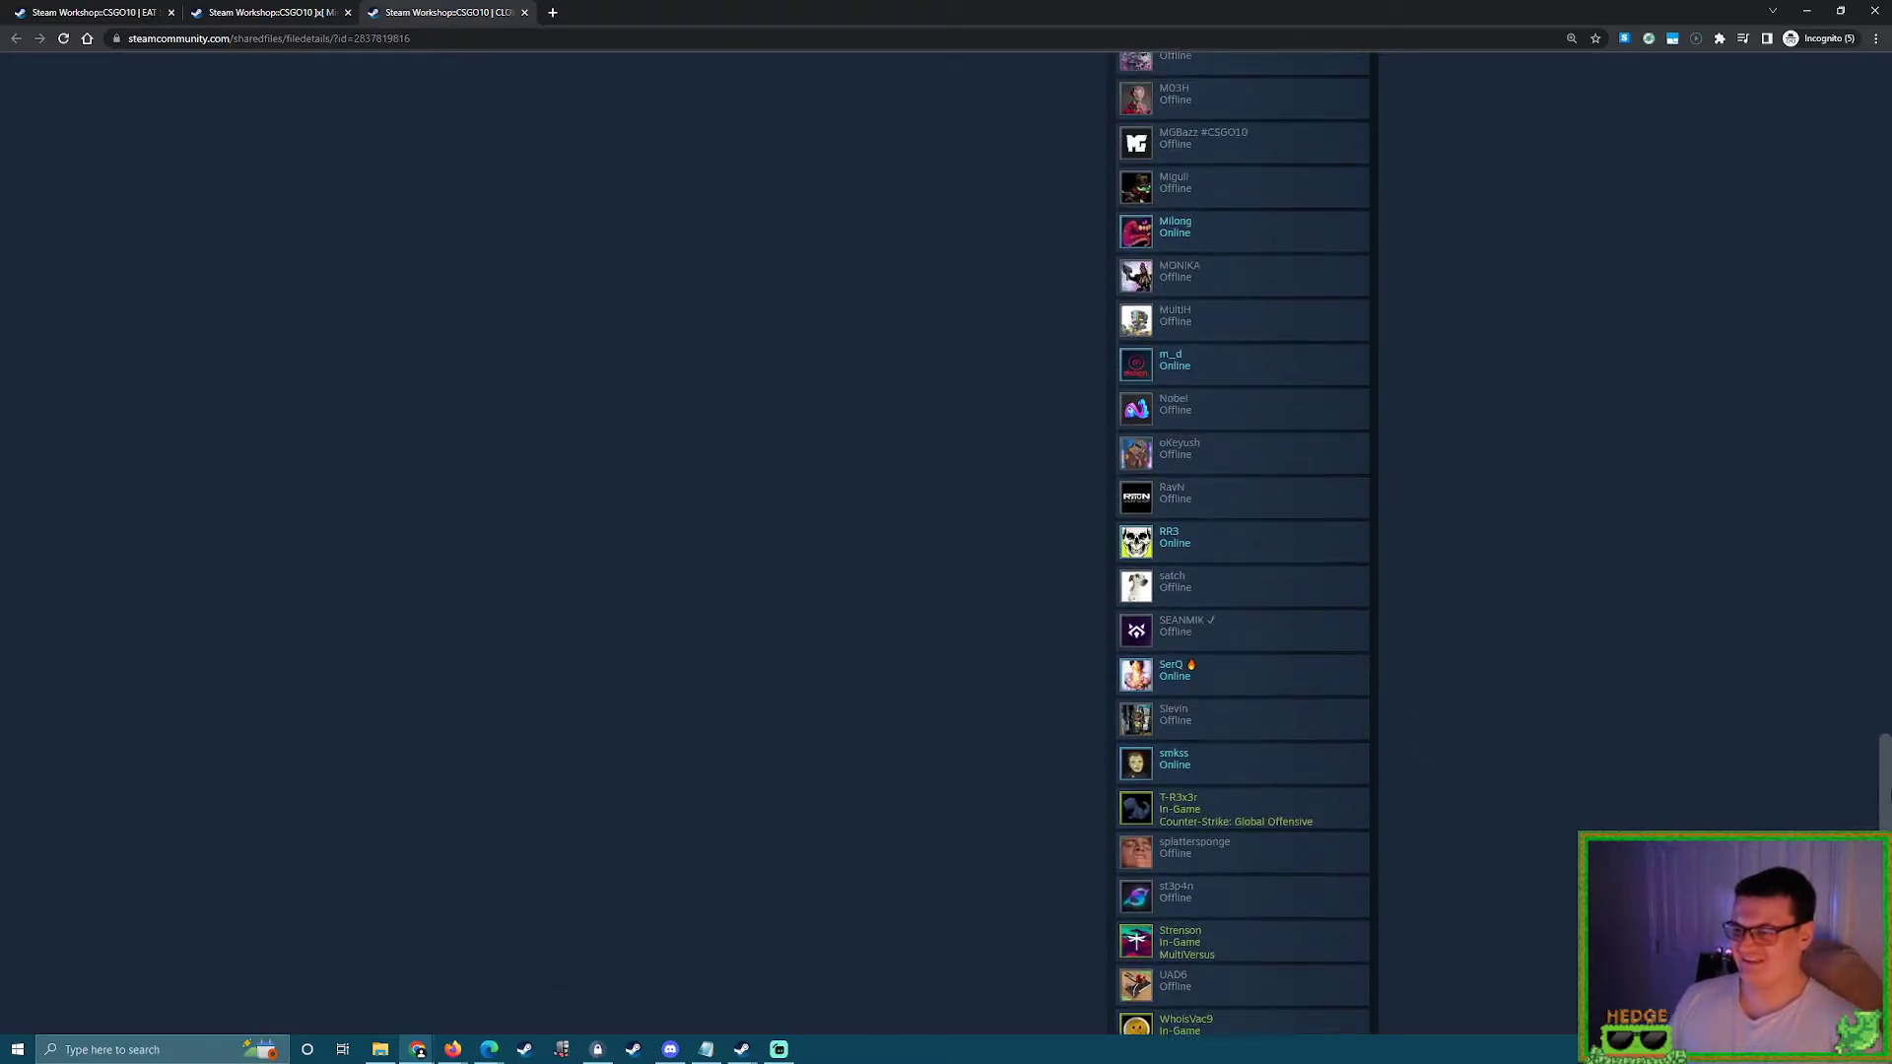
scroll(up, 3)
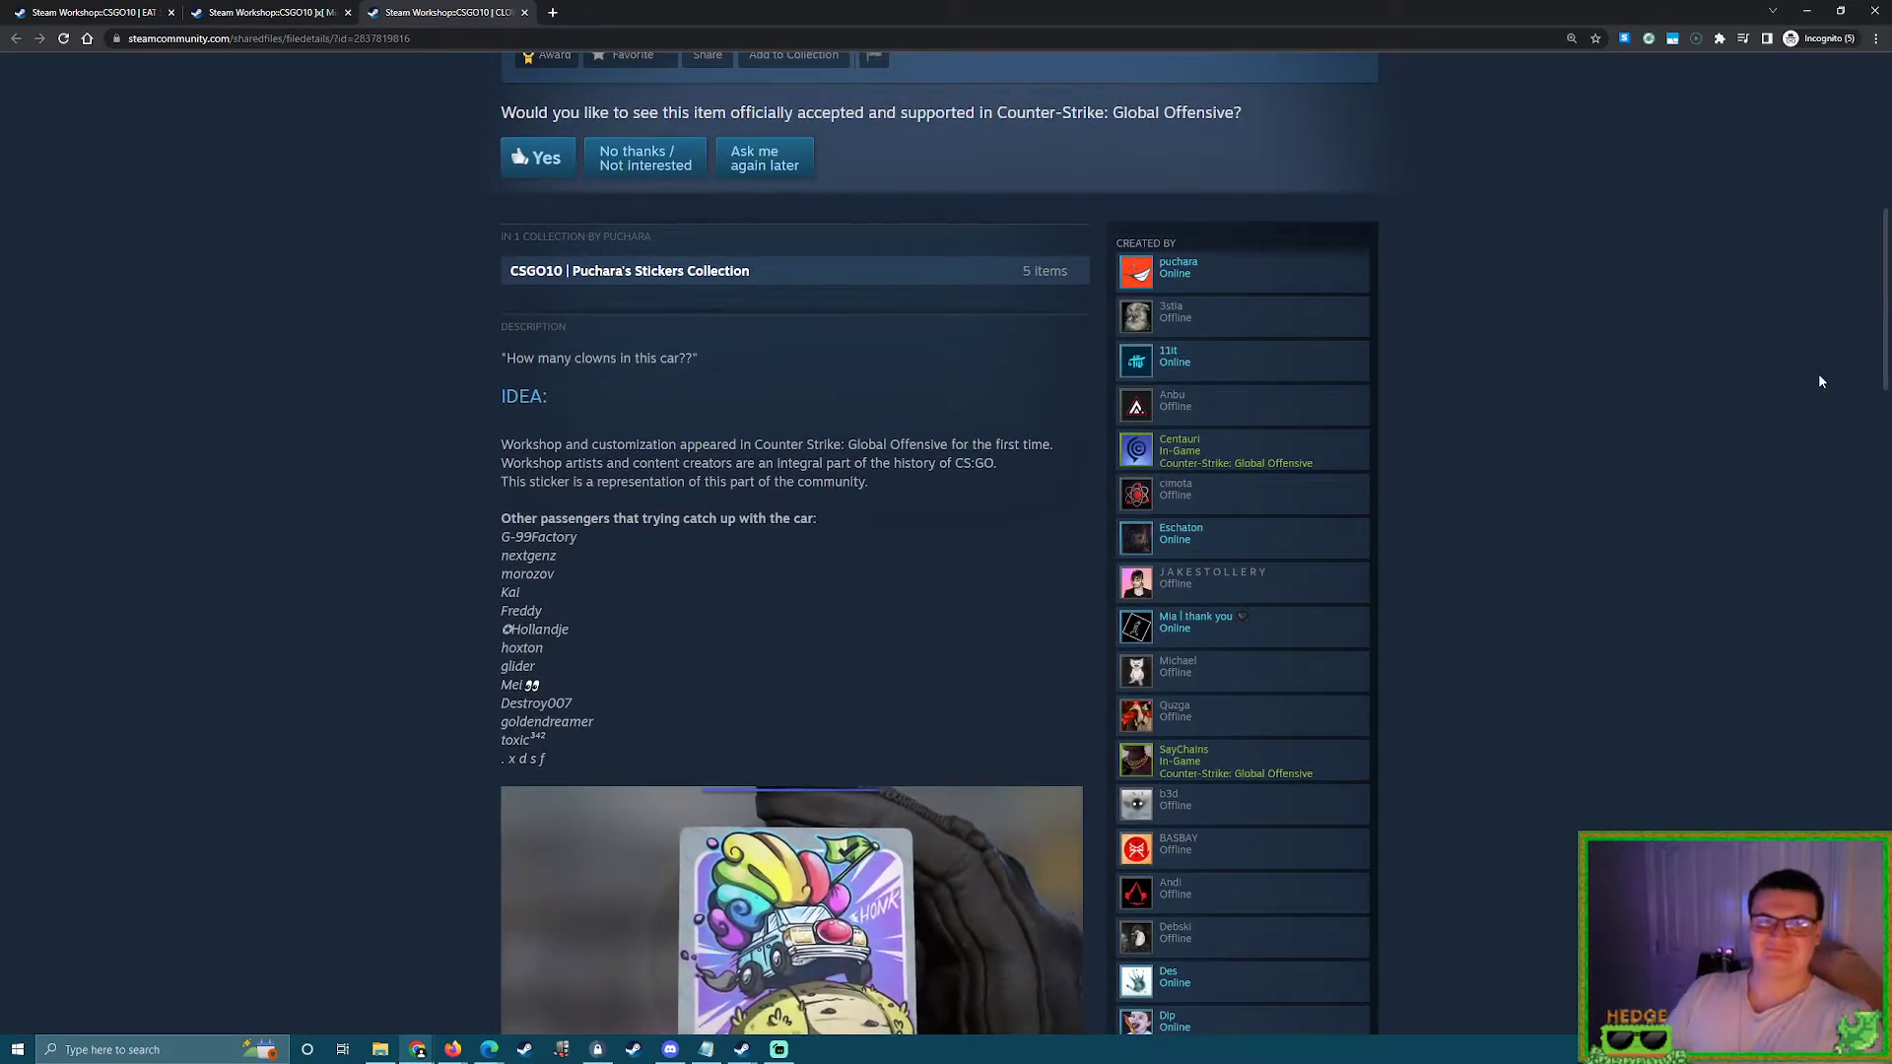
mouse_move(1746, 386)
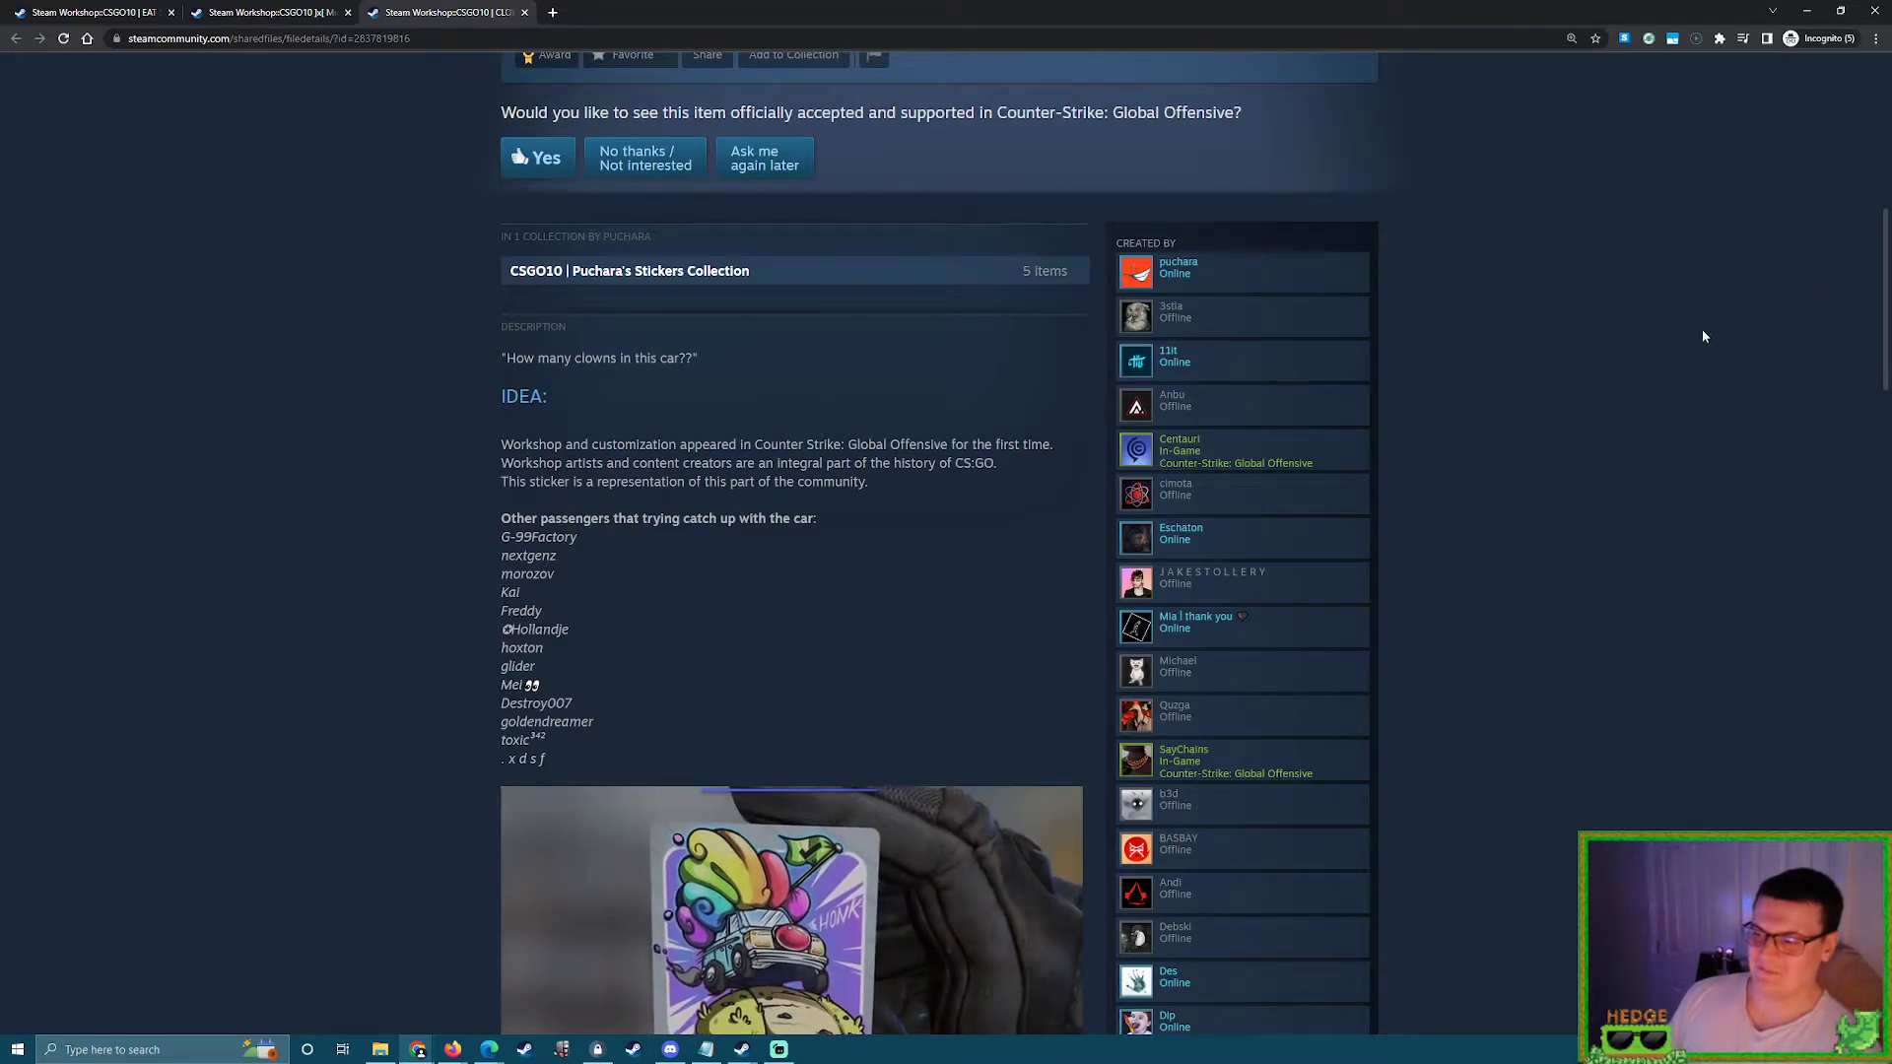
scroll(up, 3)
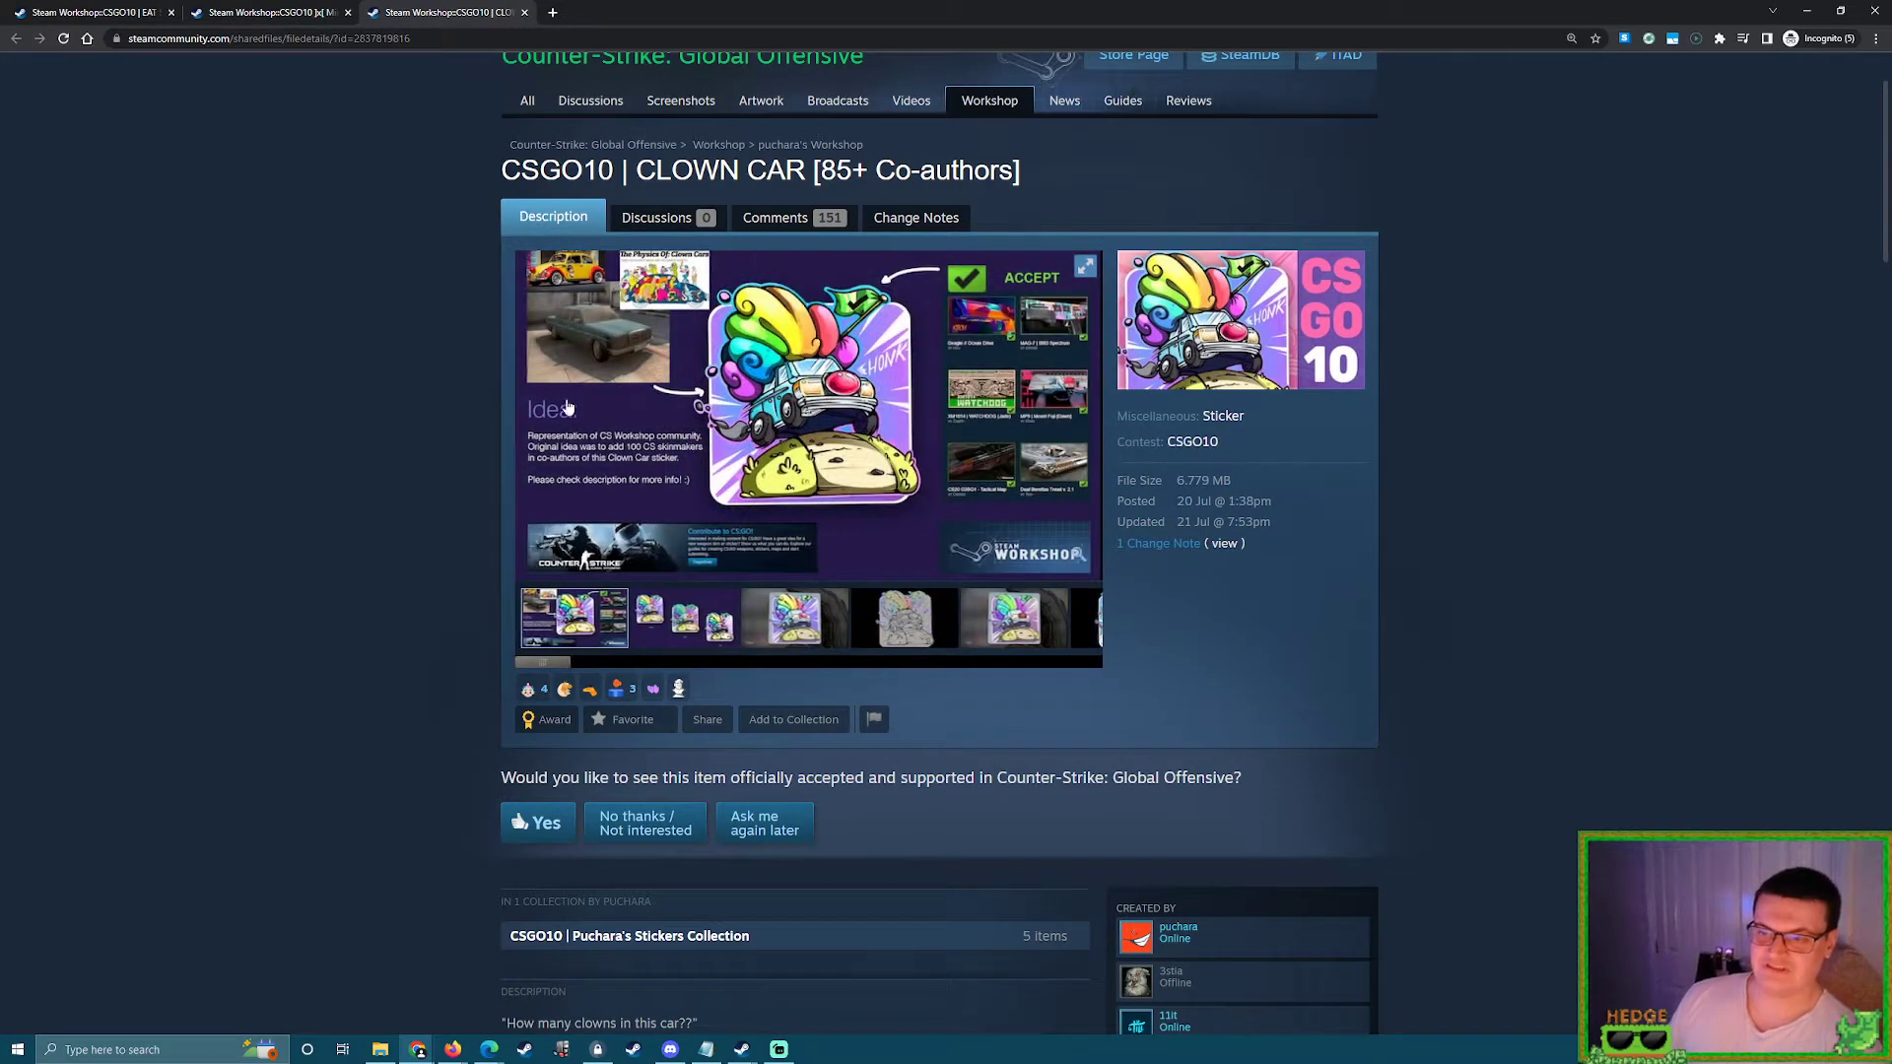
Scroll down through the co-author list and back up to the sticker's title
scroll(down, 3)
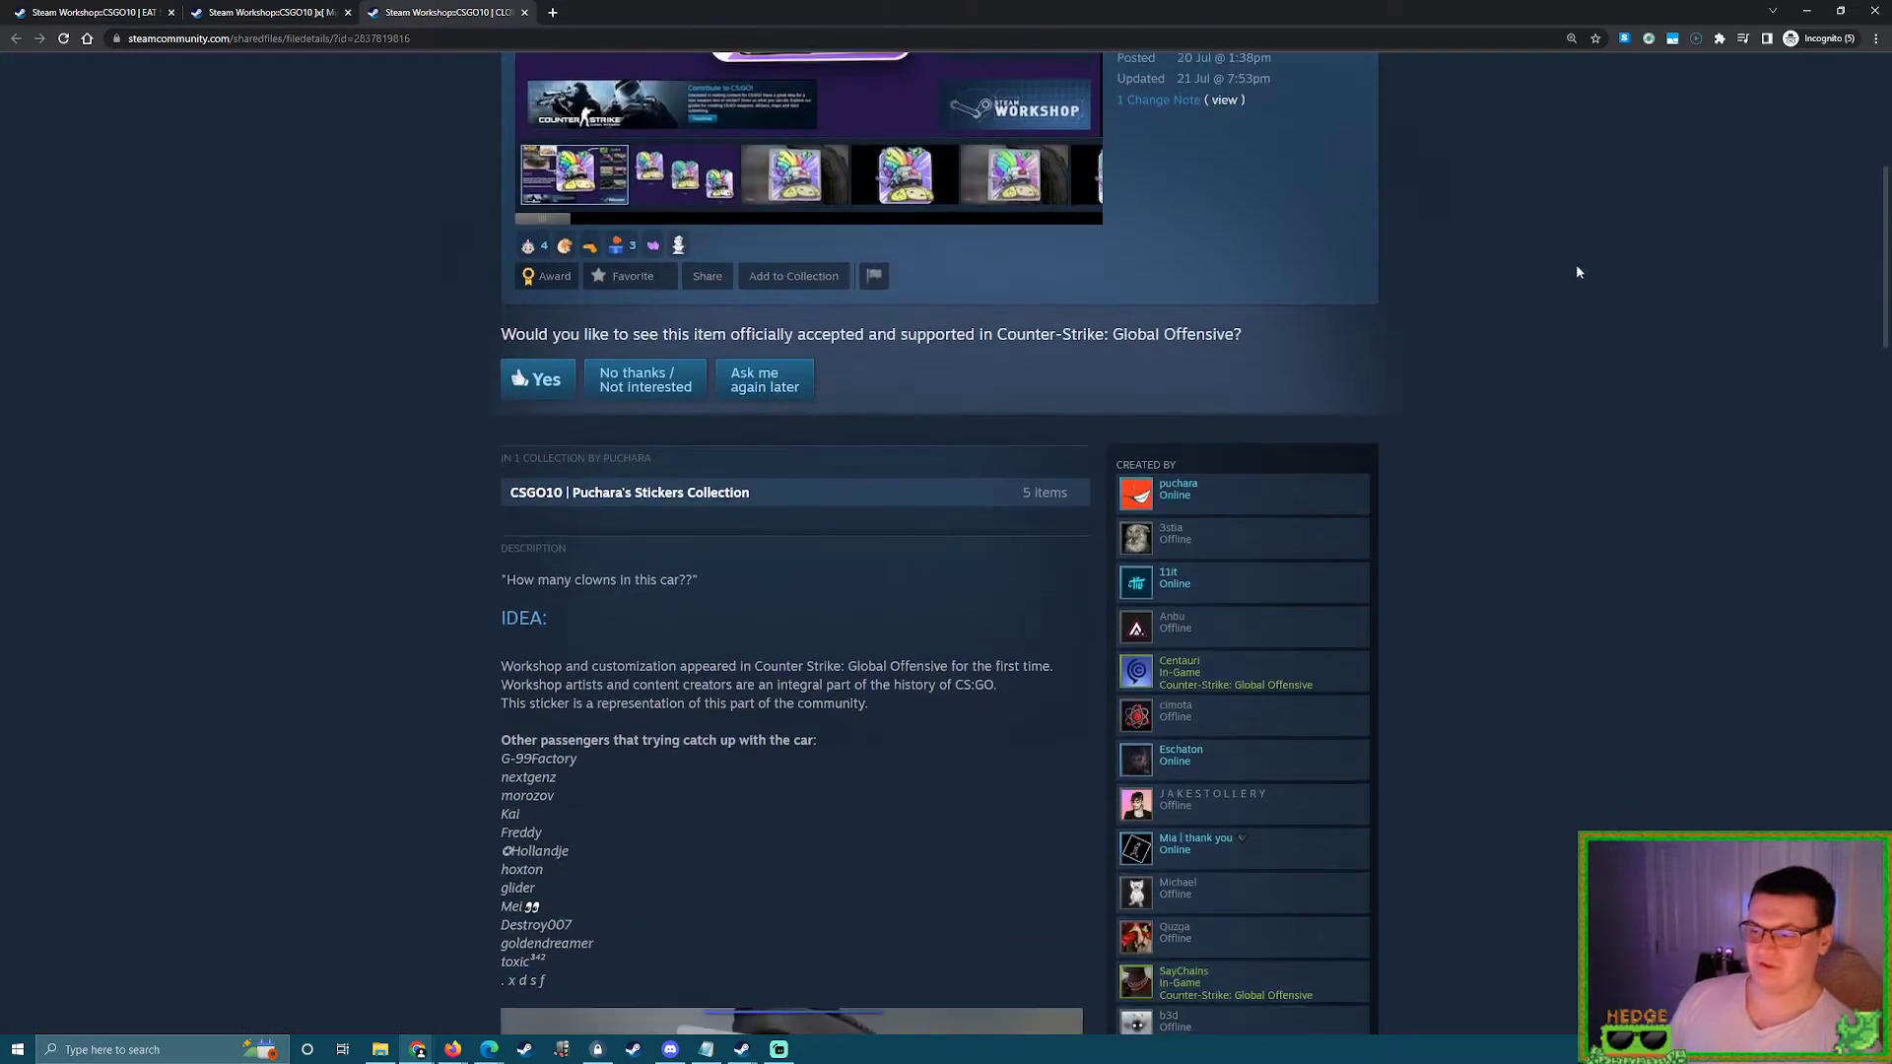
scroll(down, 3)
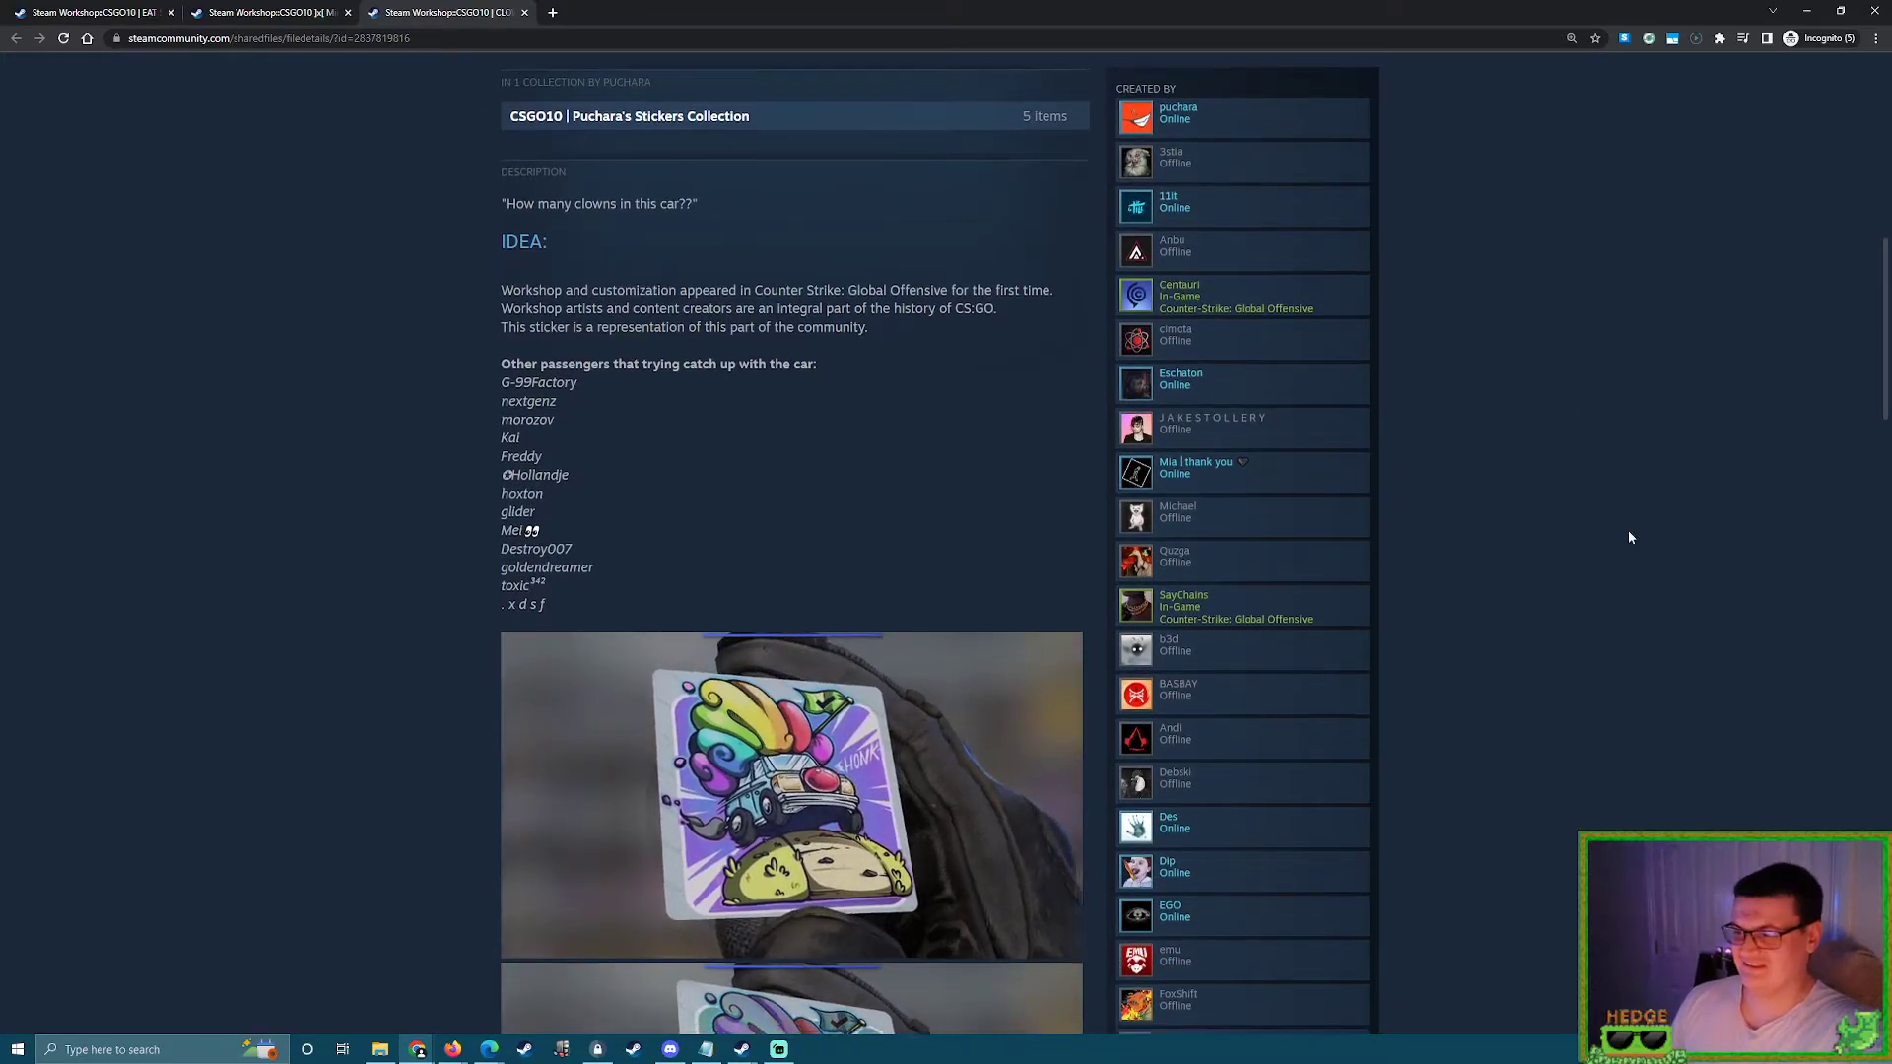
scroll(down, 3)
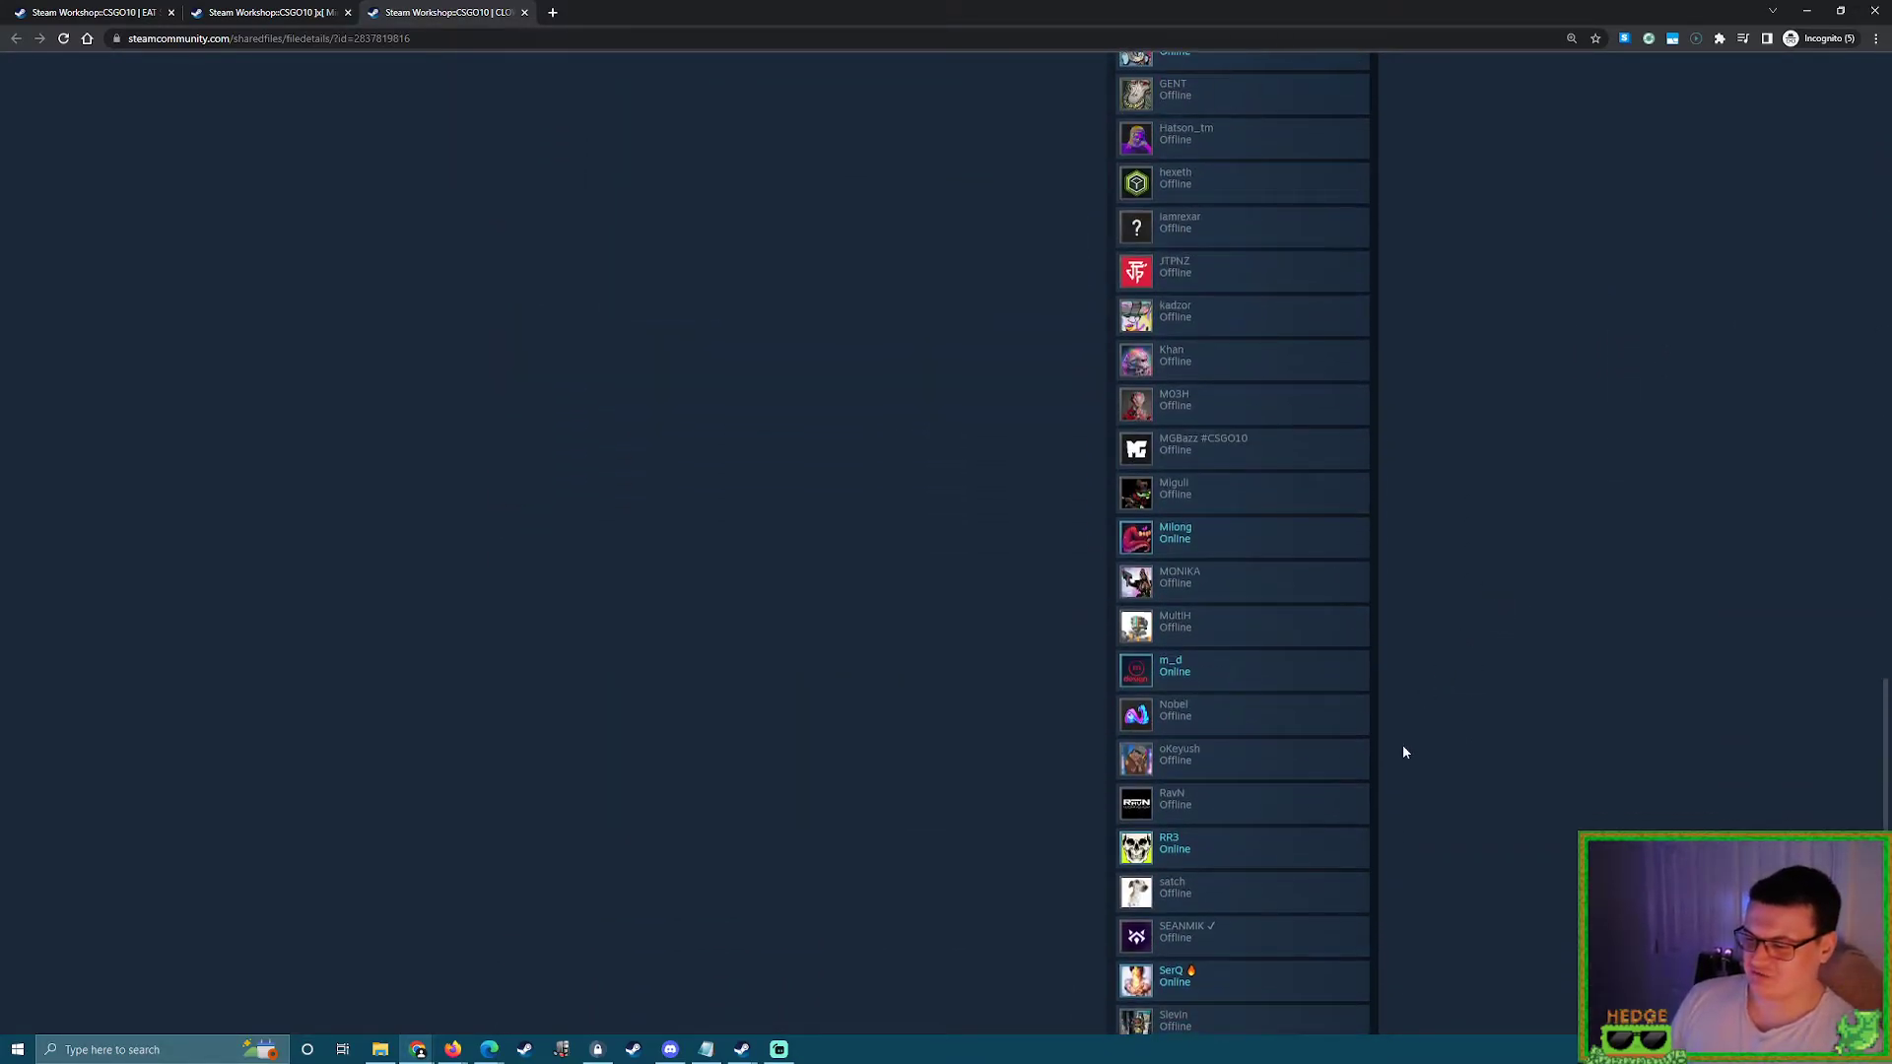
scroll(down, 3)
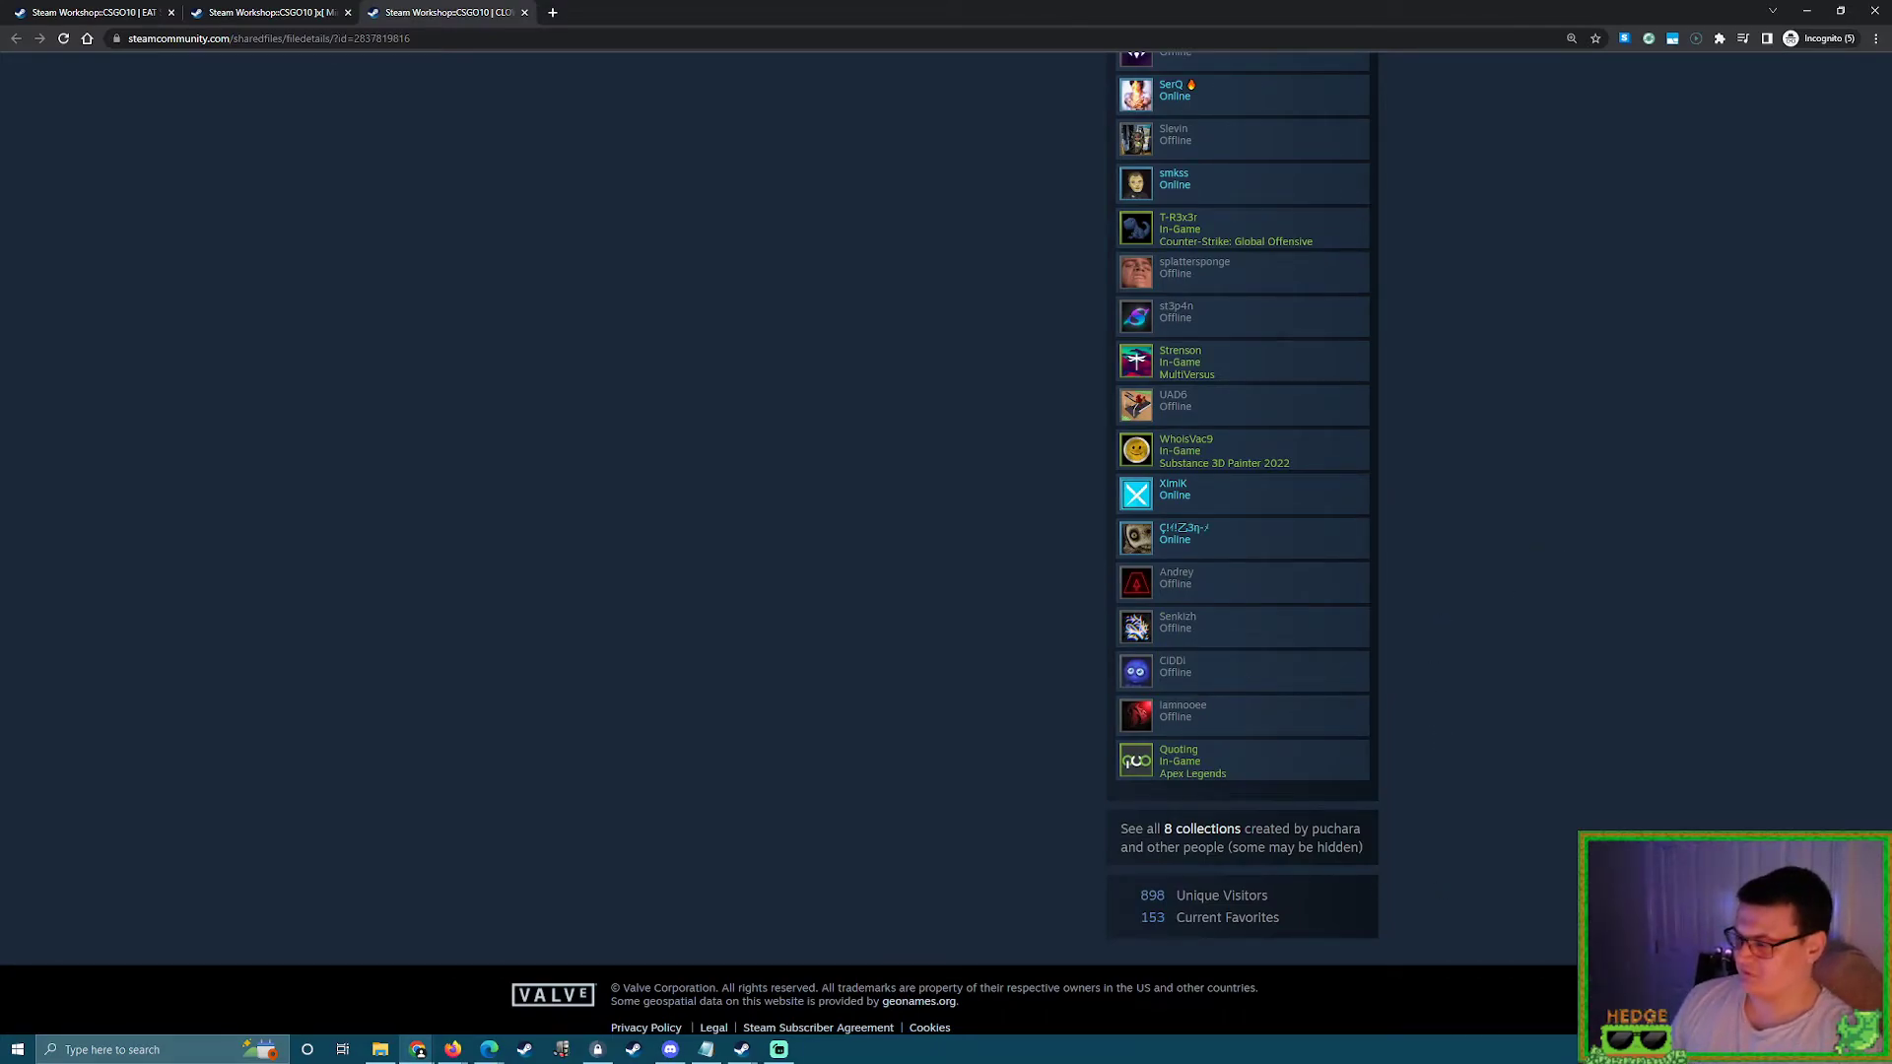
scroll(up, 3)
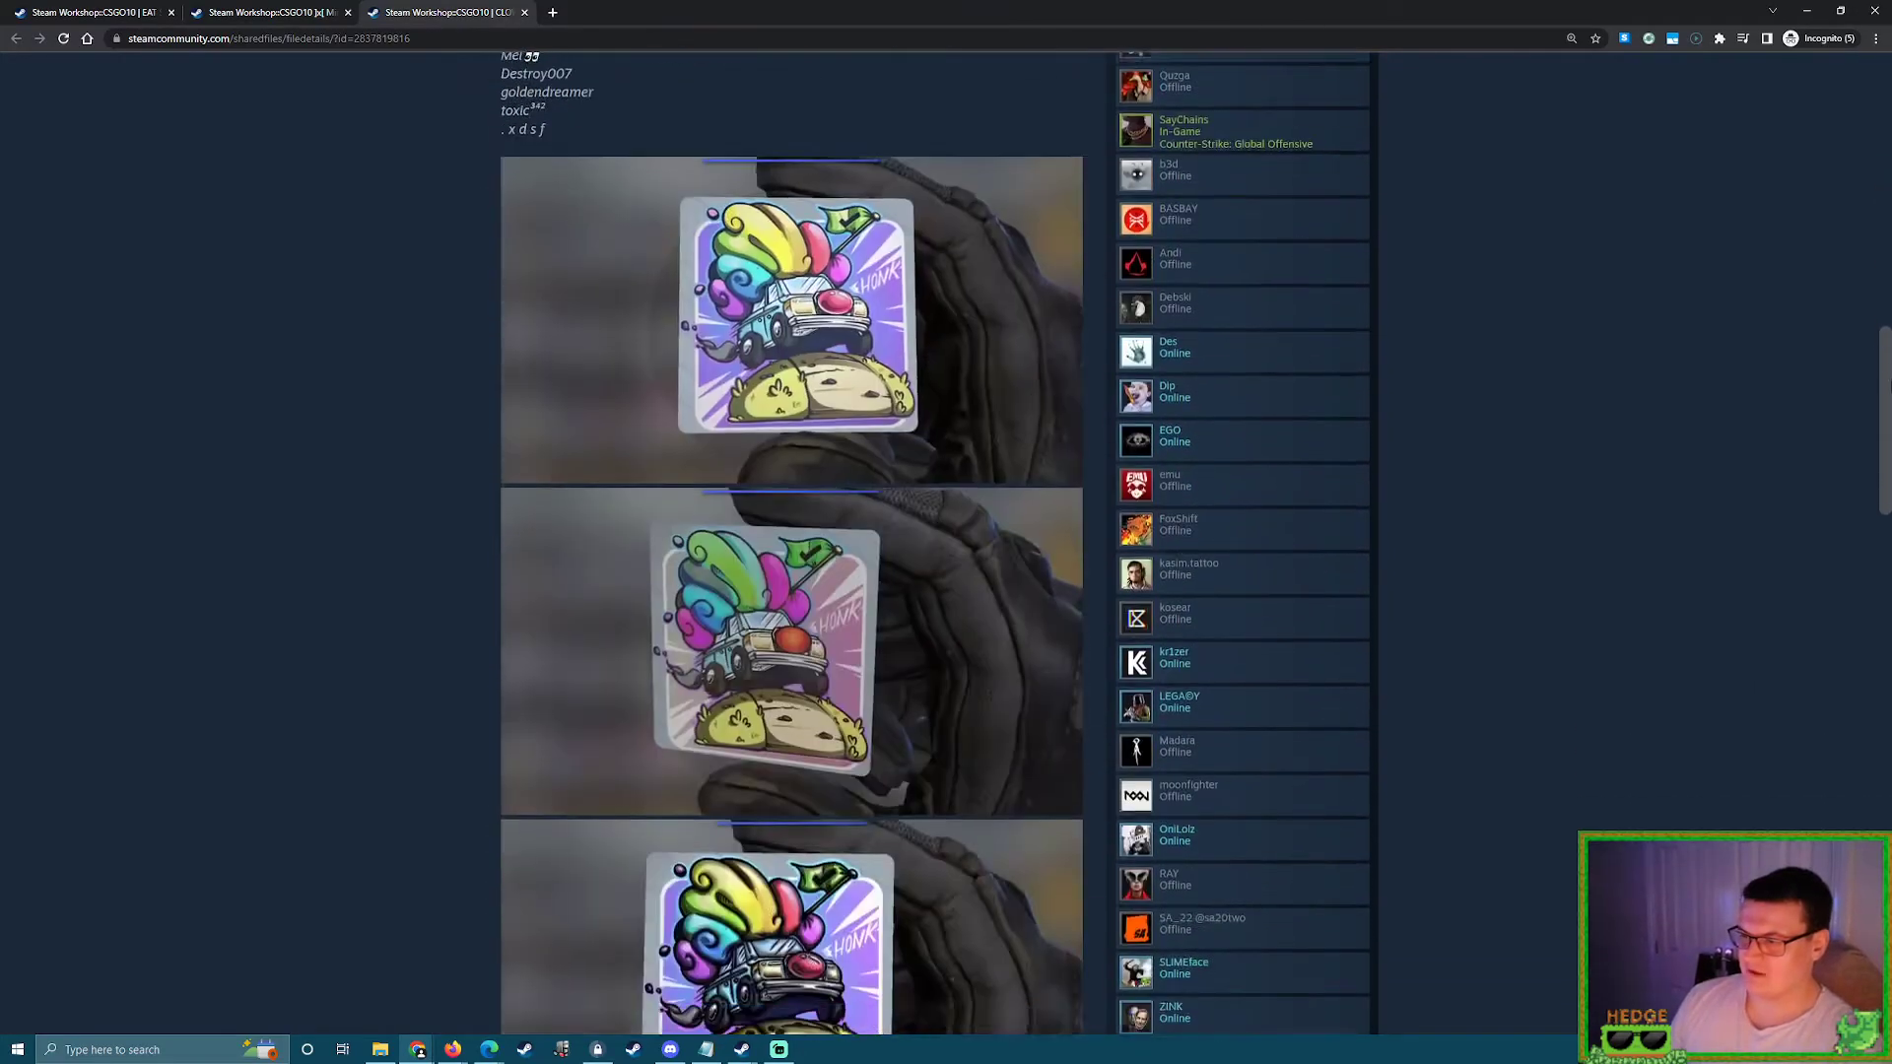
scroll(down, 3)
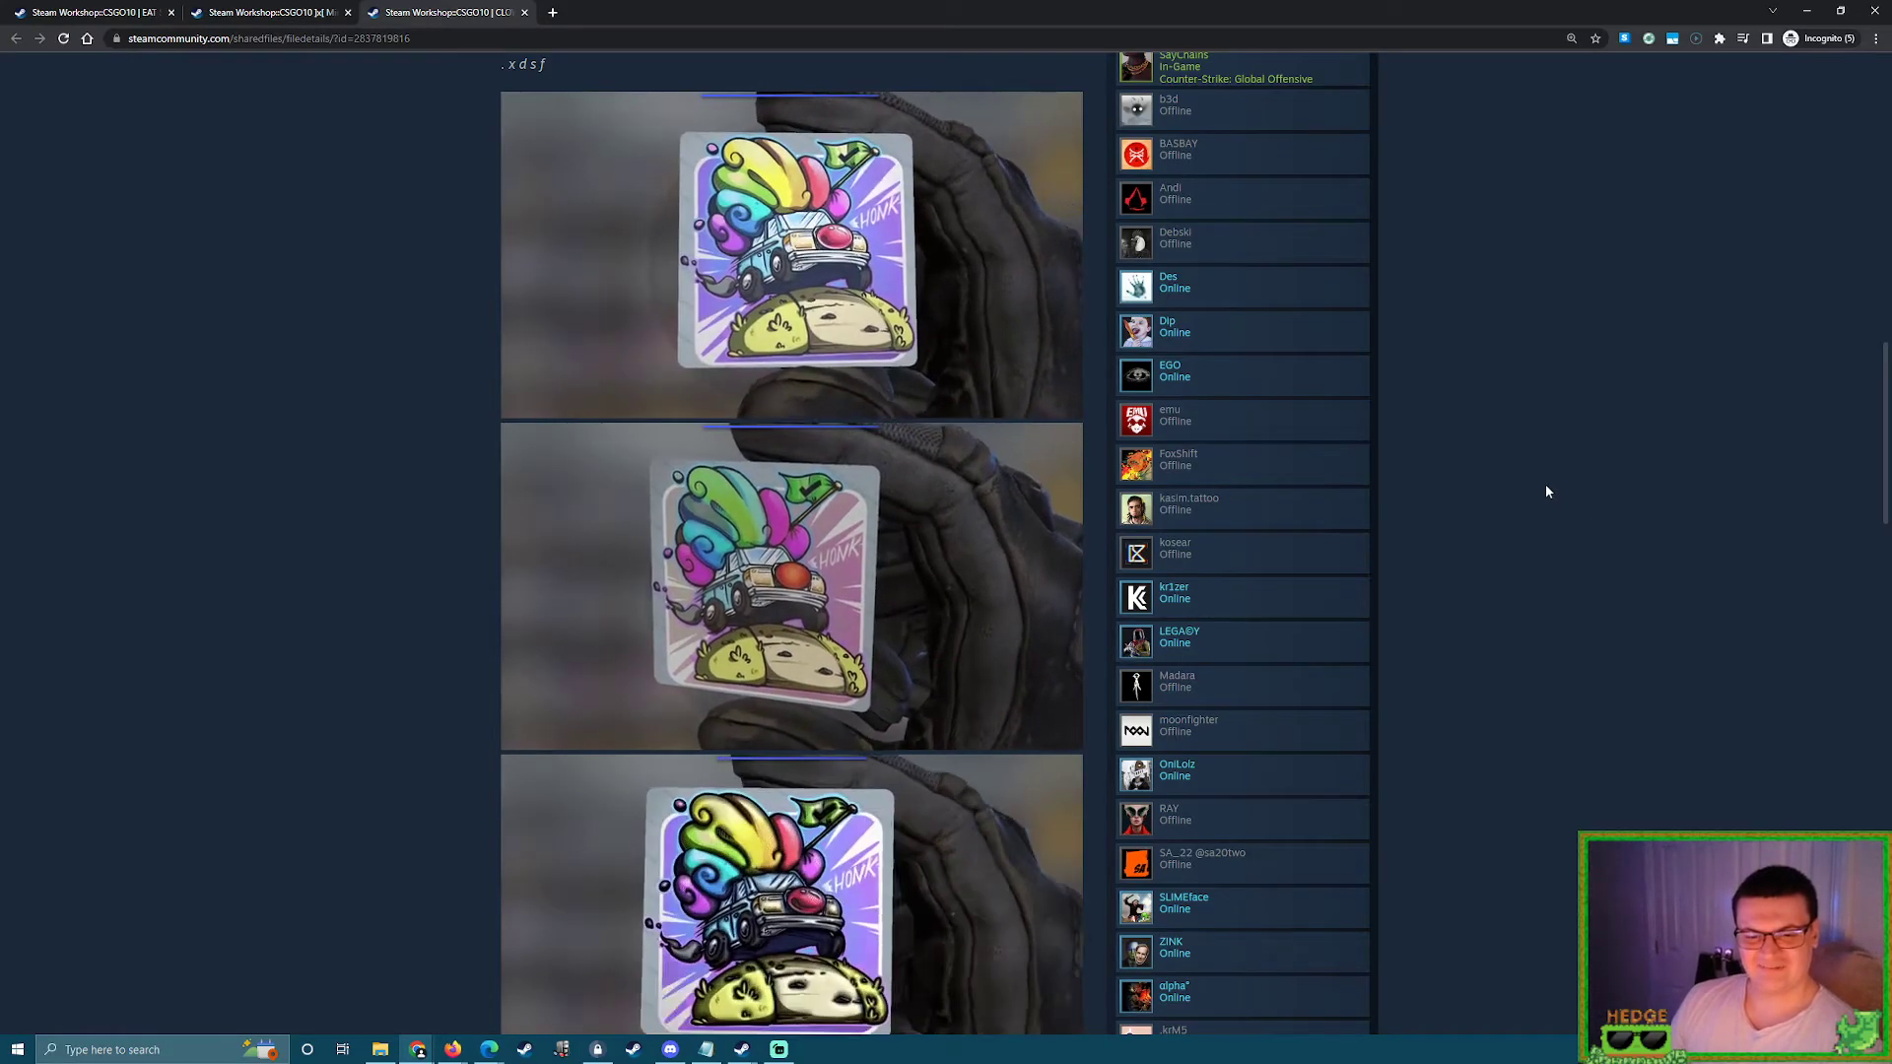
scroll(up, 3)
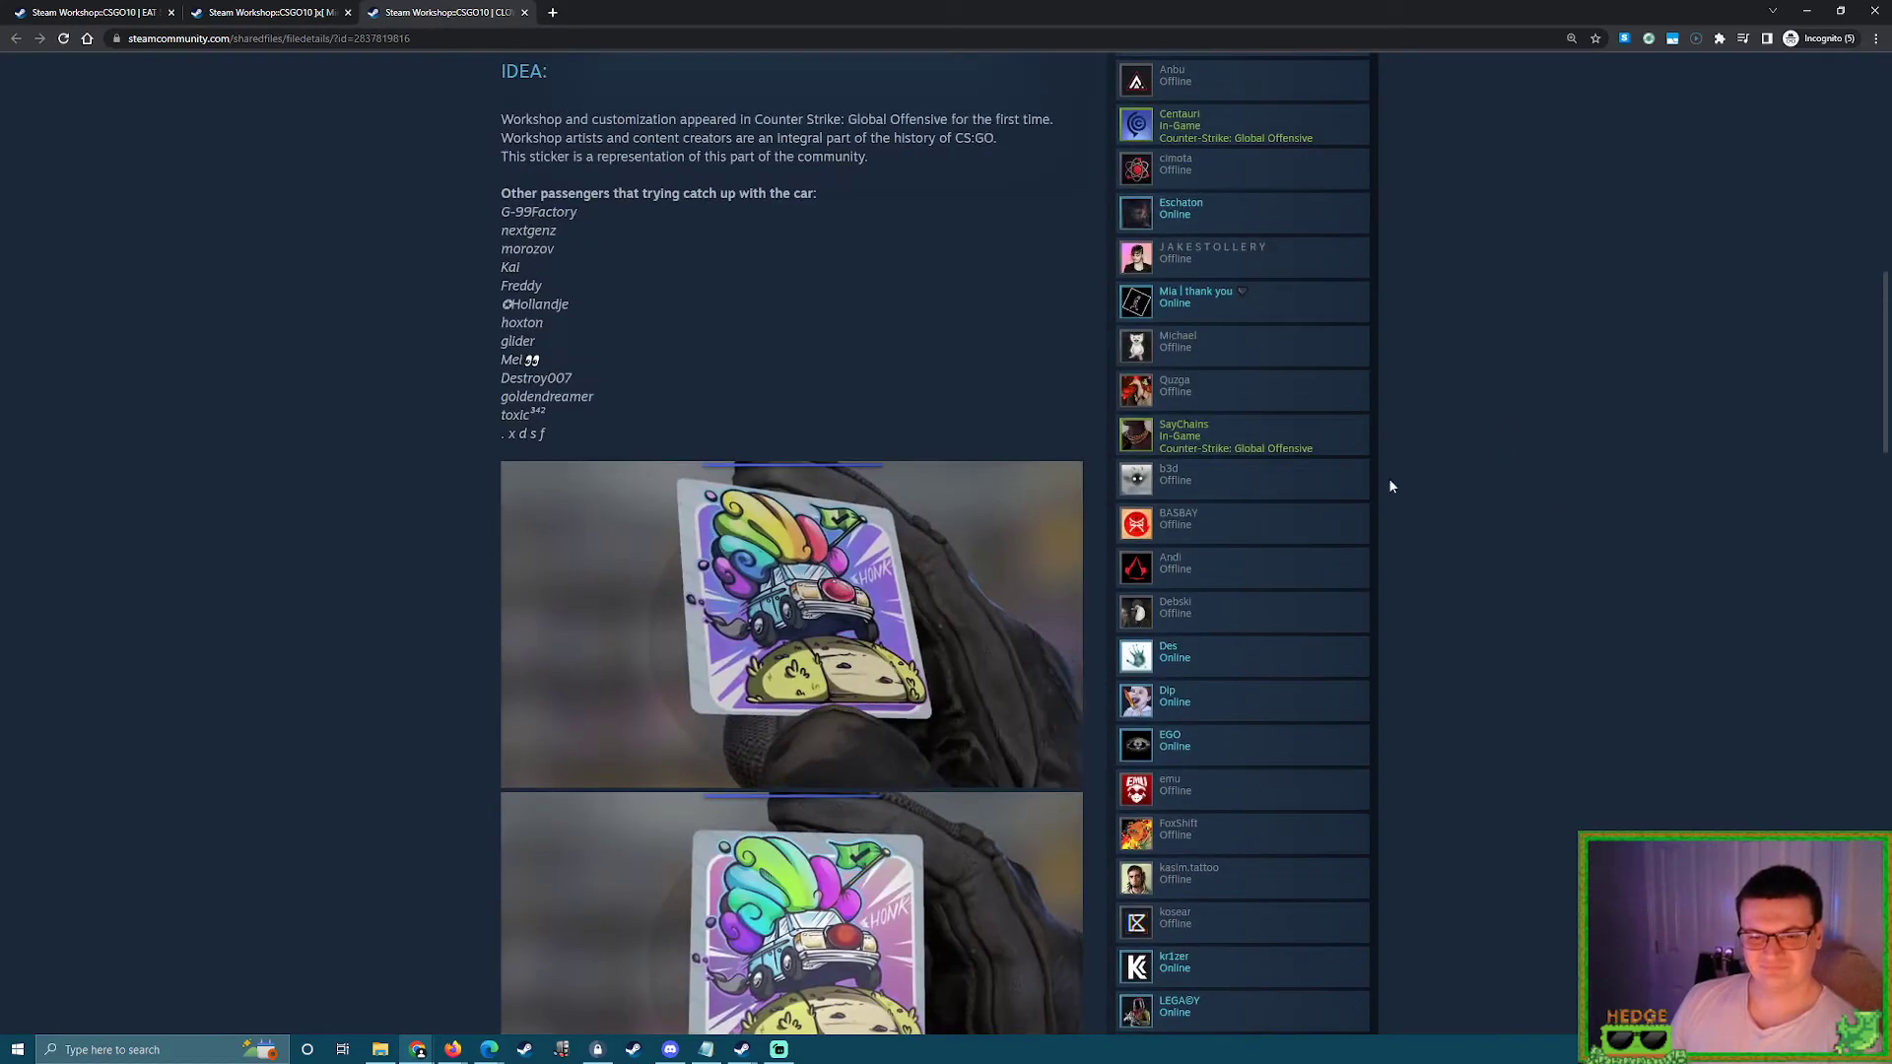
scroll(up, 3)
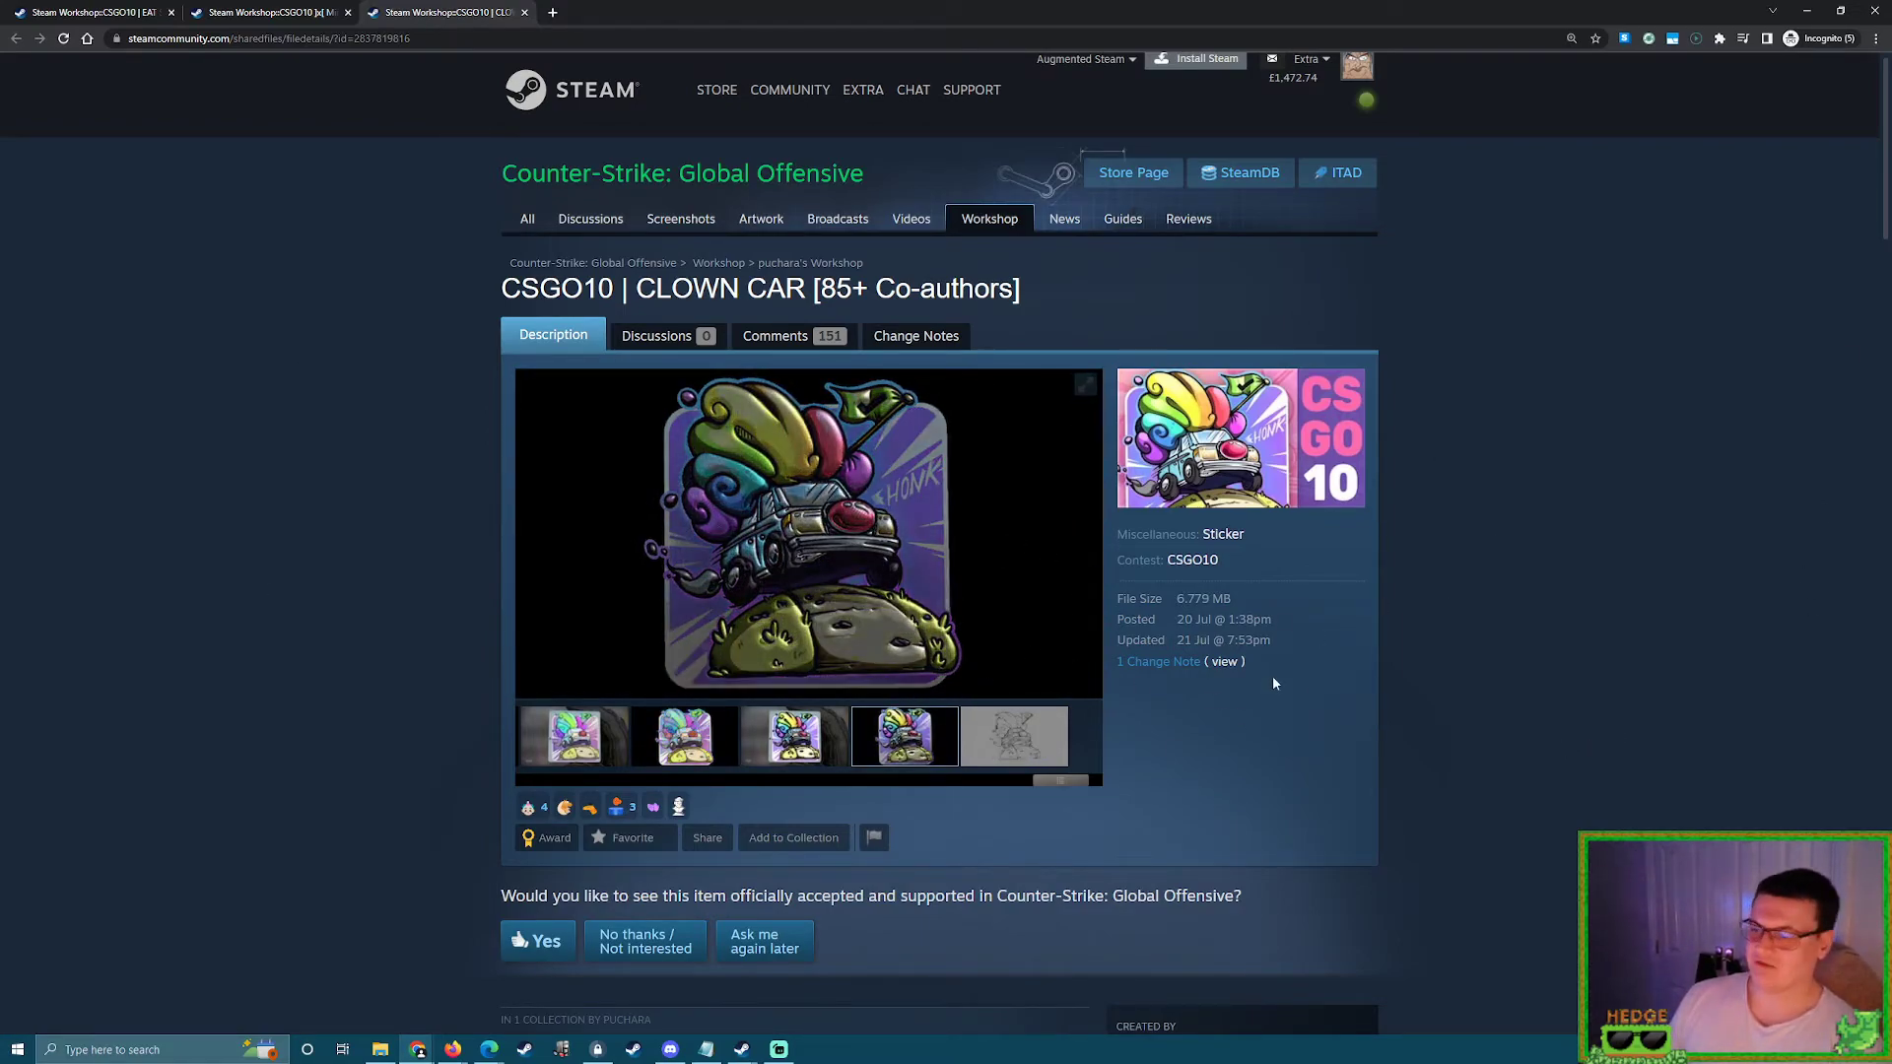
Select the fourth gallery thumbnail to show the glove render as the main preview image
click(1011, 736)
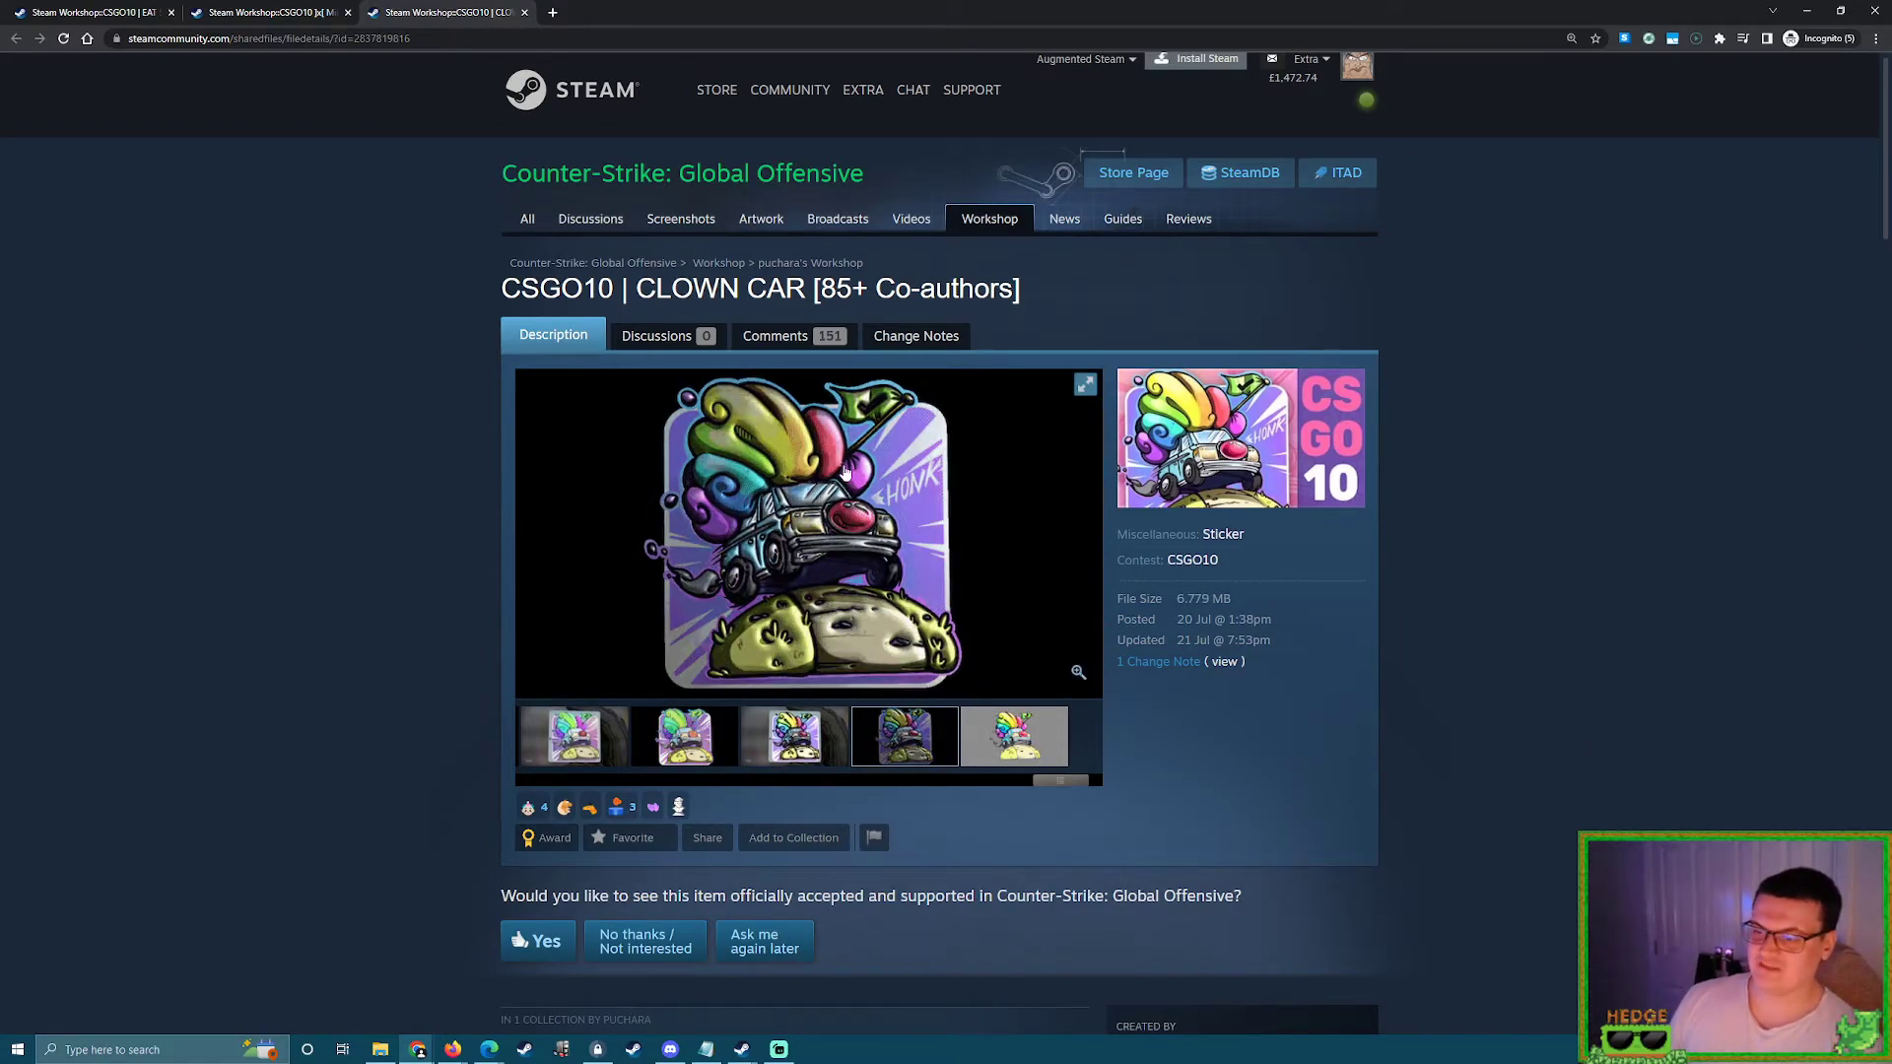
scroll(down, 3)
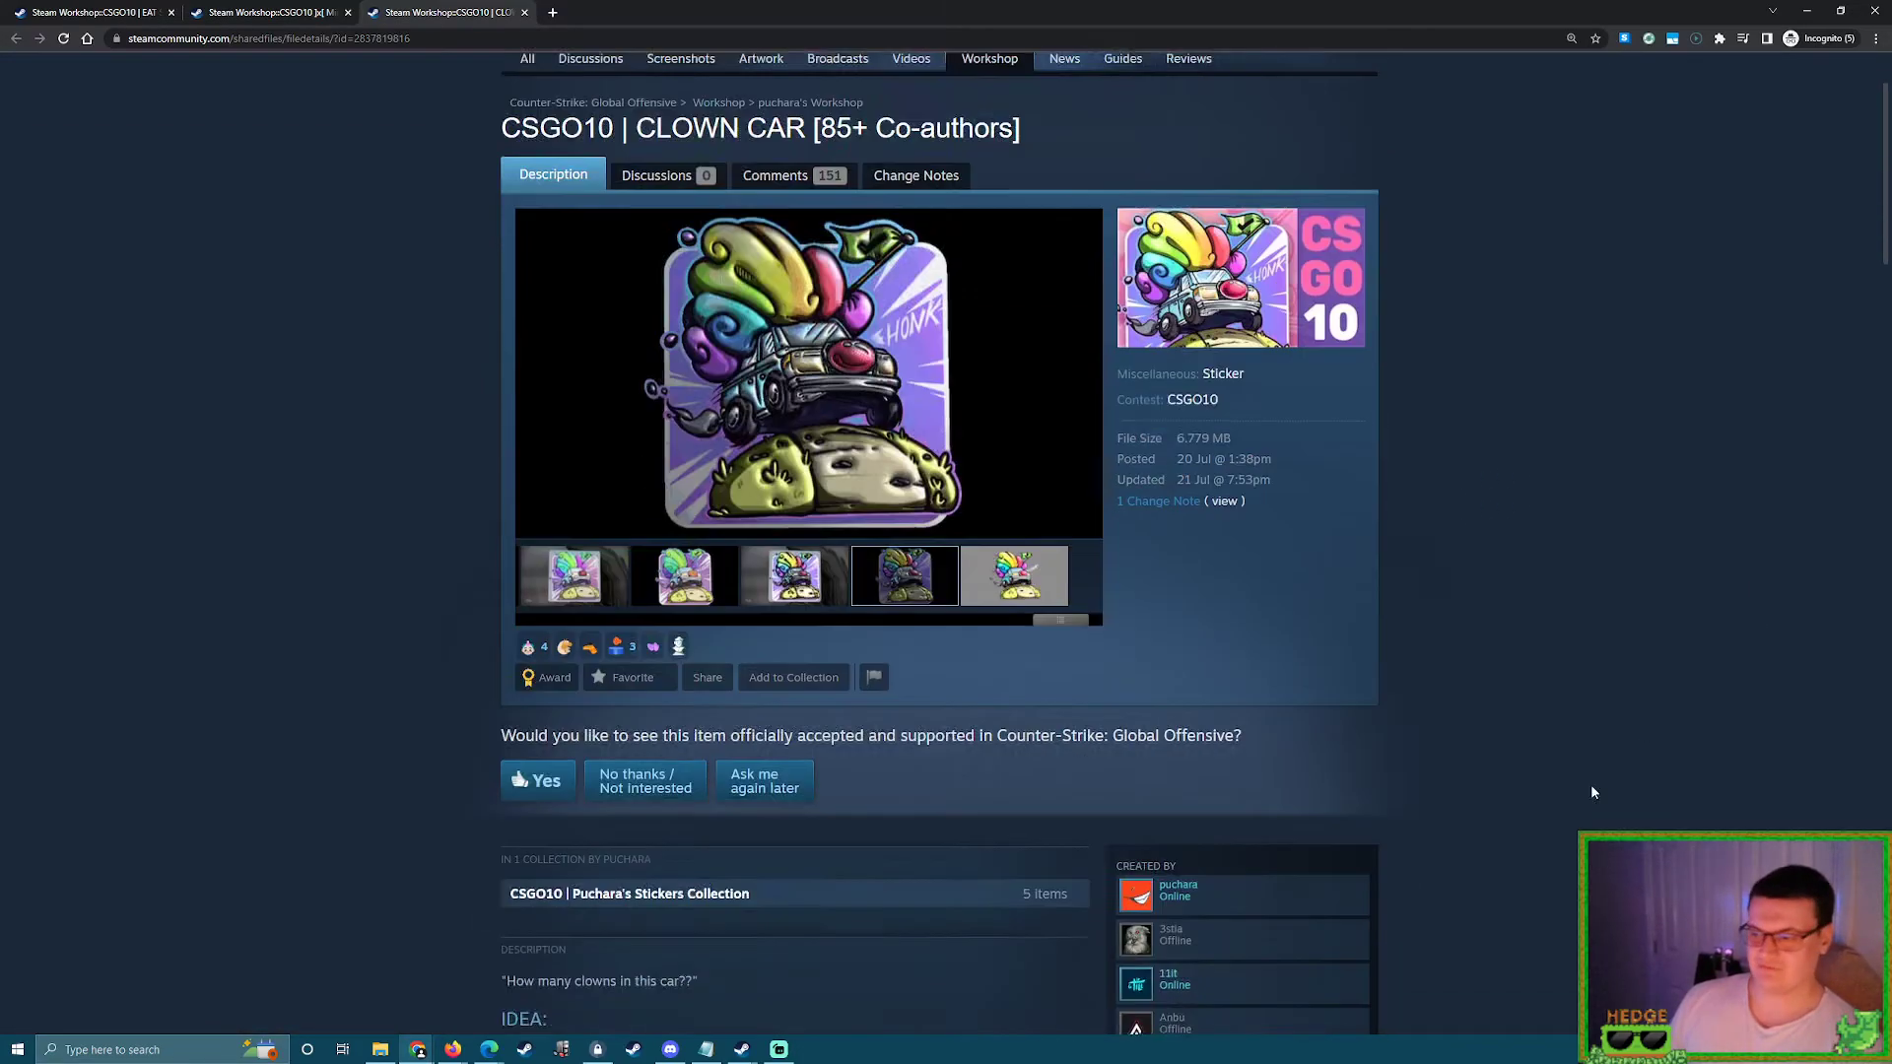